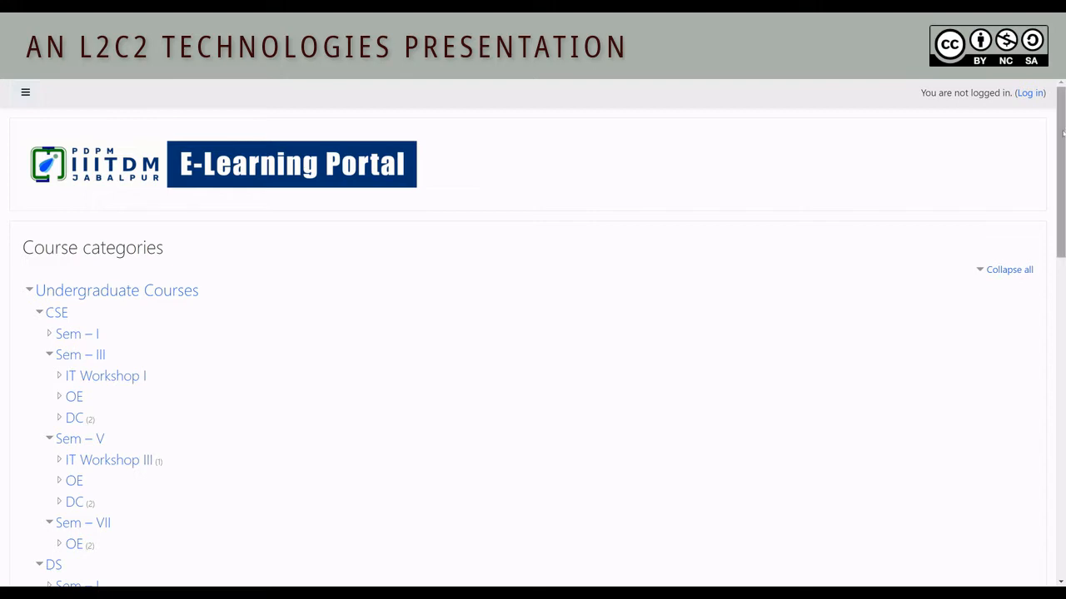
# Scroll down through the current page.
pyautogui.scroll(-3)
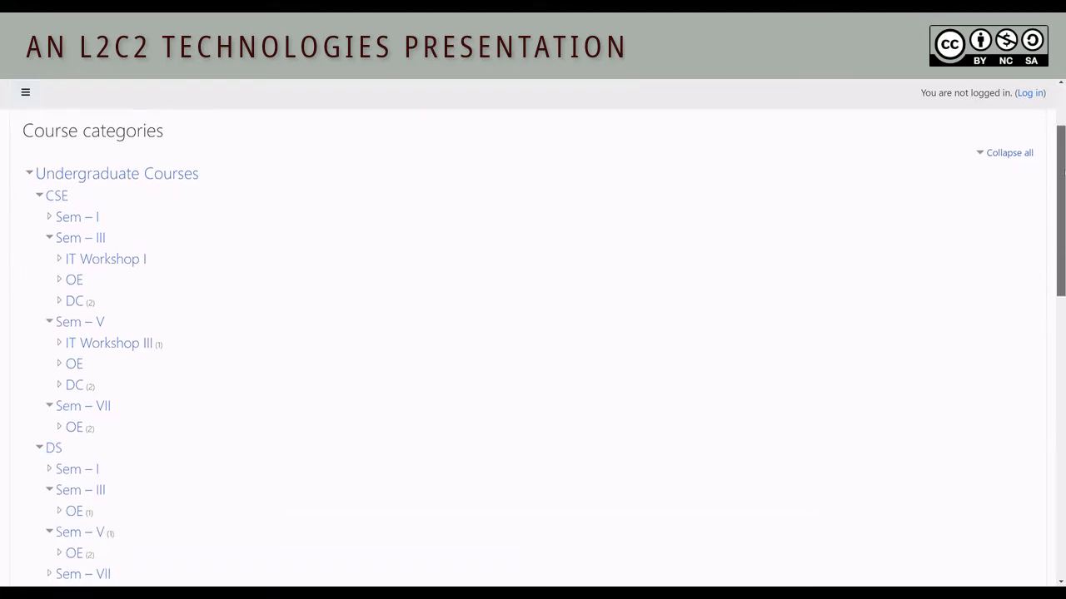
pyautogui.scroll(-3)
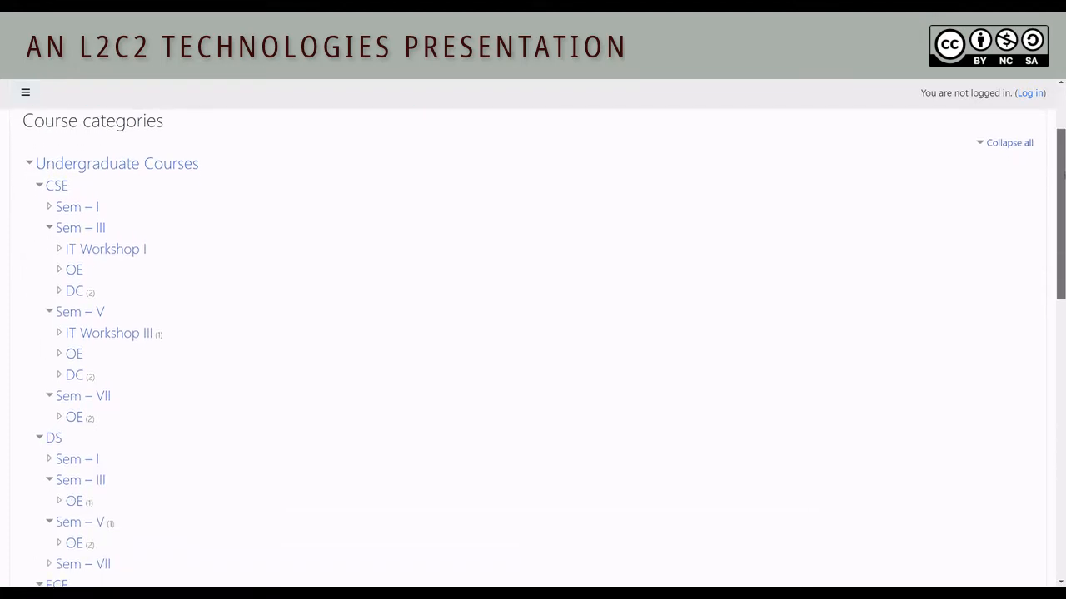
pyautogui.scroll(-3)
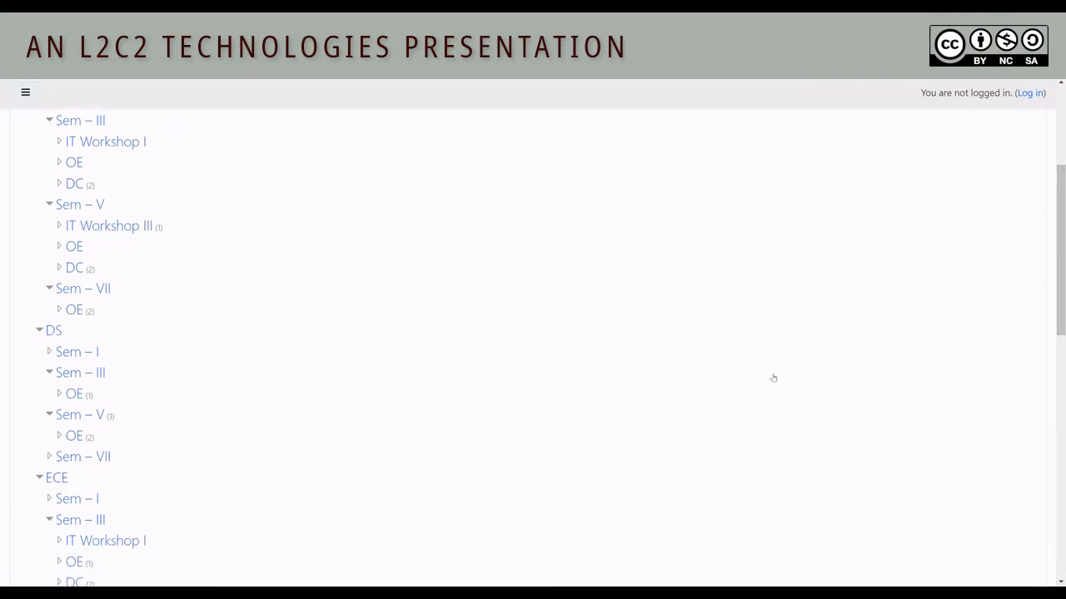
pyautogui.scroll(-3)
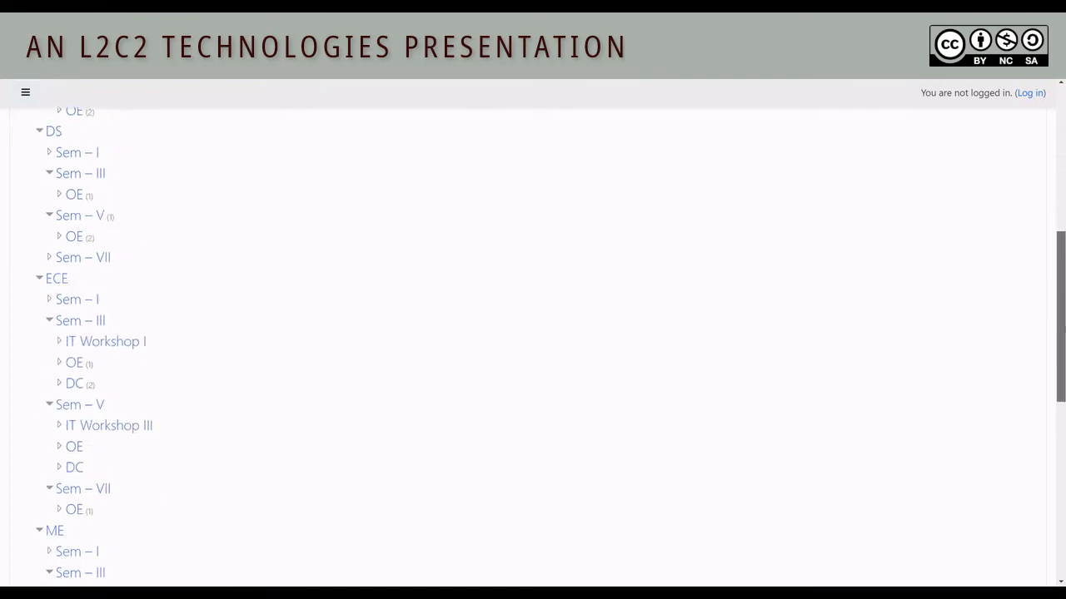
pyautogui.scroll(-3)
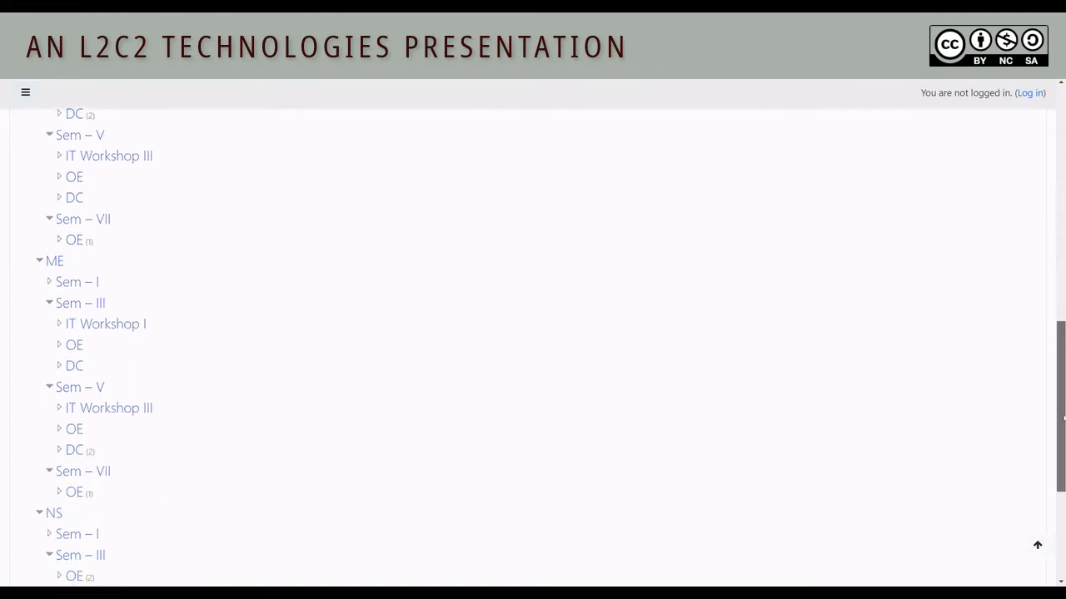
pyautogui.scroll(-3)
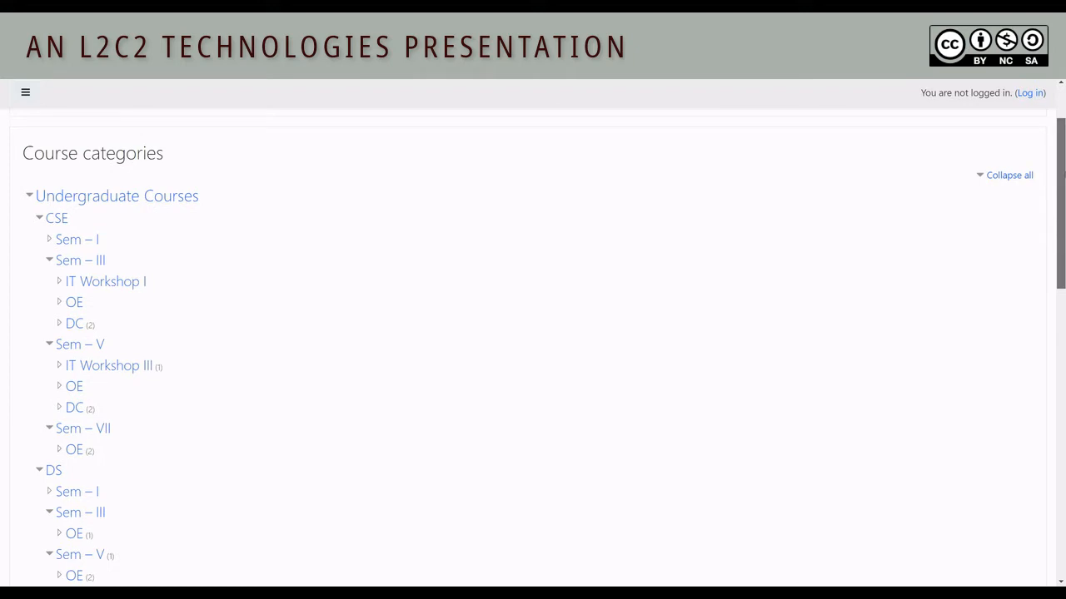
pyautogui.moveTo(150, 377)
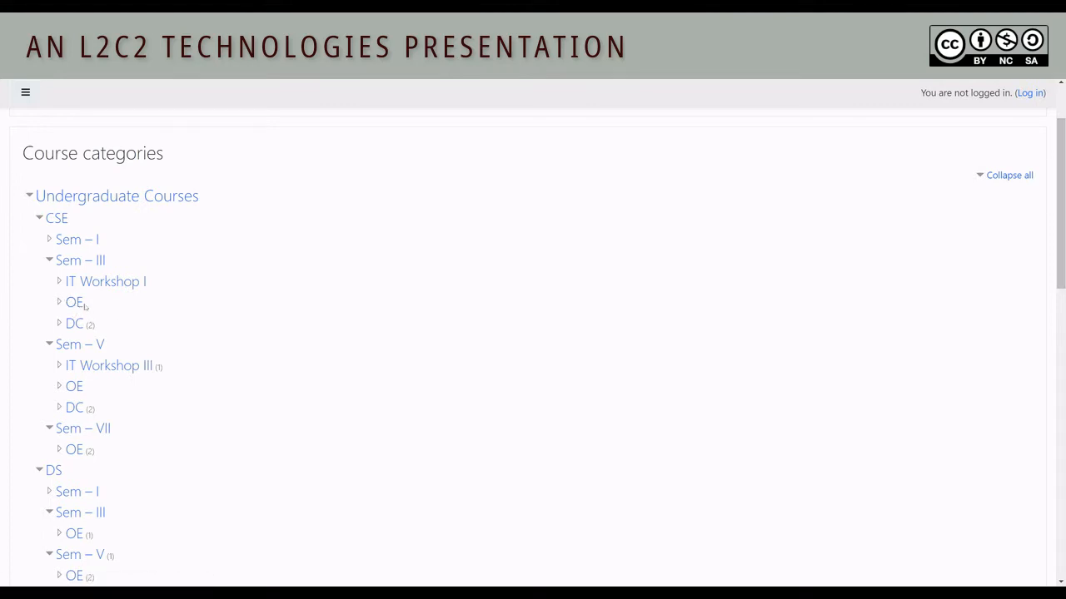
pyautogui.moveTo(74, 324)
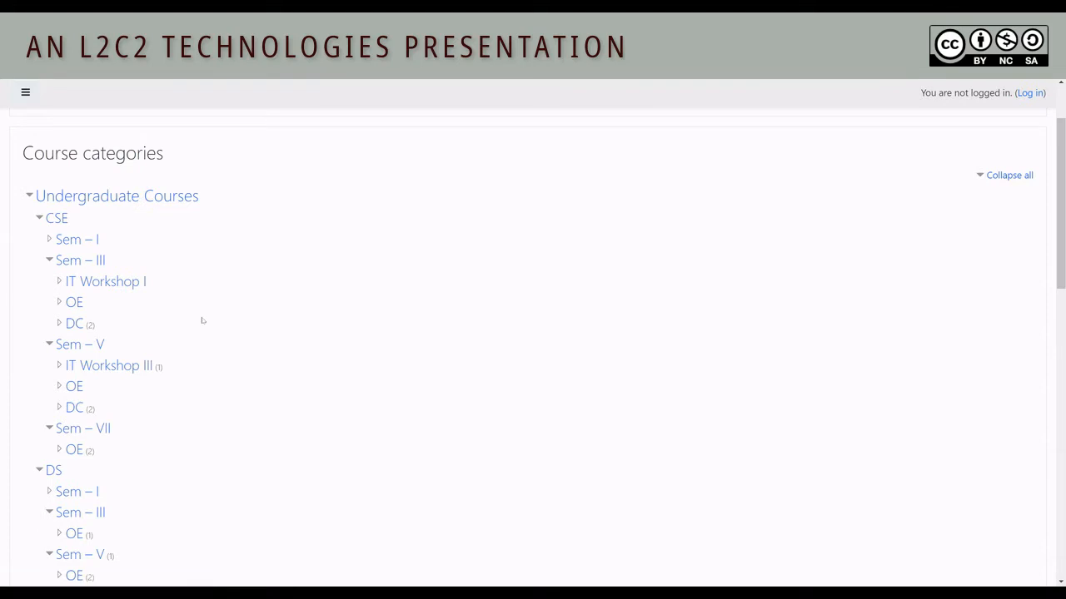
pyautogui.moveTo(189, 324)
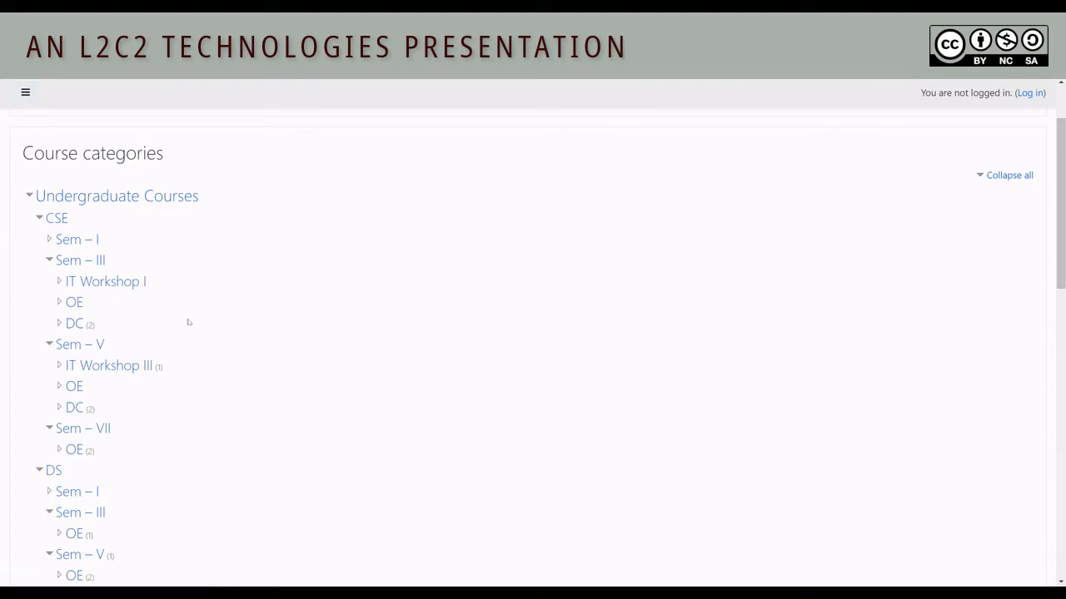
pyautogui.moveTo(171, 319)
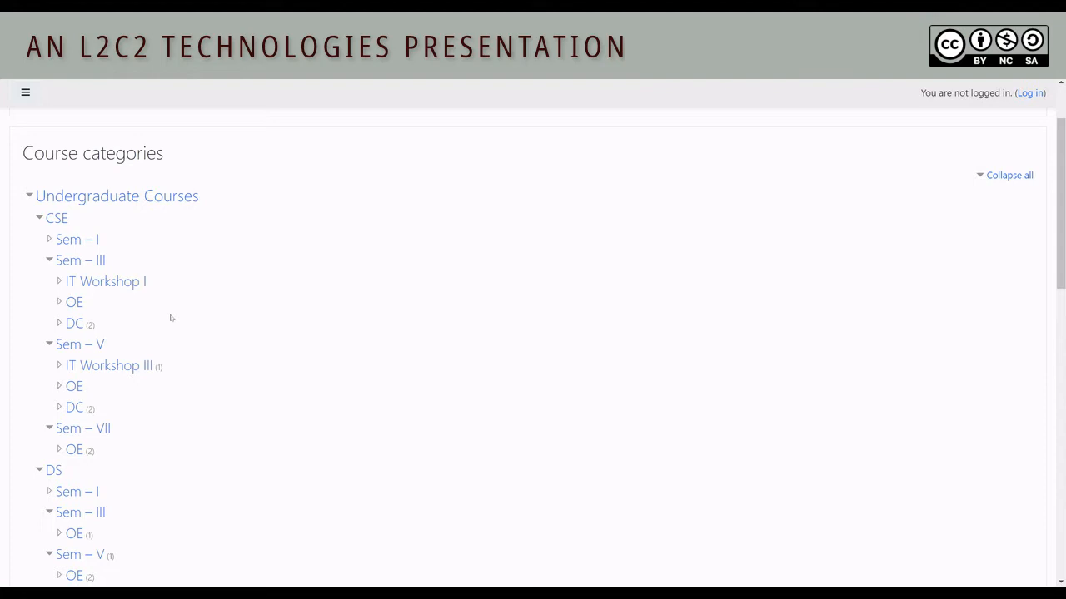
pyautogui.moveTo(781, 218)
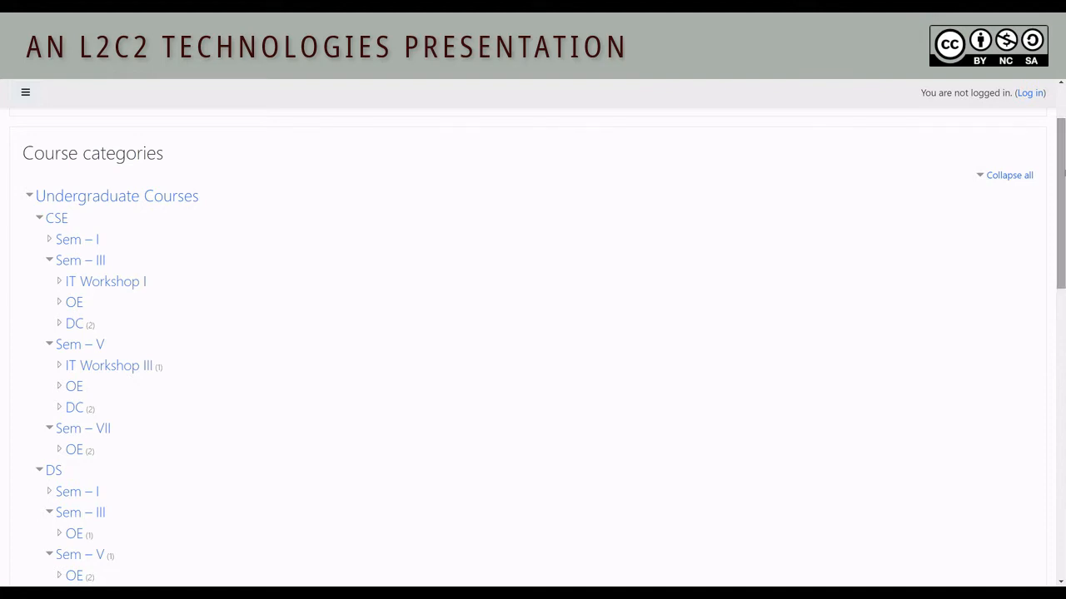
# Switch to the course loader spreadsheet and scroll through its rows.
pyautogui.press('alt+tab')
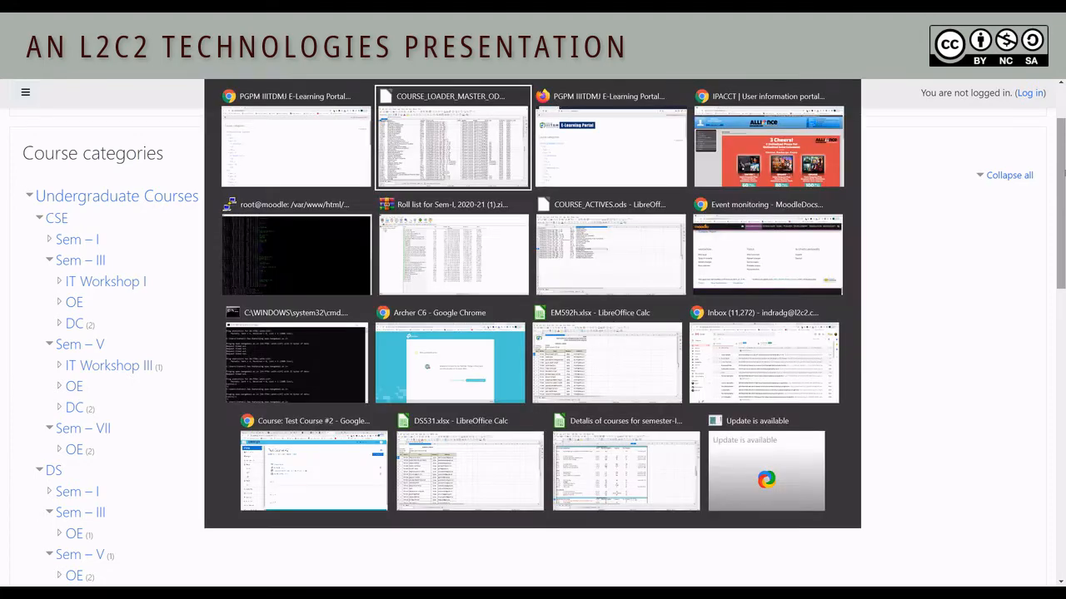
pyautogui.click(453, 141)
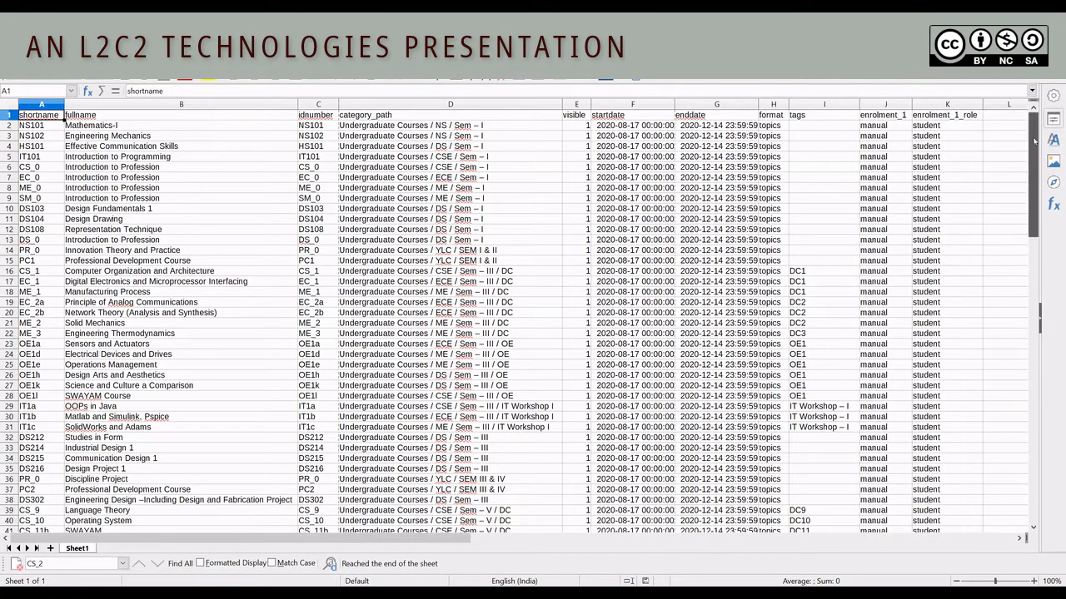
pyautogui.scroll(-3)
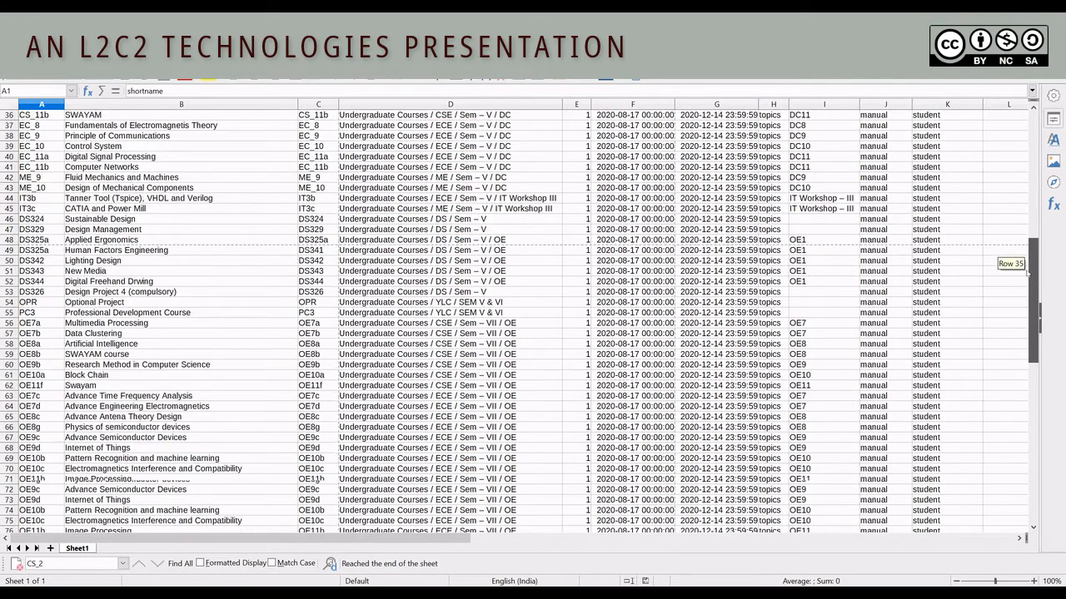
pyautogui.scroll(-3)
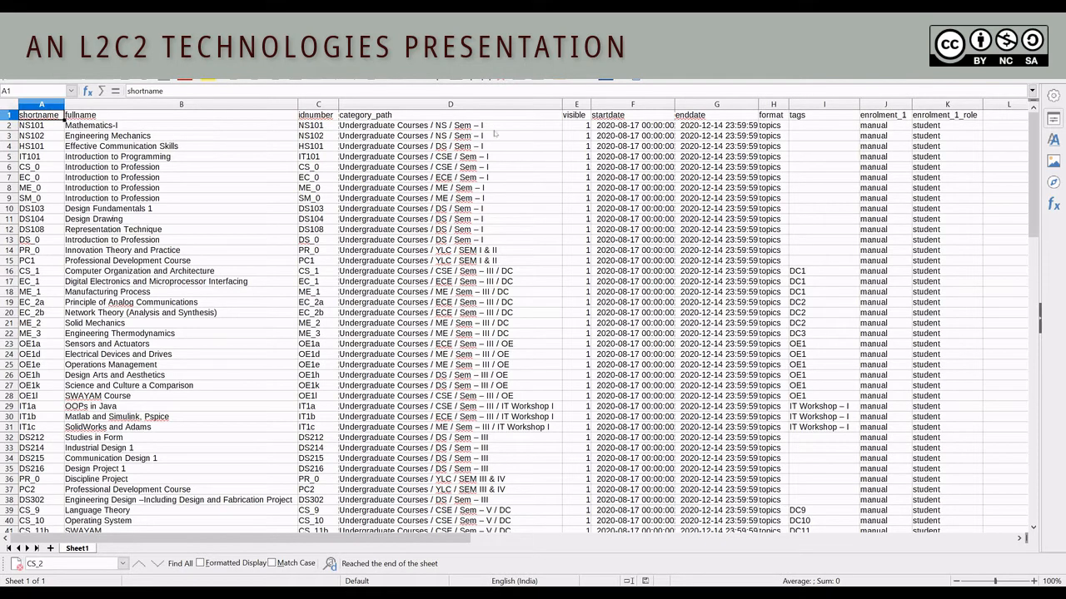
pyautogui.moveTo(198, 247)
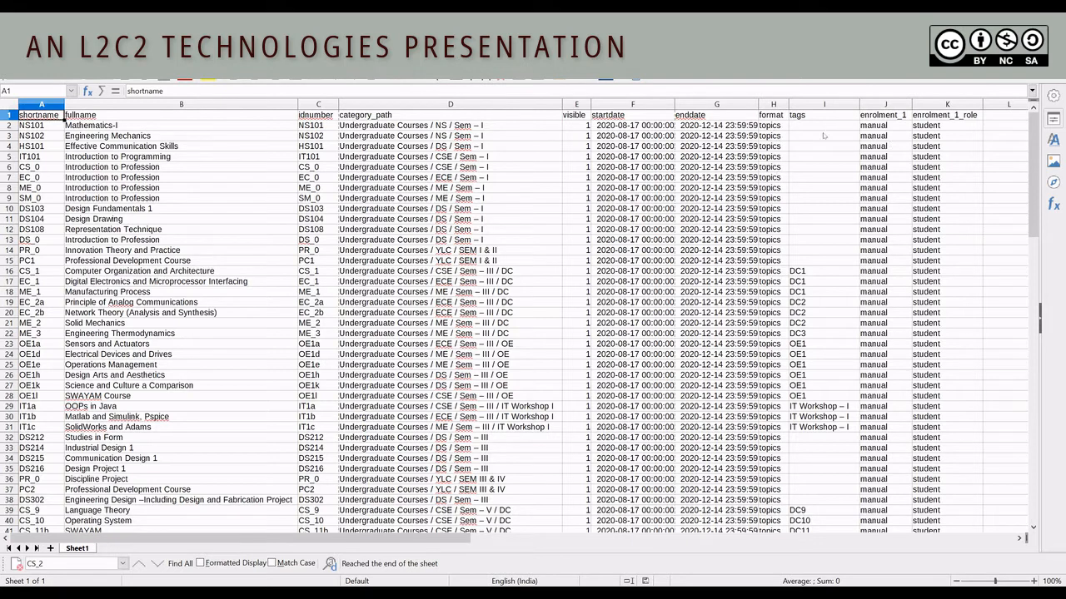
pyautogui.moveTo(812, 373)
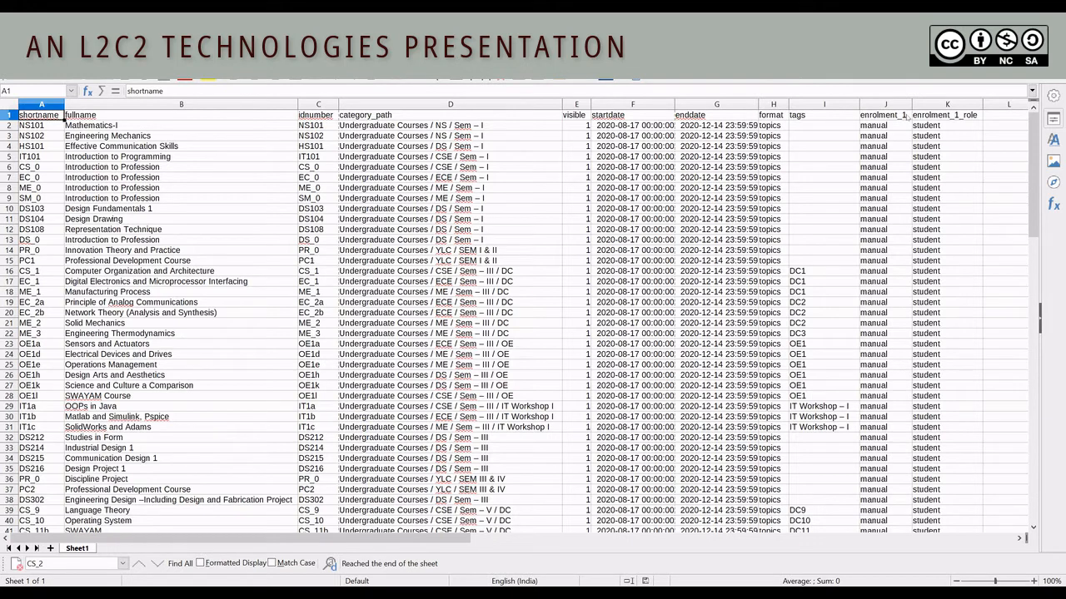
pyautogui.moveTo(939, 121)
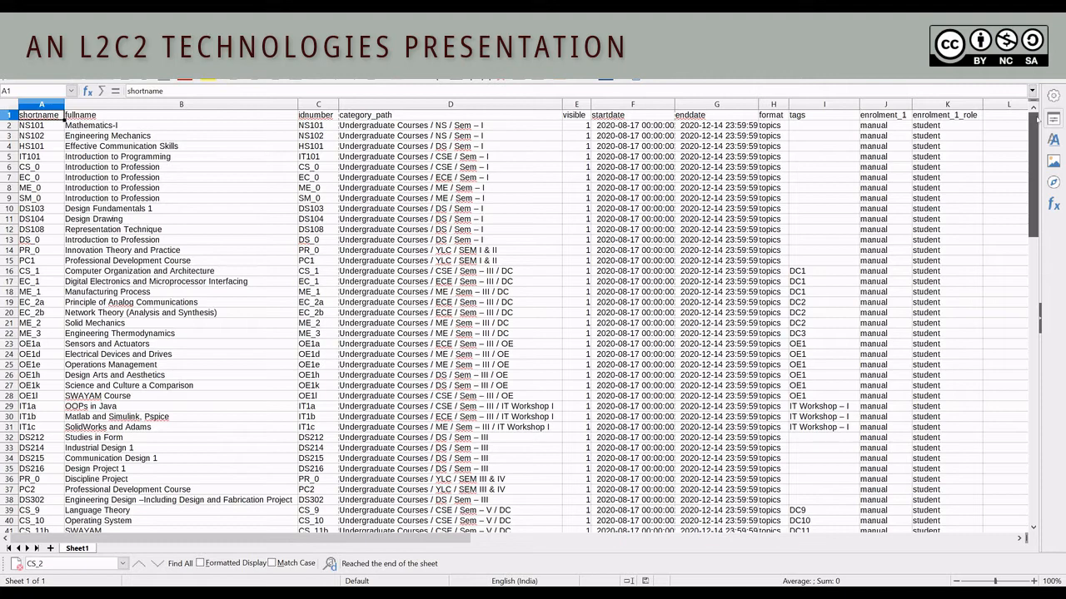
pyautogui.scroll(-3)
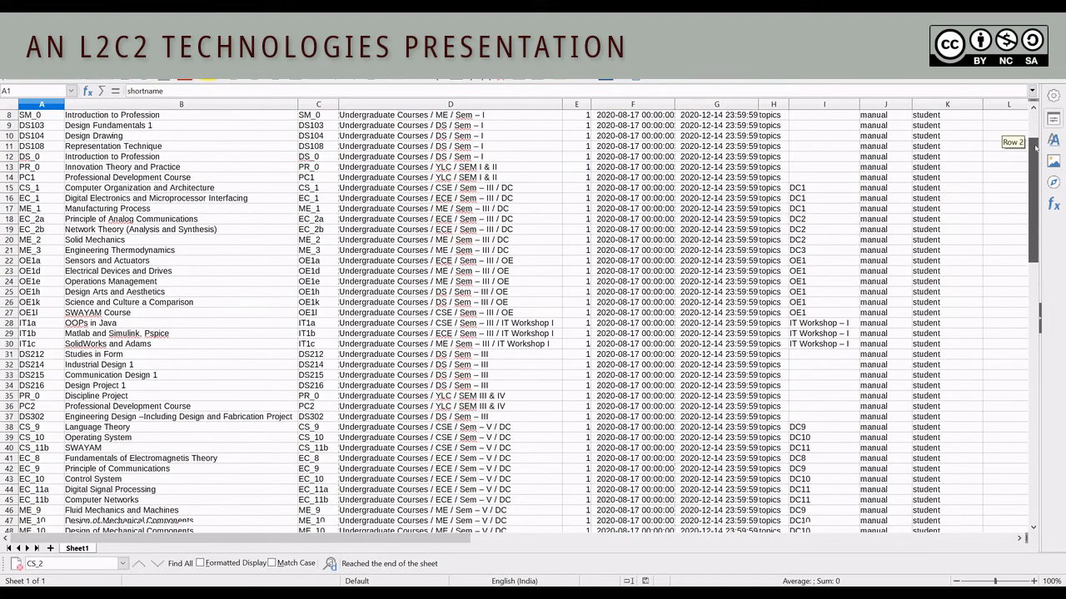
pyautogui.scroll(-3)
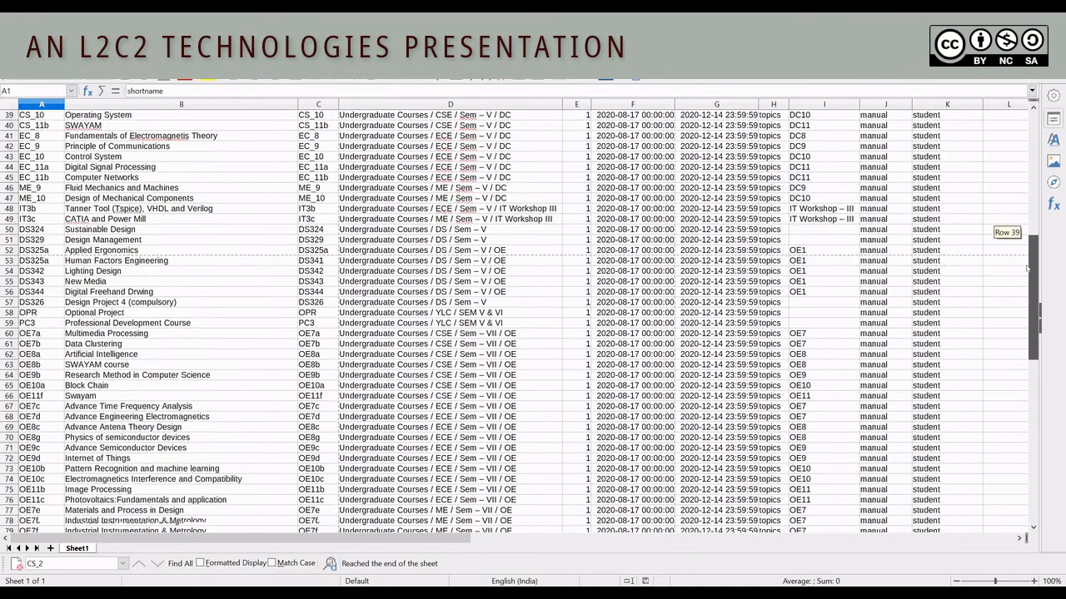
pyautogui.scroll(-3)
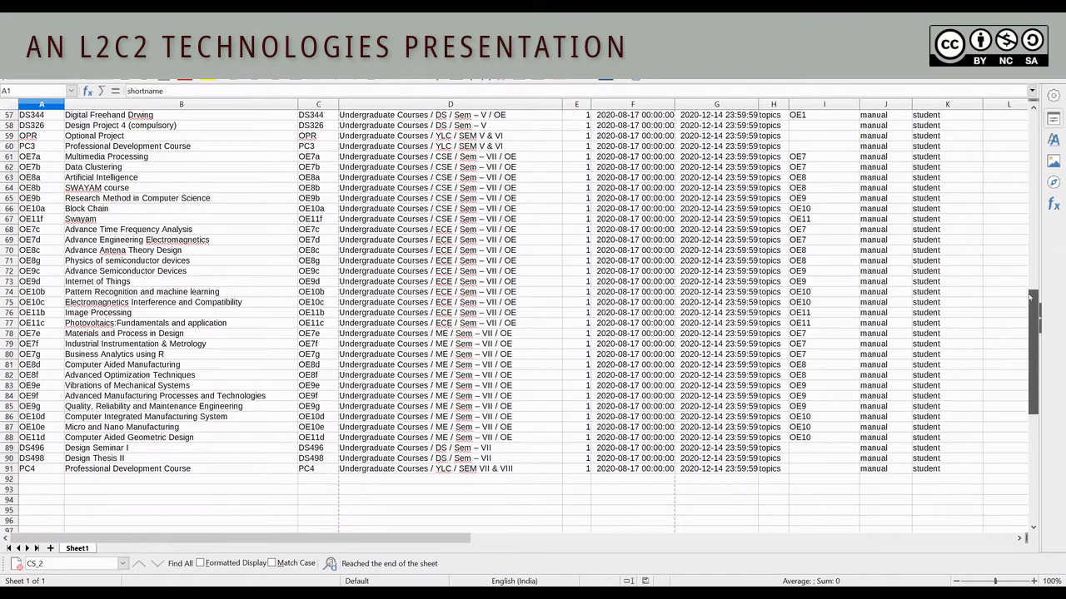
pyautogui.scroll(3)
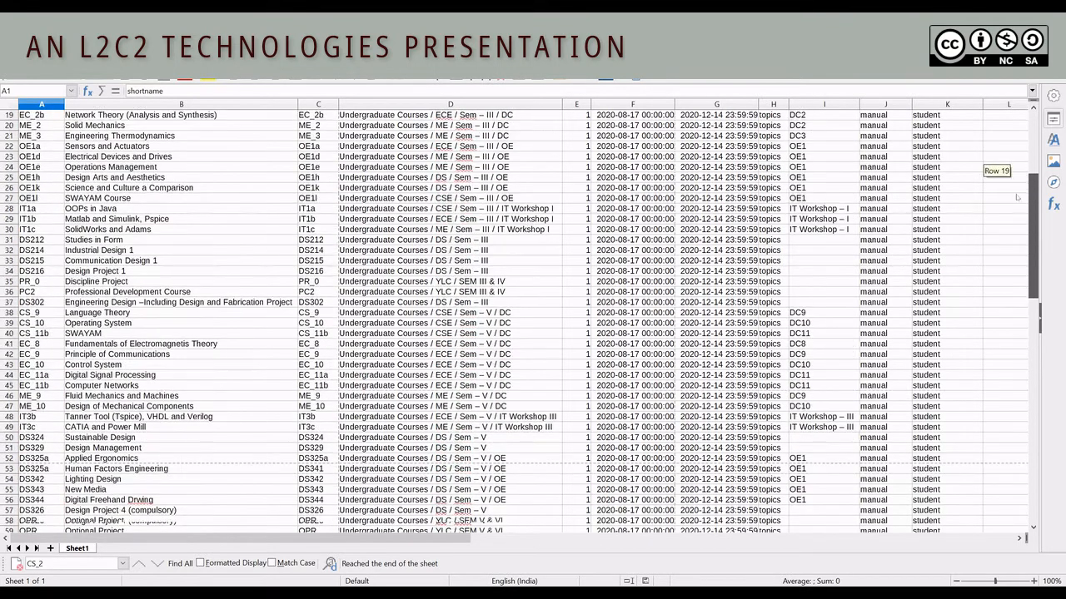
pyautogui.scroll(-3)
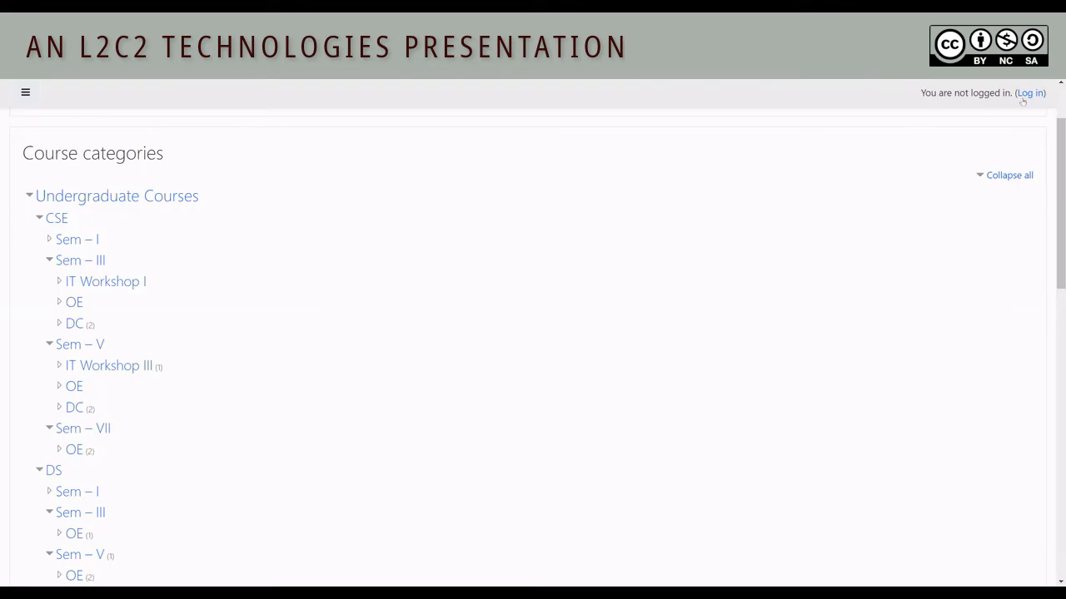
# Log in to the e-learning portal and expand the PG Courses category.
pyautogui.click(1030, 92)
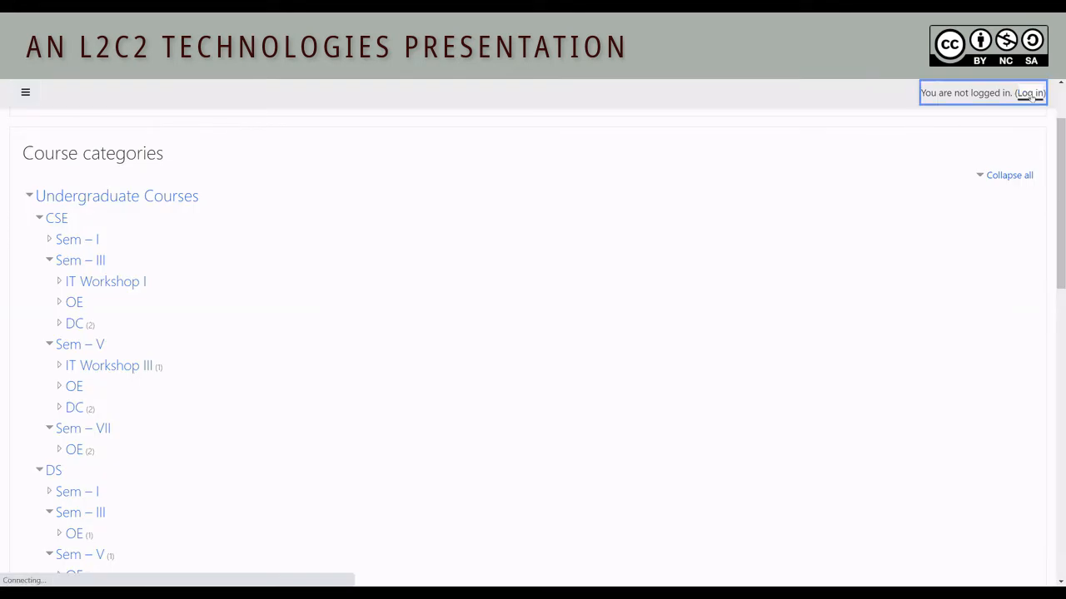
pyautogui.click(1030, 92)
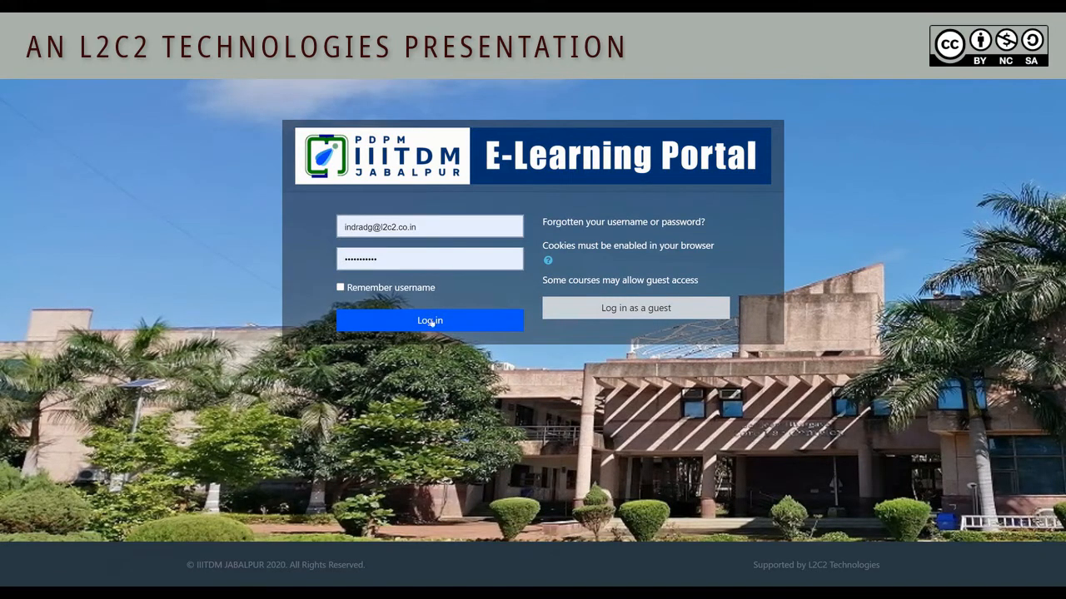
pyautogui.click(430, 321)
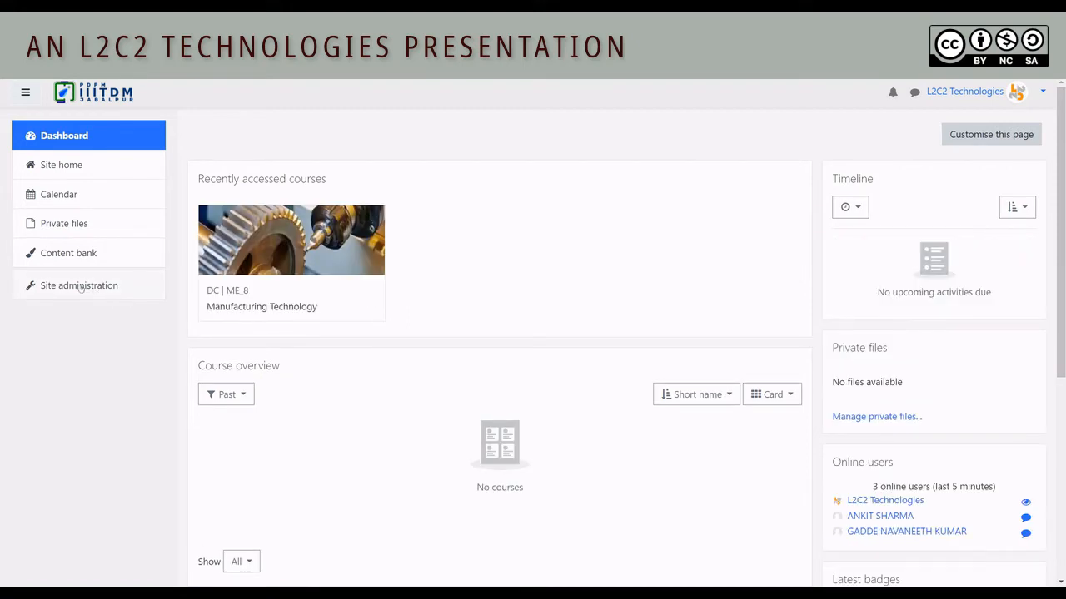
pyautogui.click(78, 284)
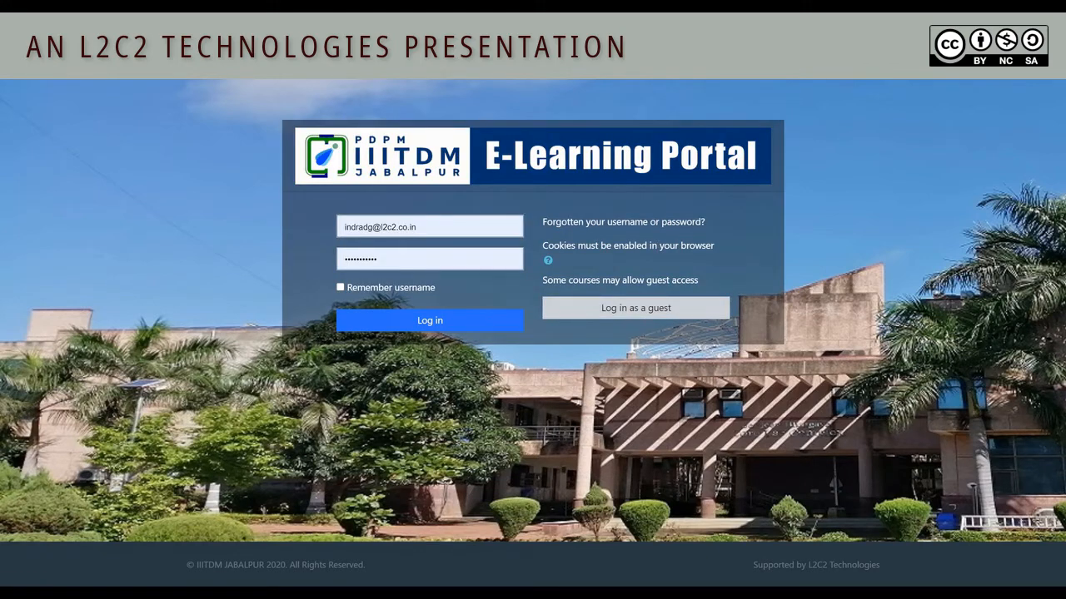
pyautogui.click(430, 321)
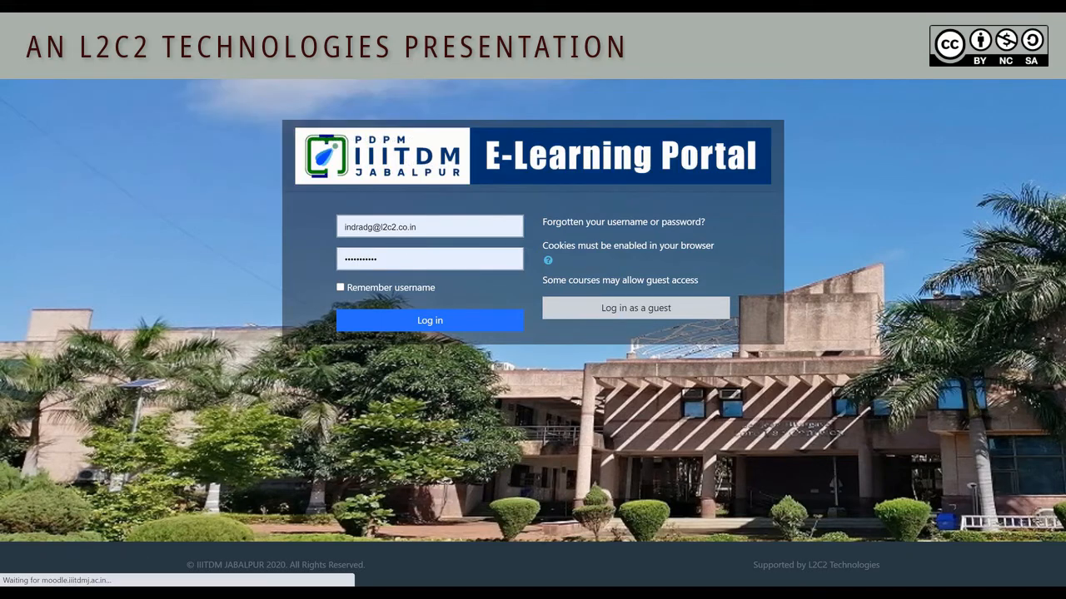
pyautogui.click(429, 320)
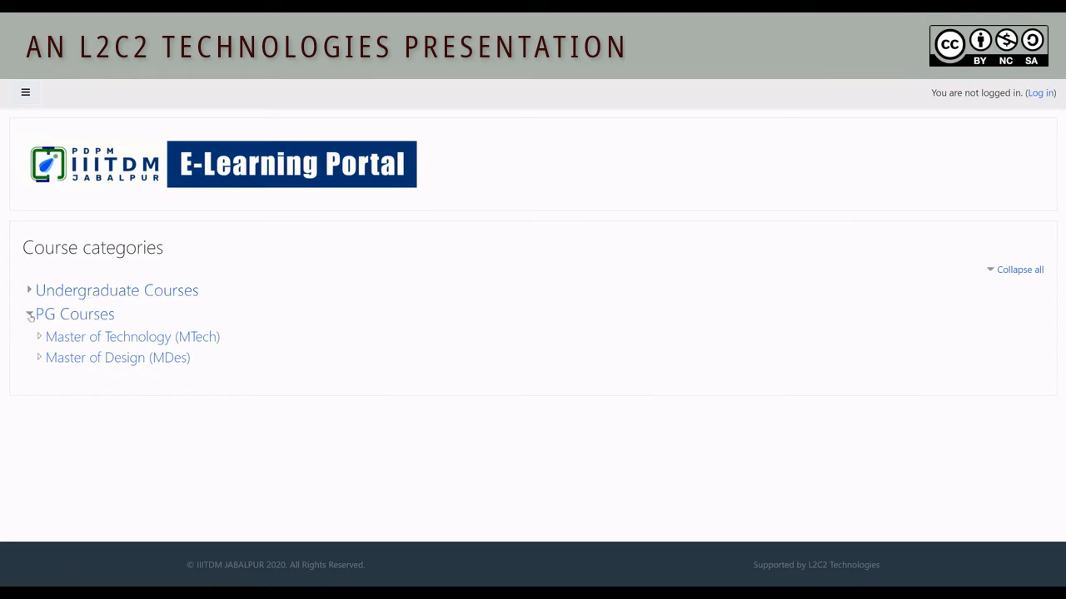
# Collapse the course categories and log back in to the portal dashboard.
pyautogui.click(30, 314)
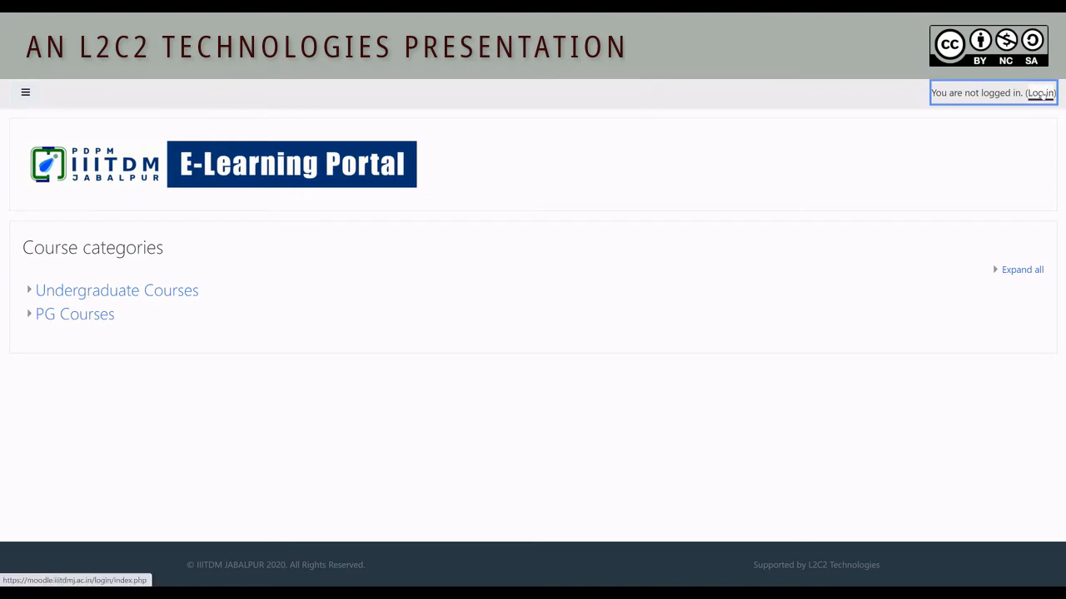
pyautogui.click(1039, 93)
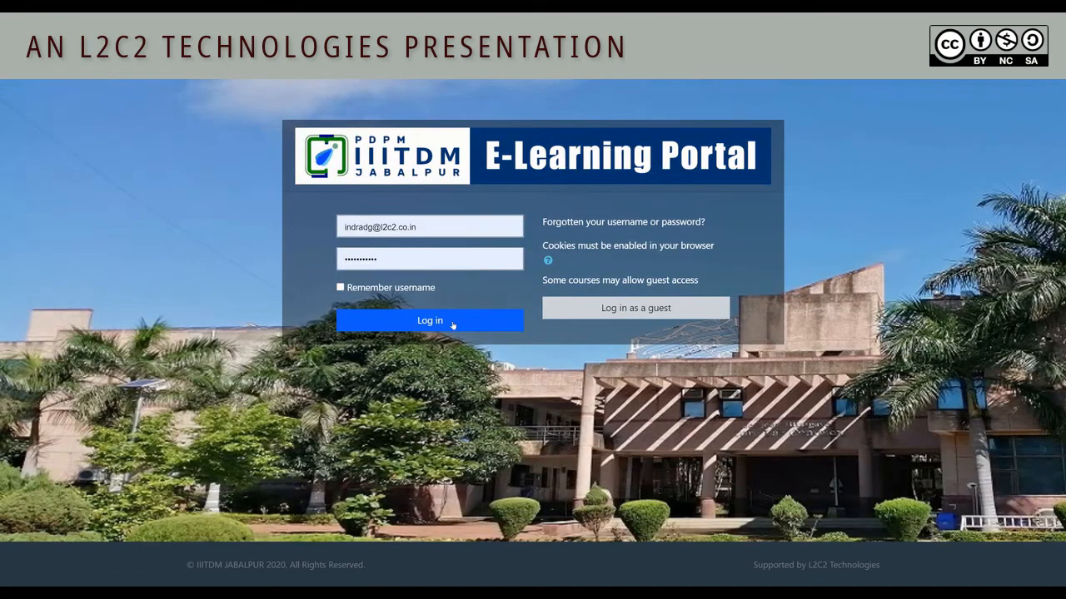
pyautogui.click(430, 321)
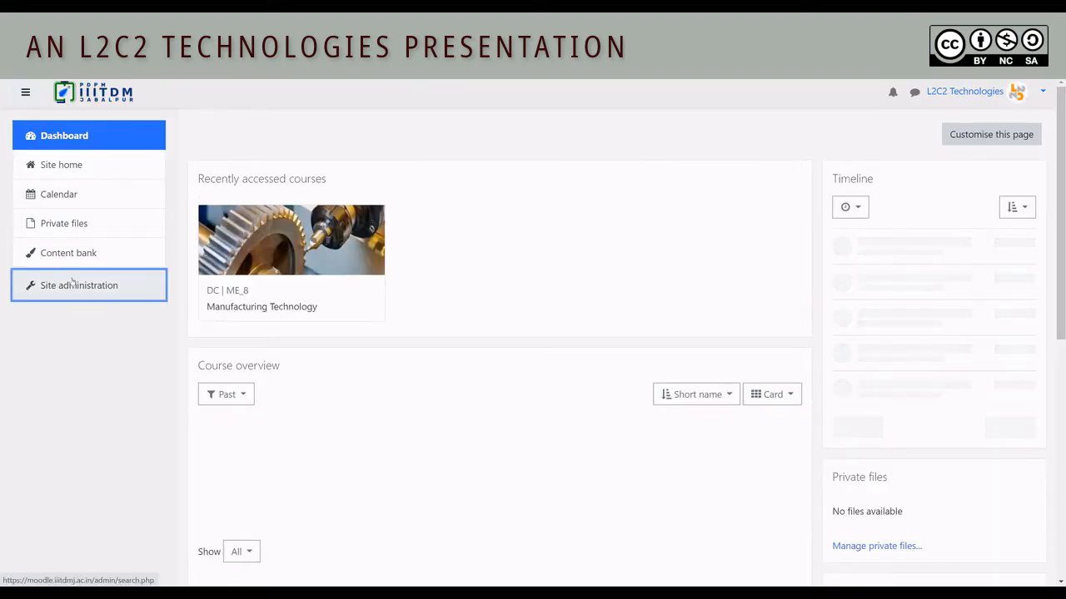
# Open Manage courses and categories, select IIITDMJ E-Learning Resources, then UG_COURSE_TEMPLATE.
pyautogui.click(78, 285)
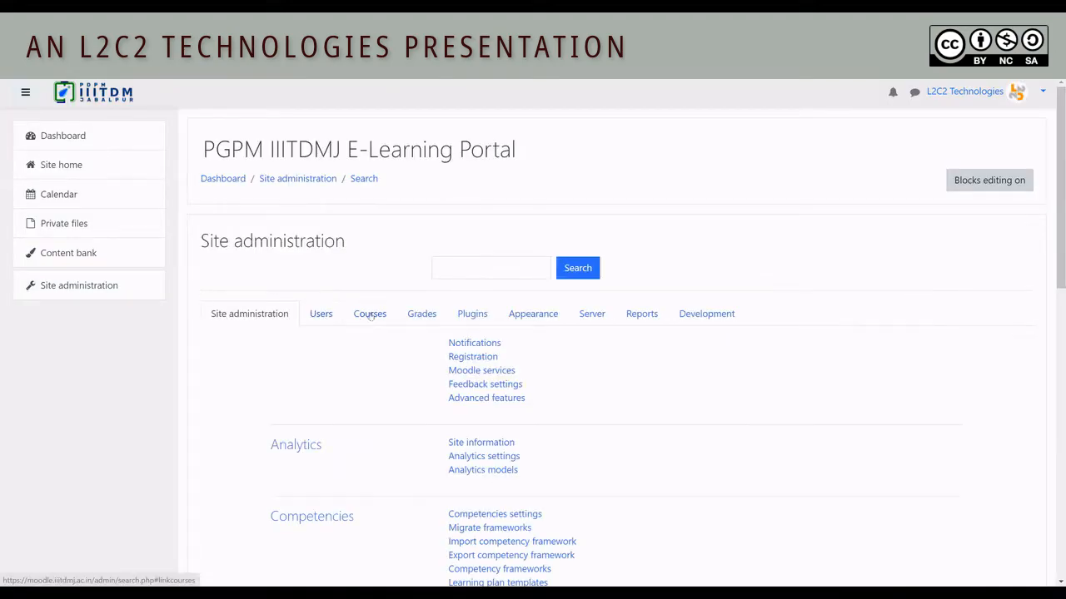
pyautogui.click(369, 313)
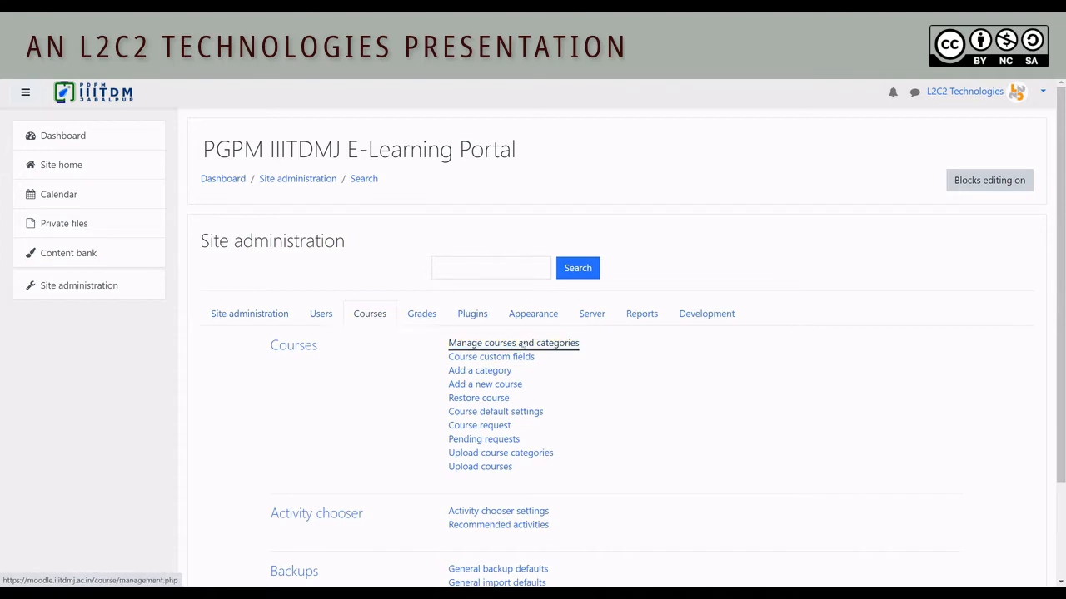
pyautogui.click(513, 342)
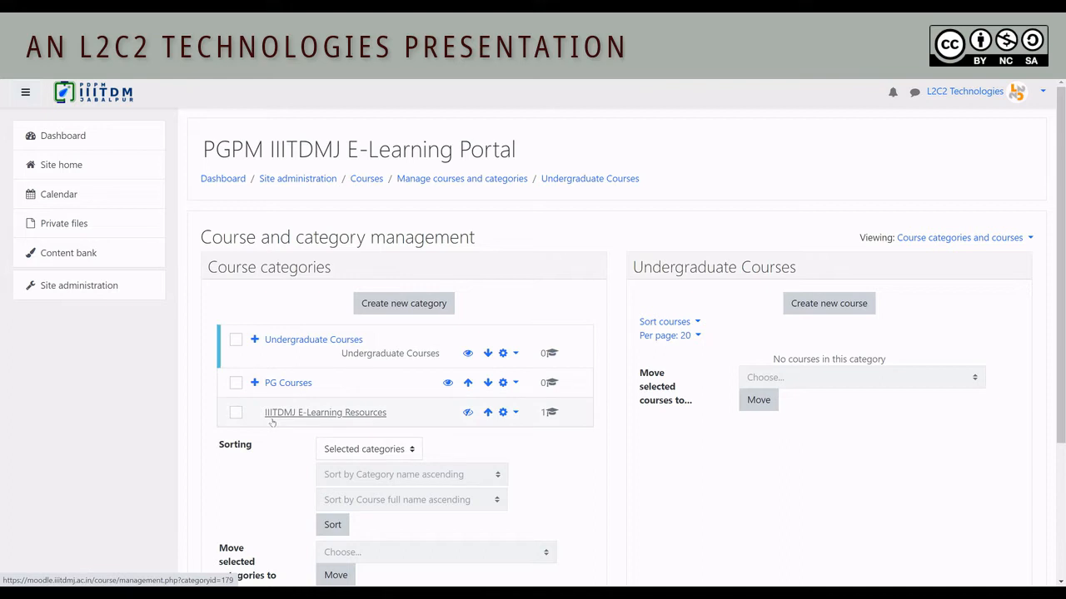
pyautogui.moveTo(378, 417)
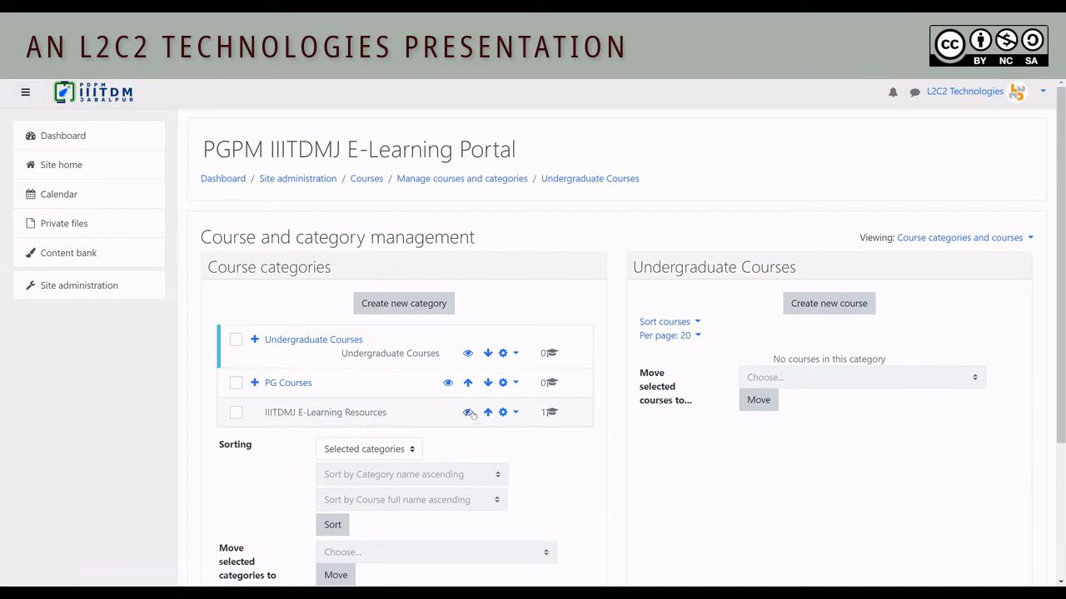
pyautogui.moveTo(469, 412)
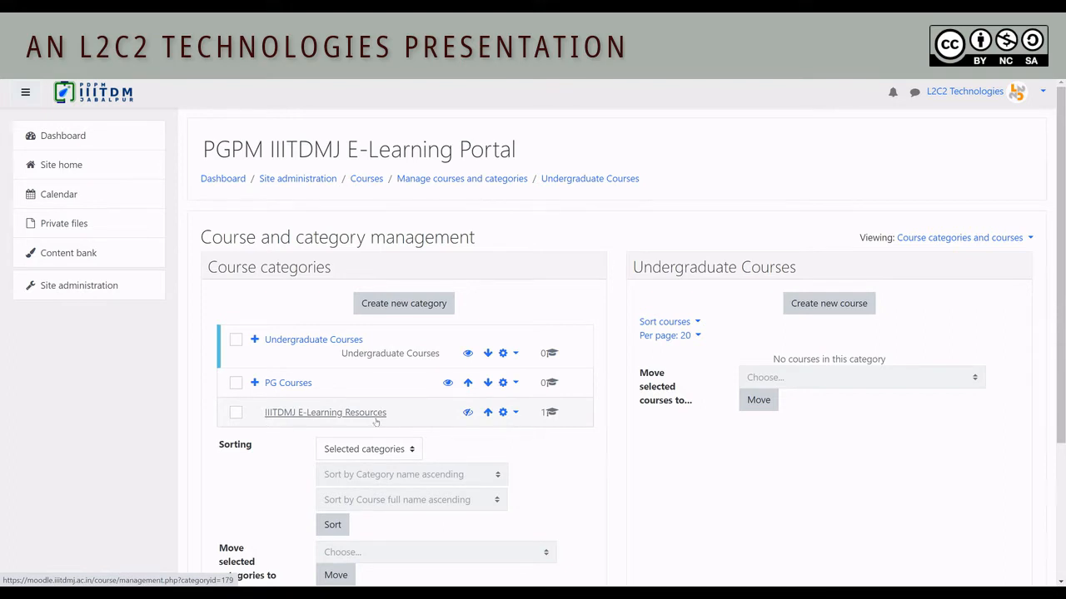
pyautogui.moveTo(325, 419)
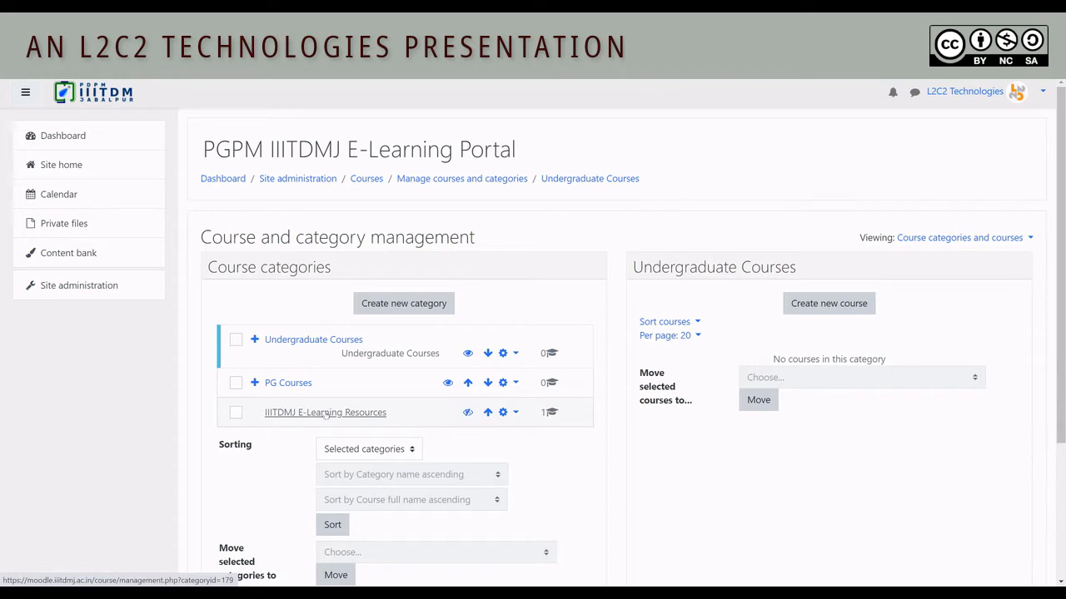
pyautogui.click(325, 412)
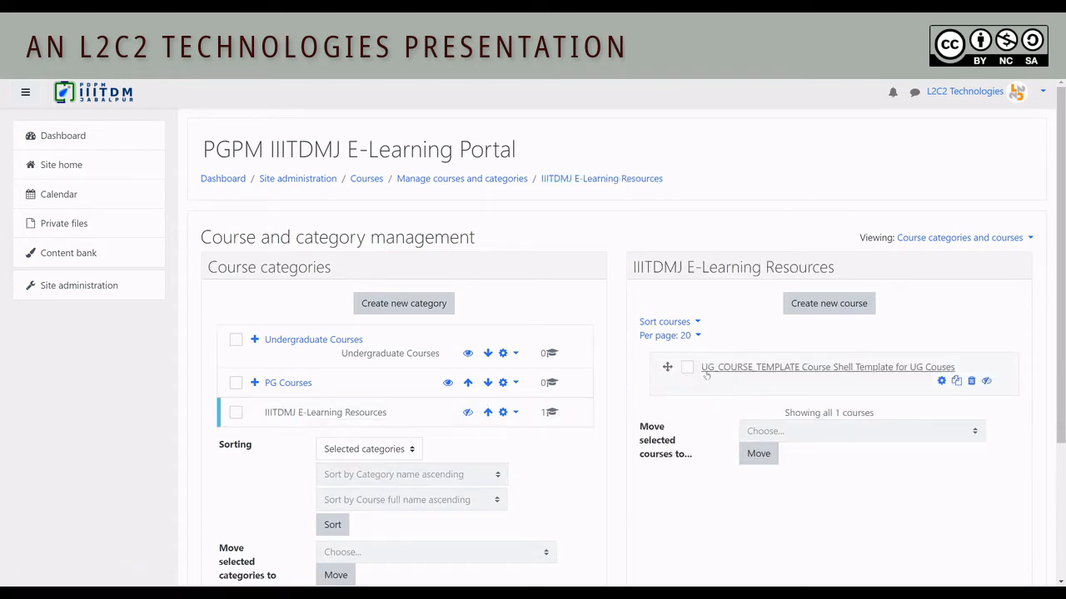
pyautogui.moveTo(837, 372)
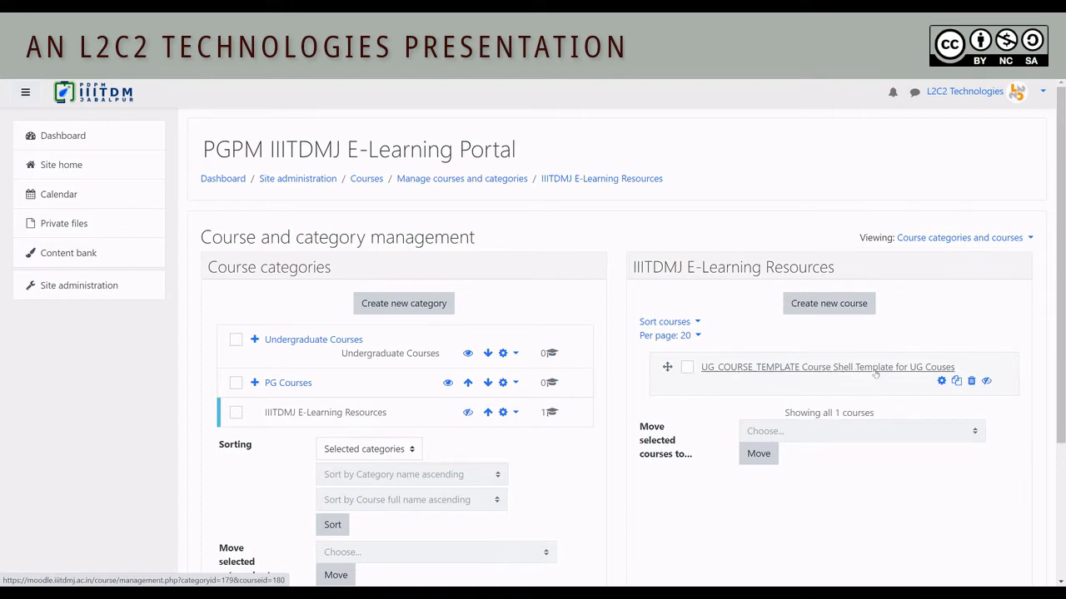
pyautogui.click(827, 366)
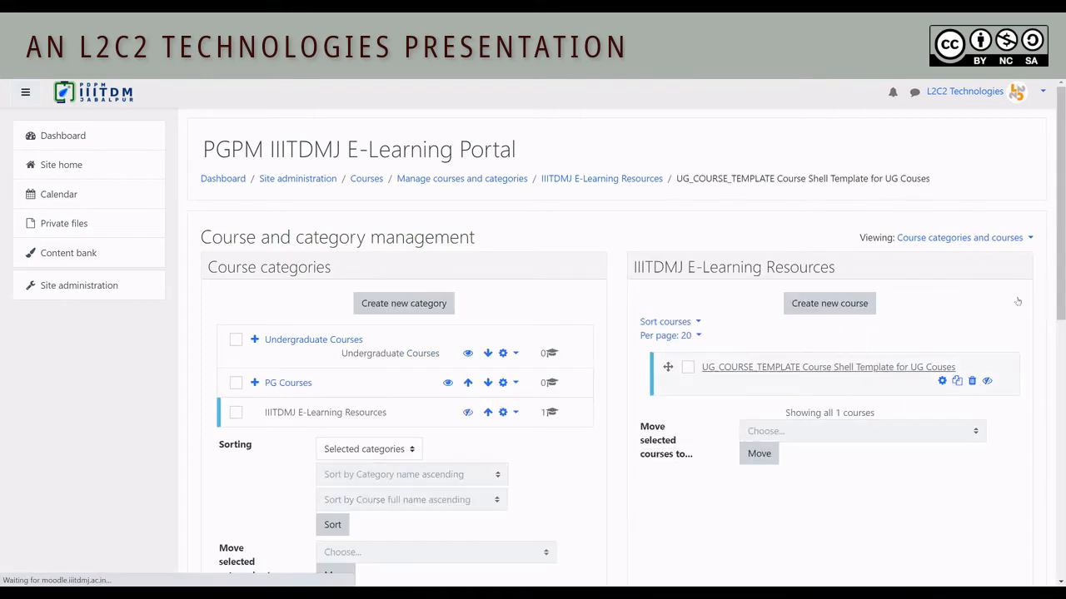
# View the UG Course Shell Template page and scroll through its lecture, assignment and quiz sections.
pyautogui.click(828, 366)
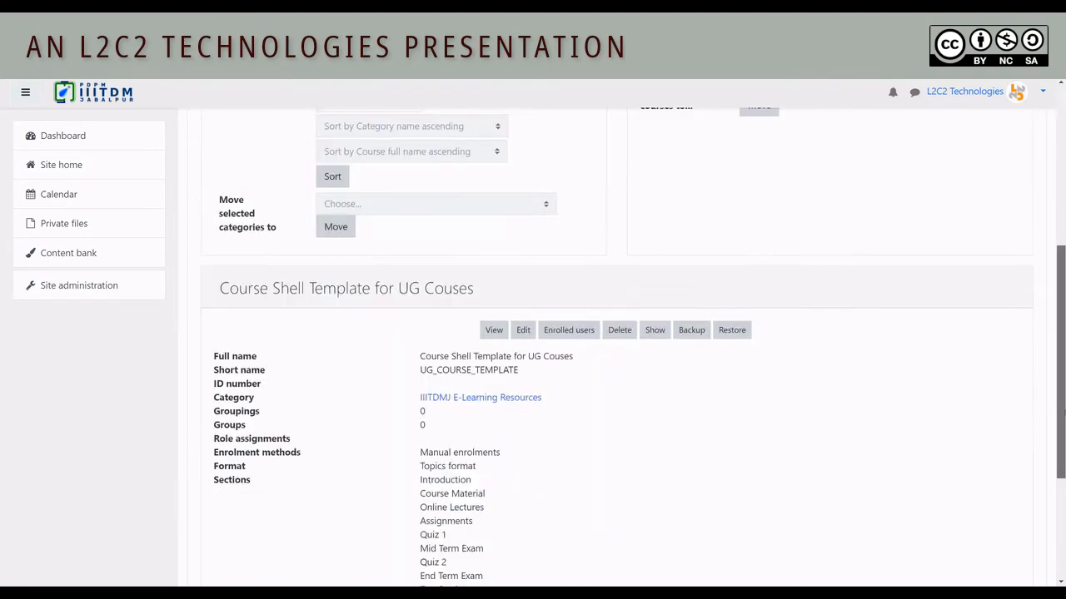
pyautogui.scroll(-3)
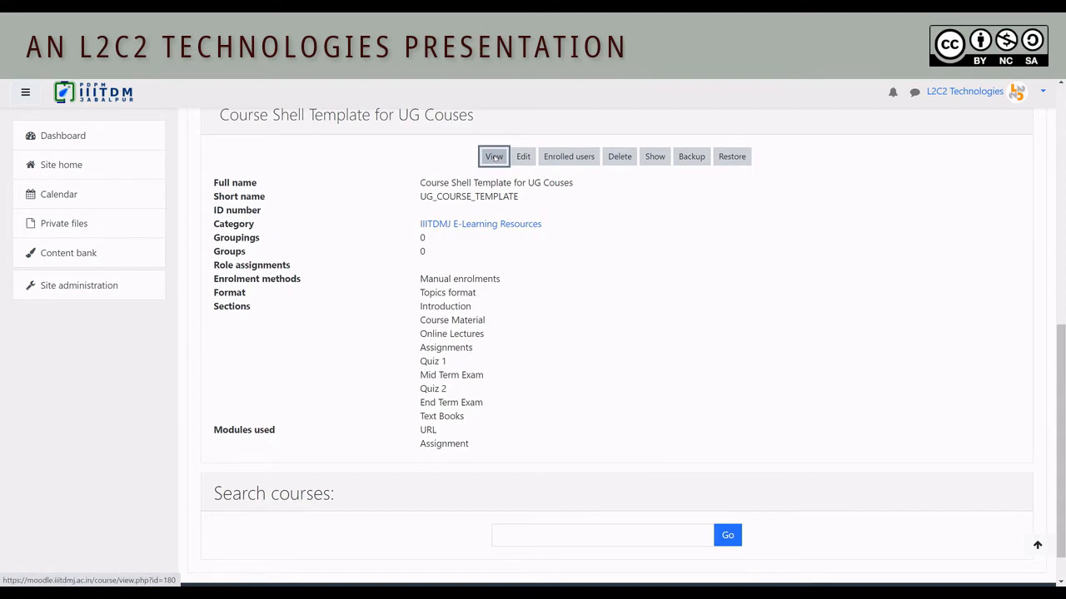
pyautogui.click(493, 157)
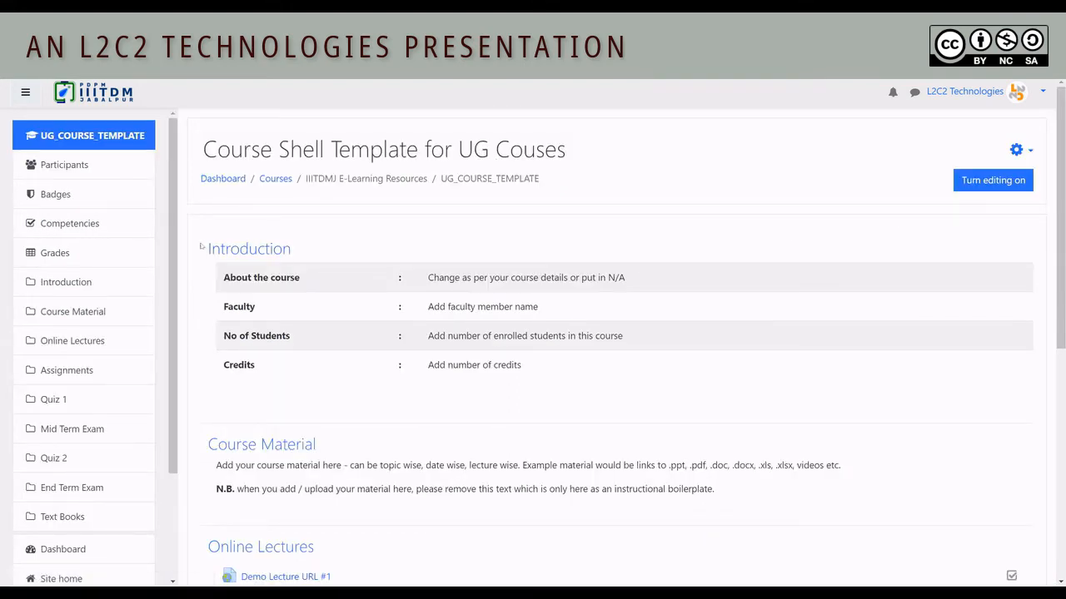
pyautogui.doubleClick(248, 248)
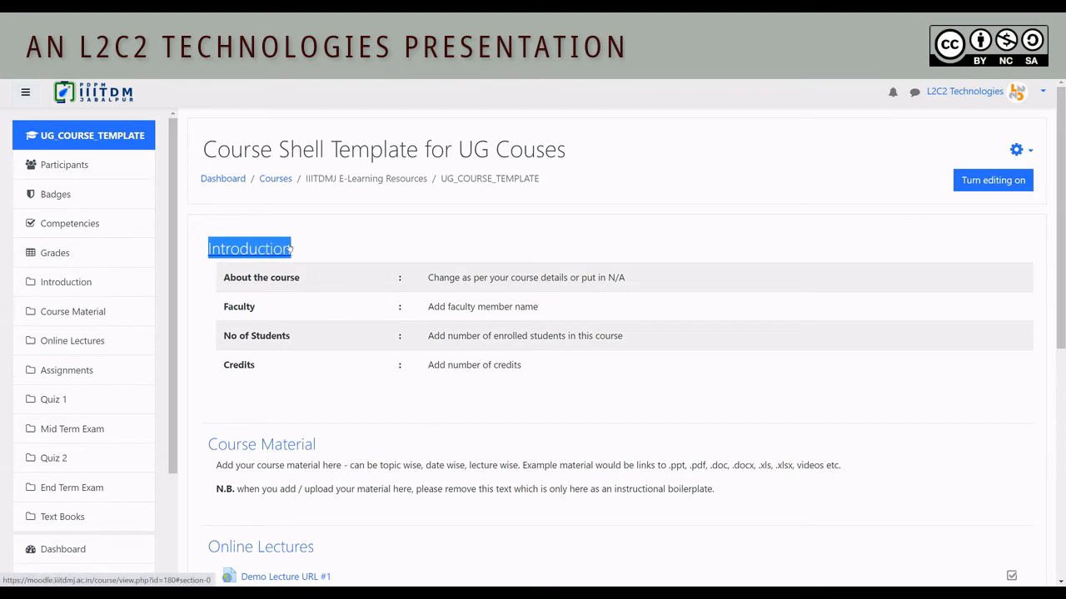
pyautogui.moveTo(421, 275)
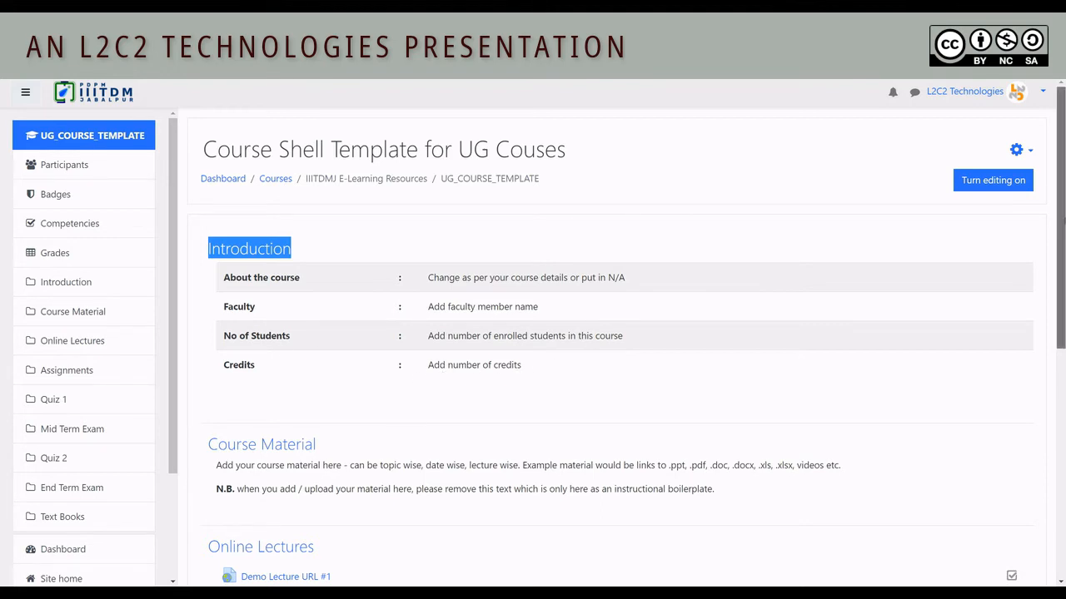
pyautogui.scroll(-3)
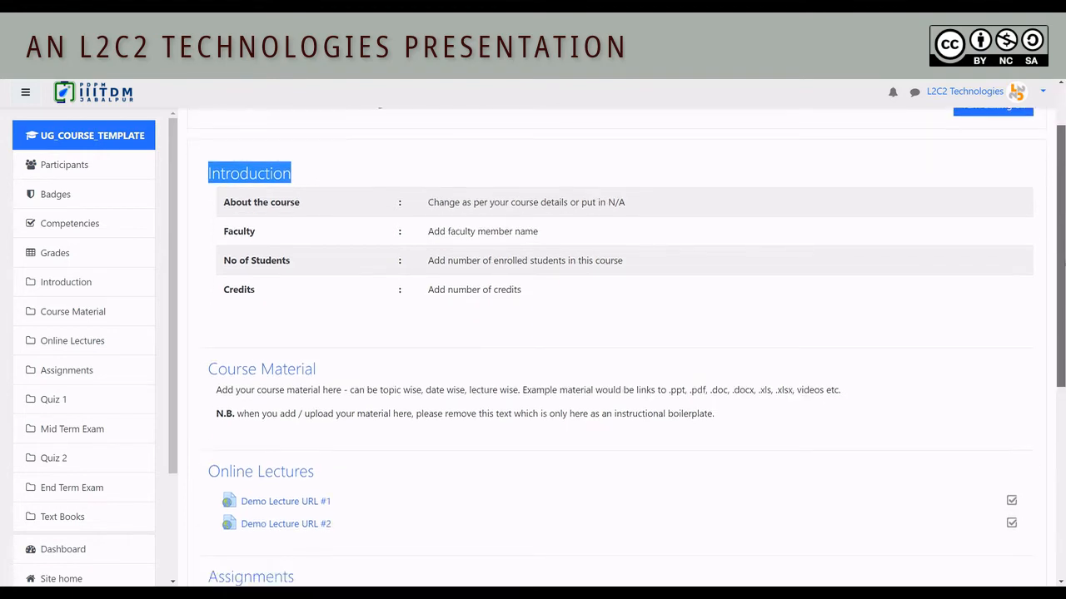
pyautogui.scroll(-3)
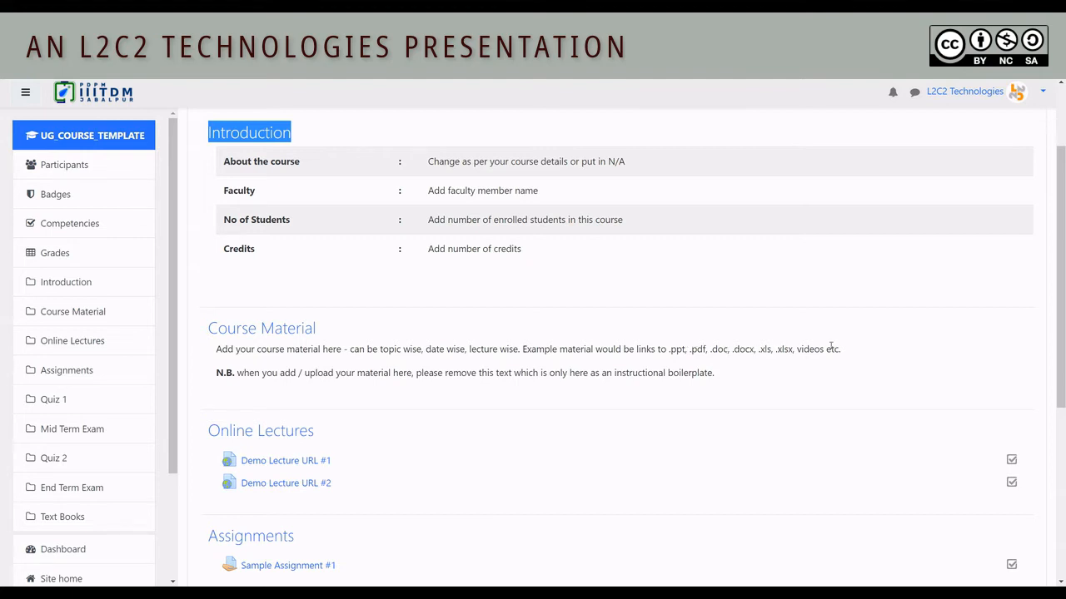
pyautogui.moveTo(243, 390)
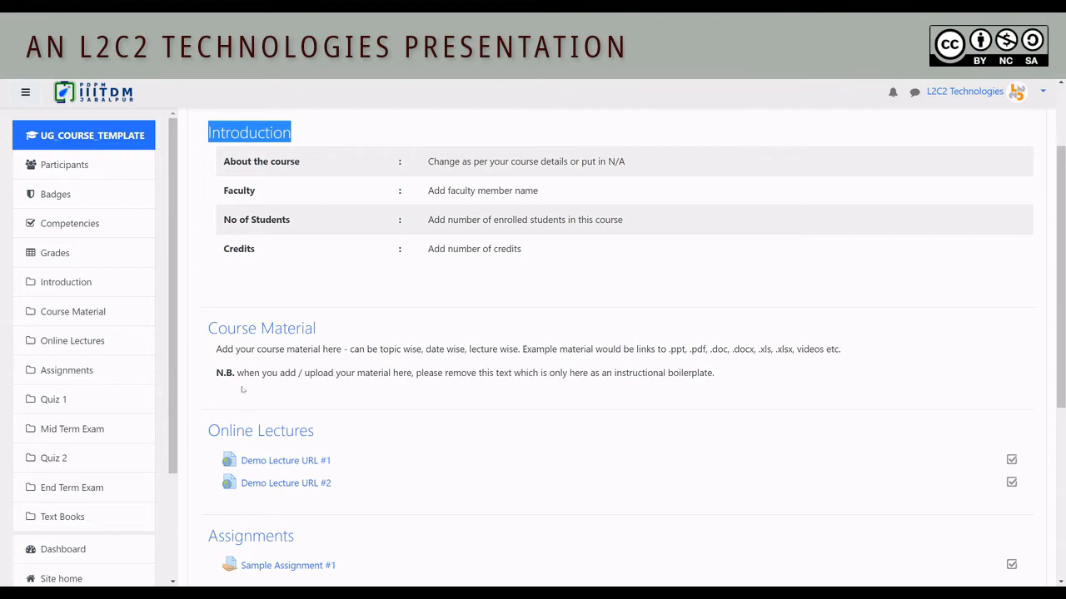
pyautogui.moveTo(432, 384)
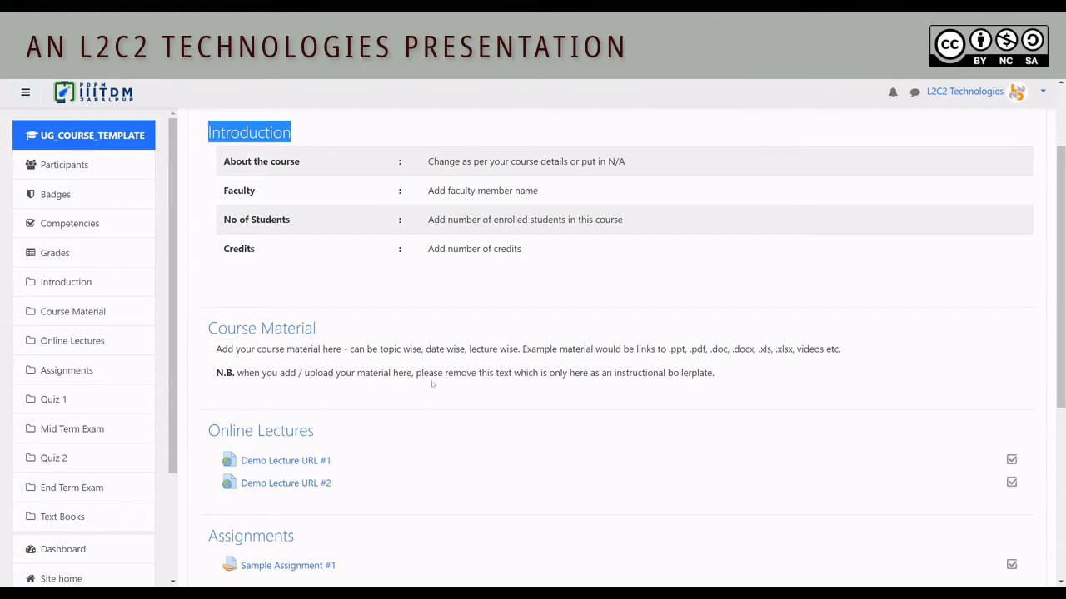
pyautogui.moveTo(584, 385)
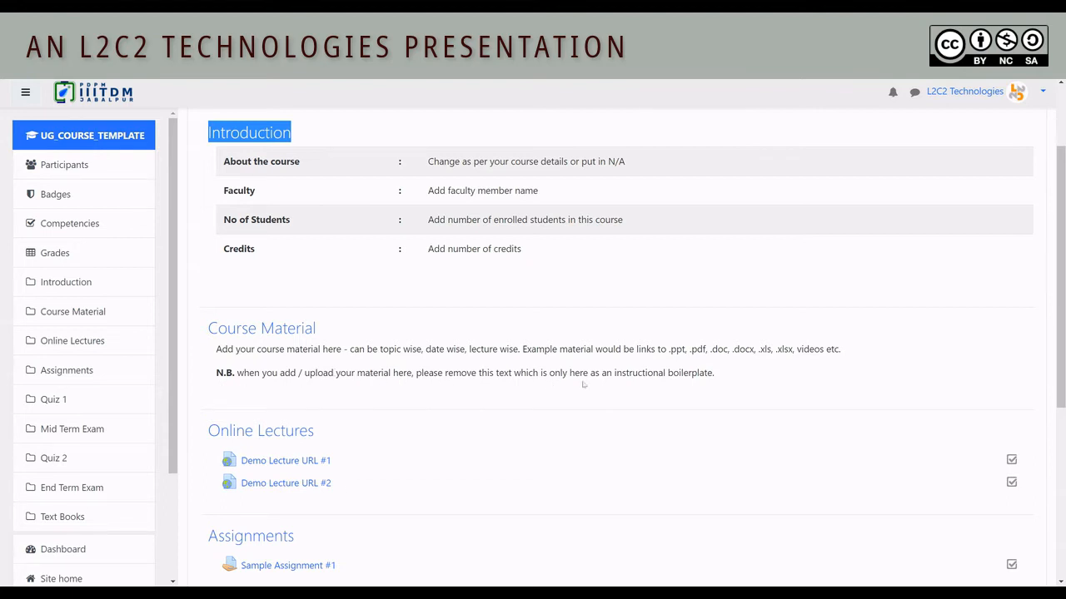
pyautogui.moveTo(649, 385)
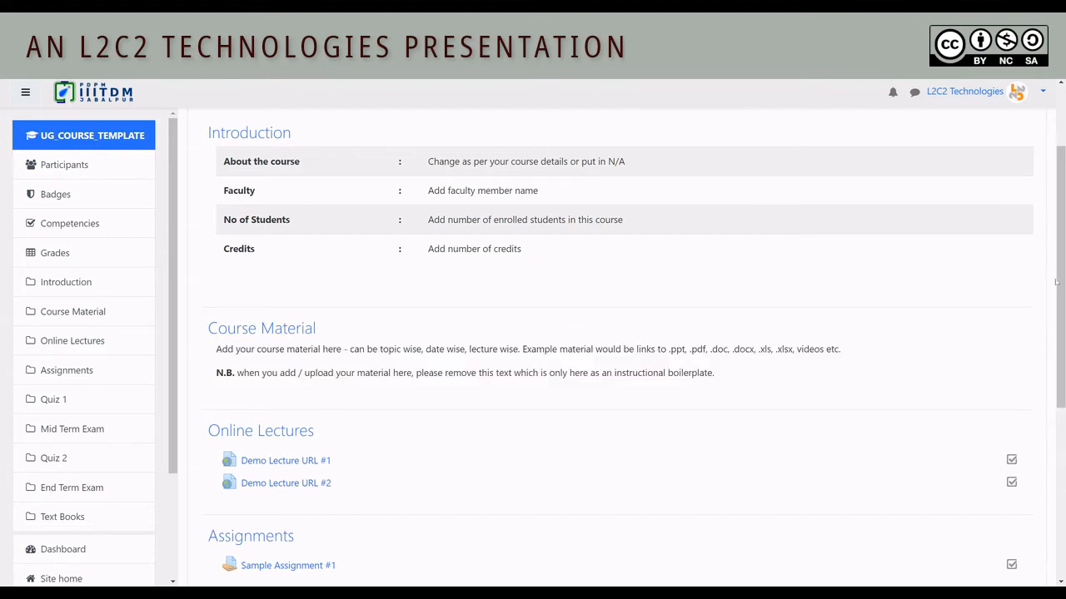
pyautogui.scroll(-3)
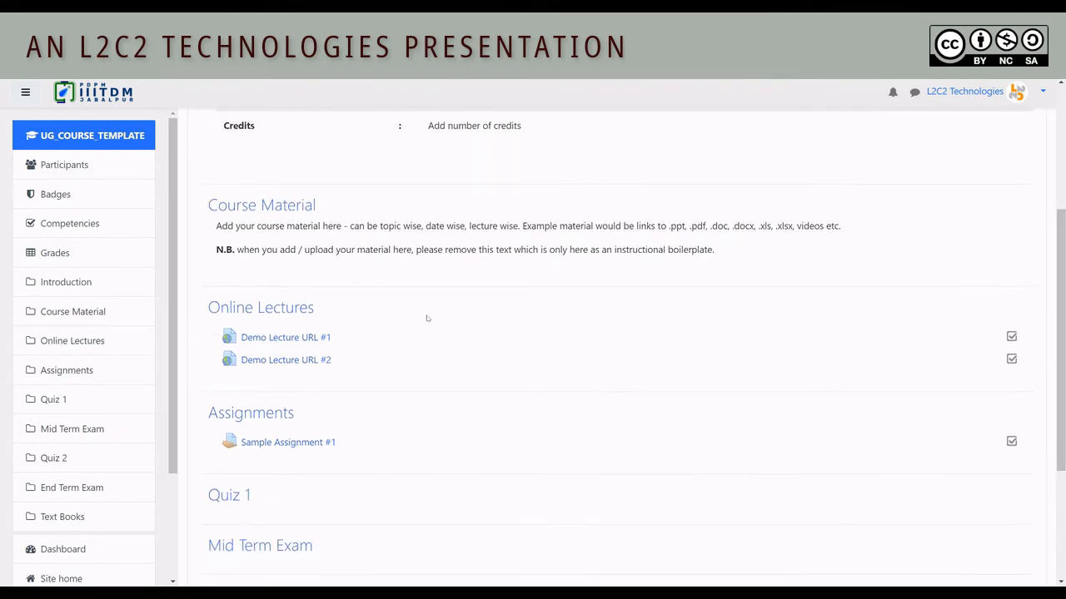
pyautogui.moveTo(285, 337)
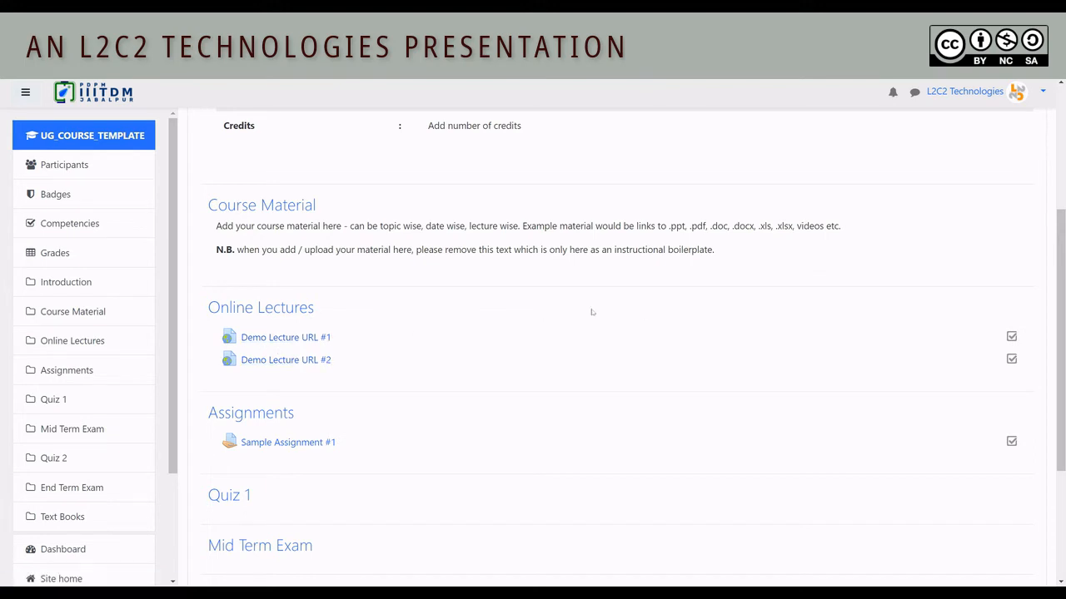
pyautogui.scroll(3)
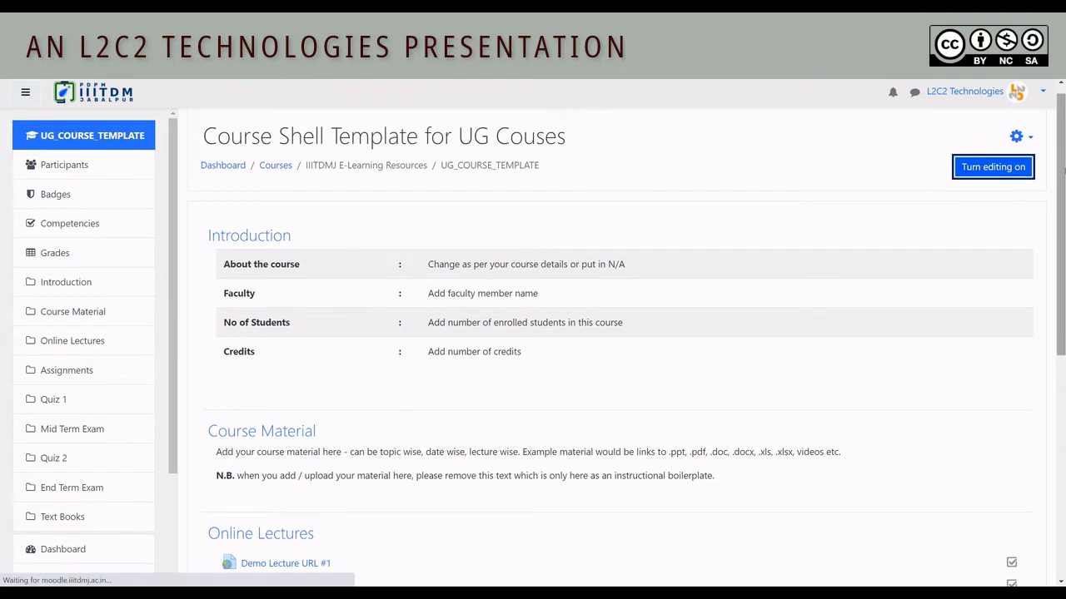
pyautogui.click(992, 167)
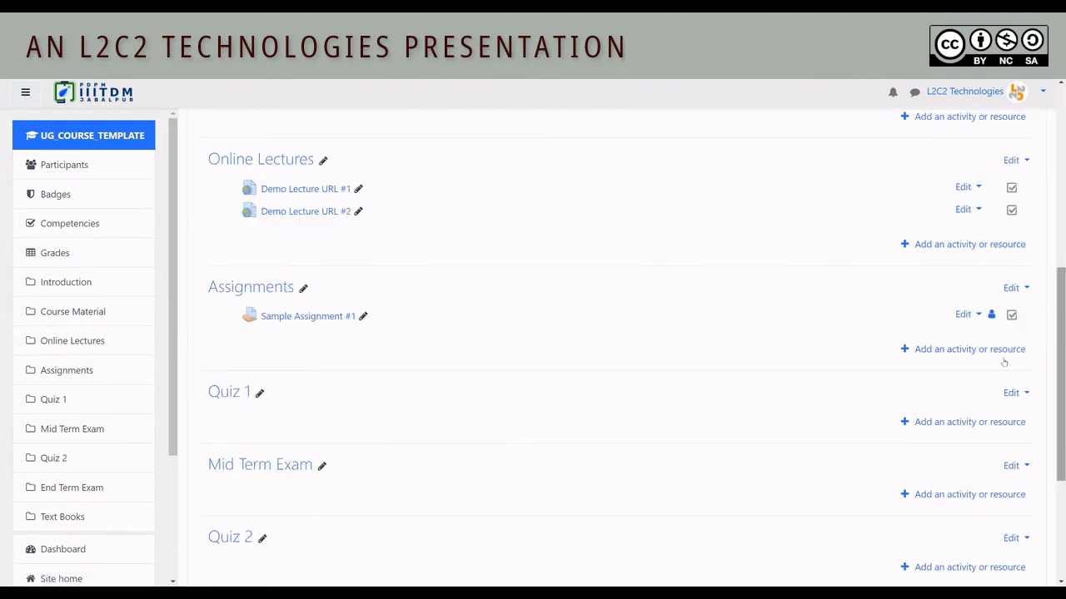
pyautogui.click(358, 189)
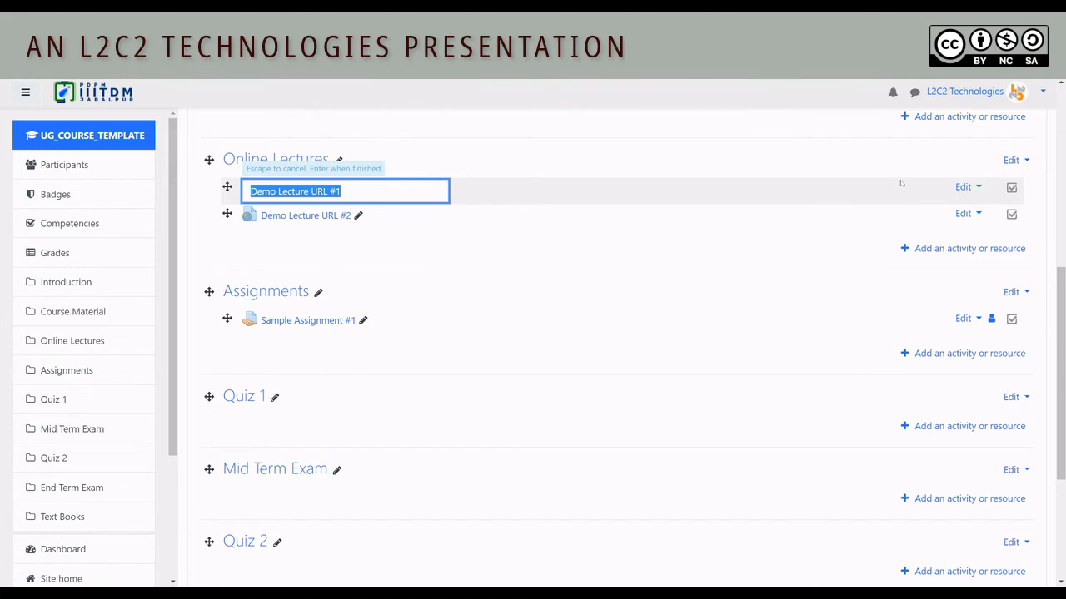
pyautogui.click(964, 186)
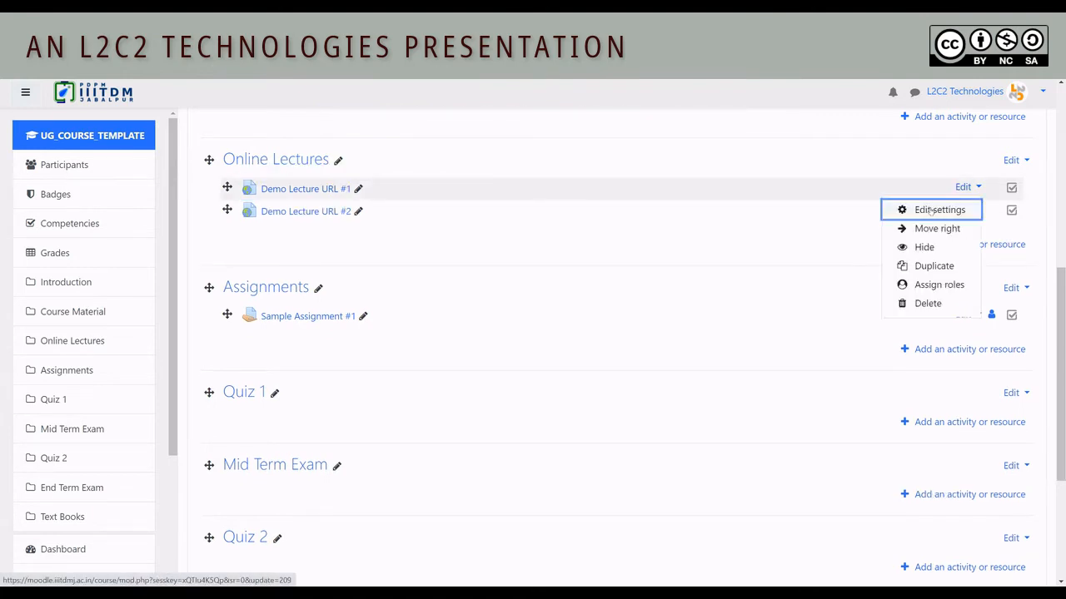
pyautogui.click(939, 209)
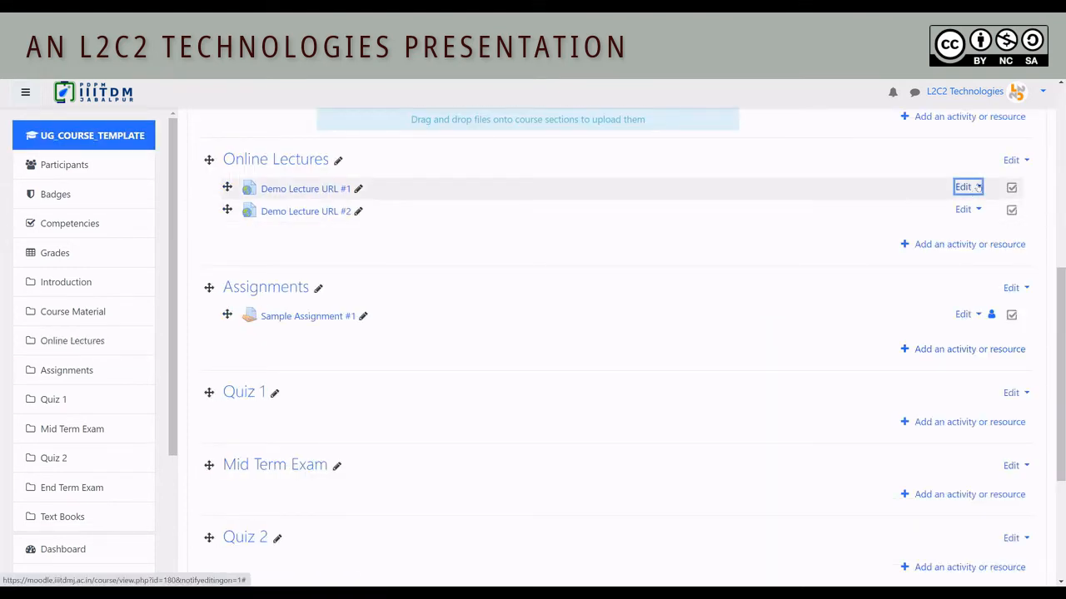
pyautogui.click(963, 187)
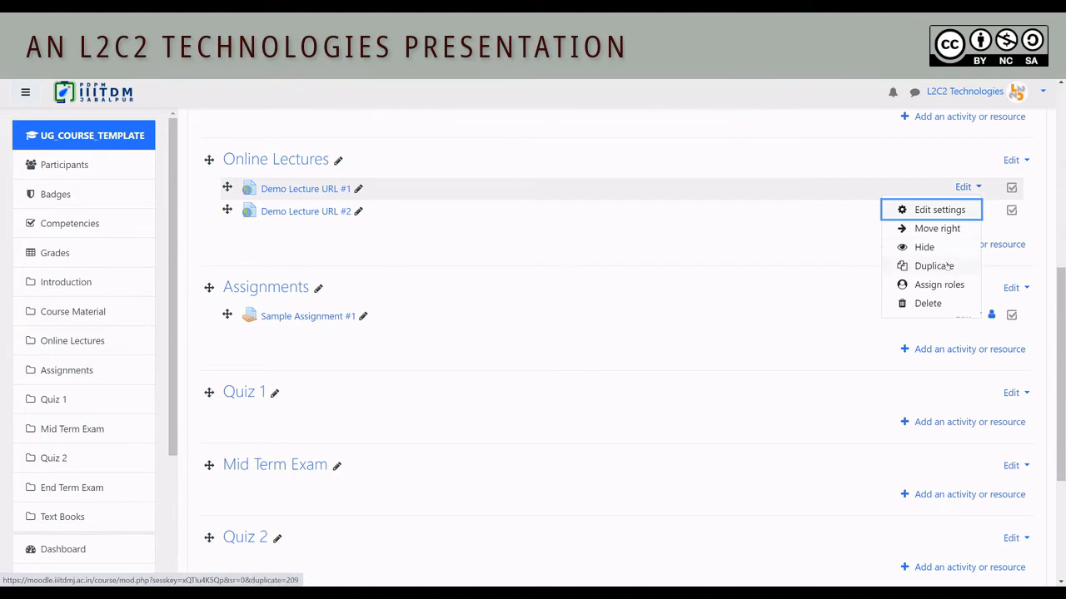
pyautogui.moveTo(934, 266)
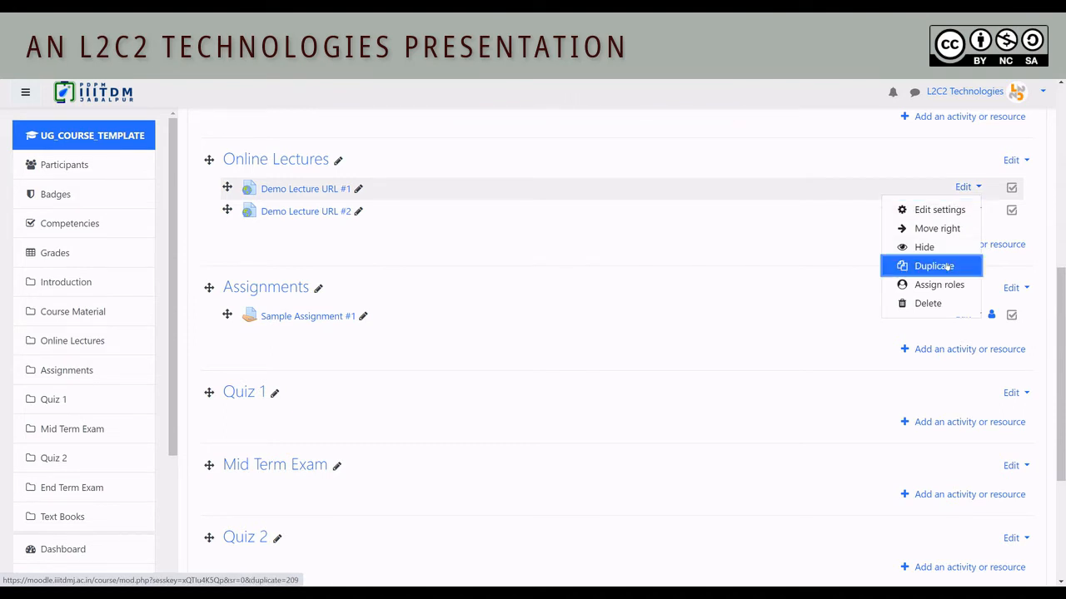
pyautogui.click(934, 266)
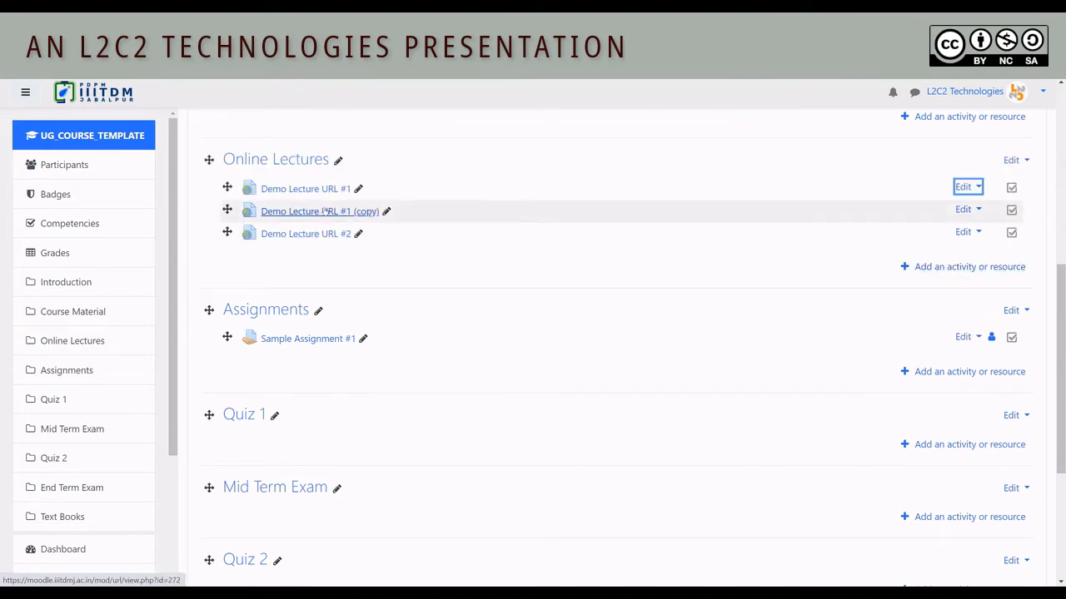
pyautogui.click(386, 211)
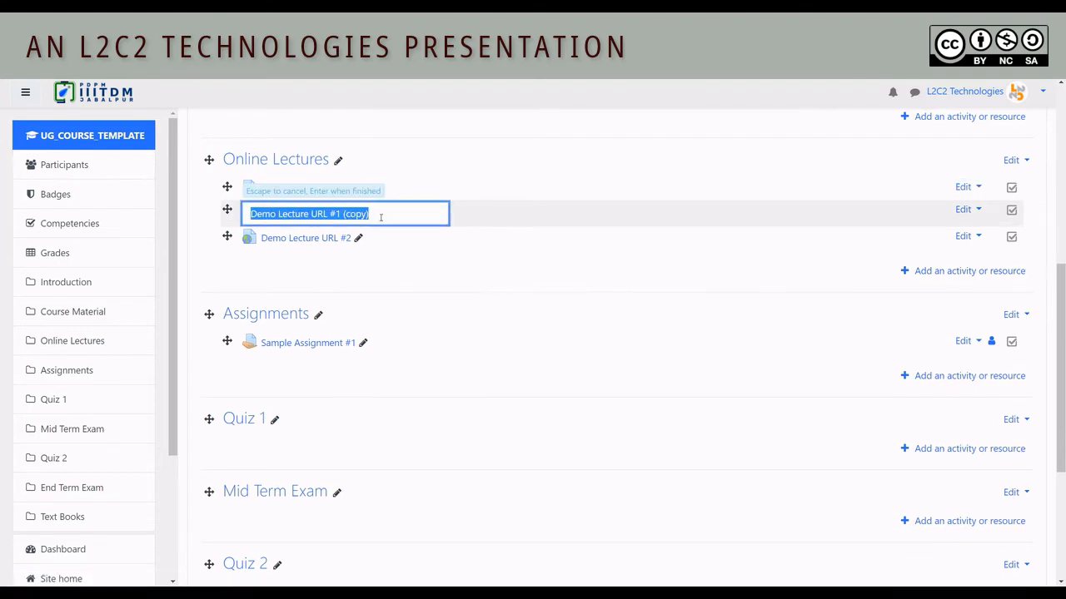
pyautogui.write('Demo Lecture URL #1')
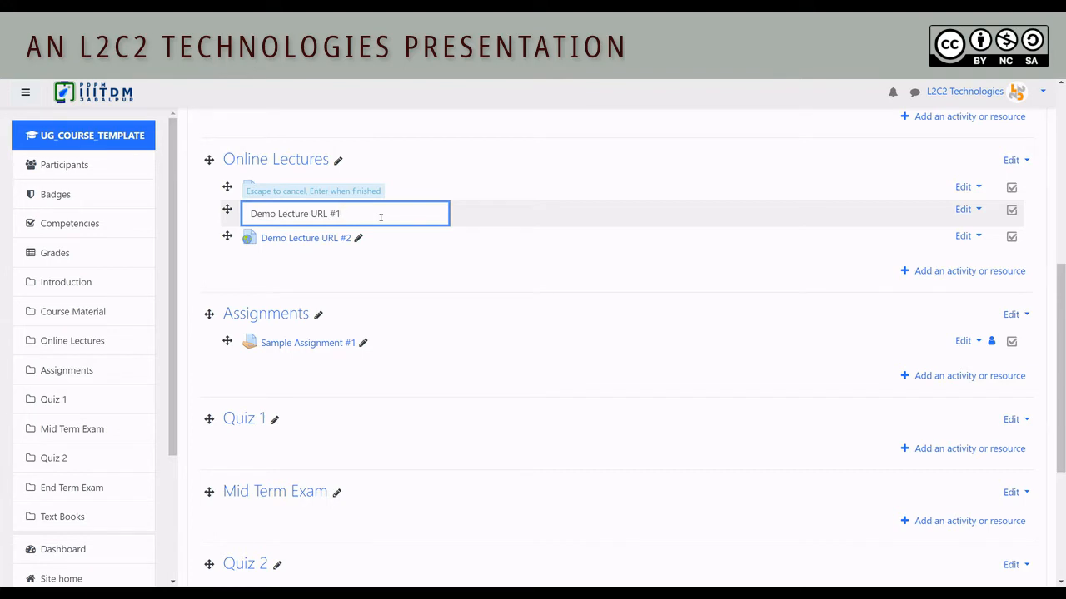
pyautogui.write('3')
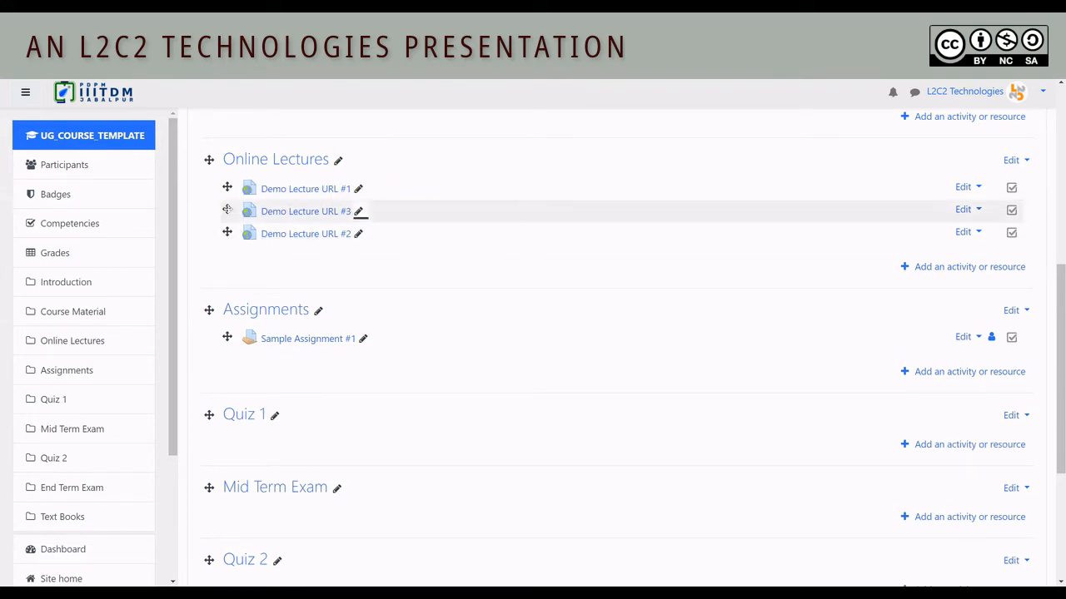
pyautogui.moveTo(228, 211); pyautogui.dragTo(227, 233)
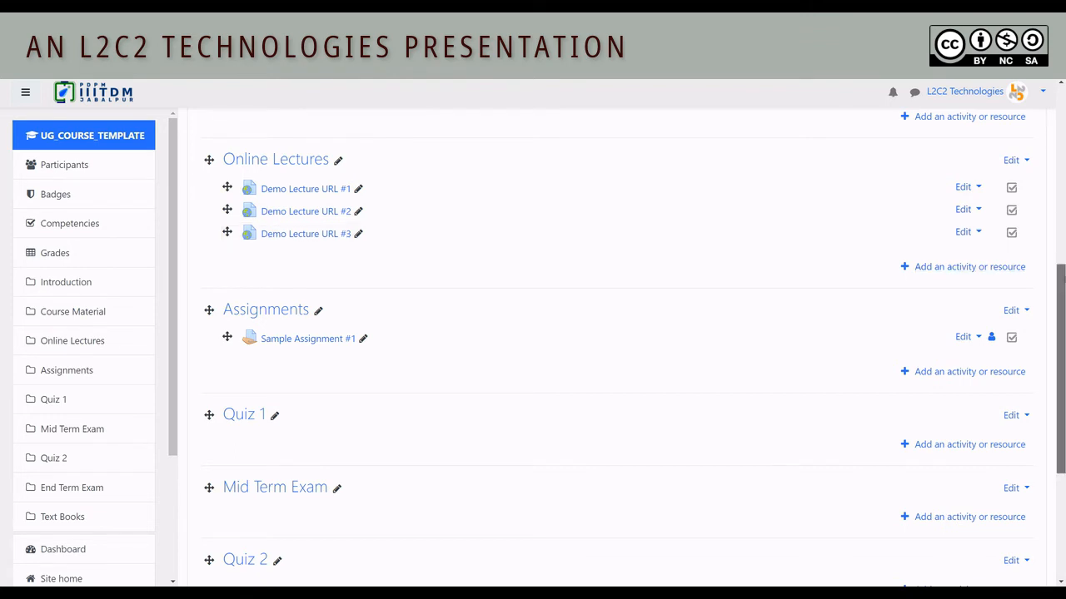
pyautogui.click(963, 232)
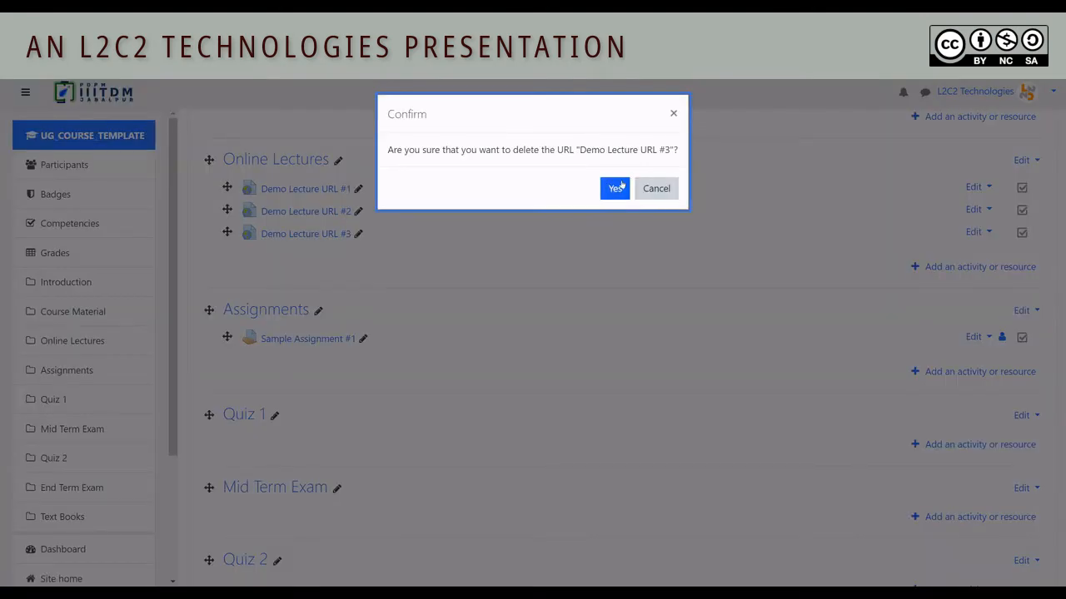
pyautogui.click(615, 188)
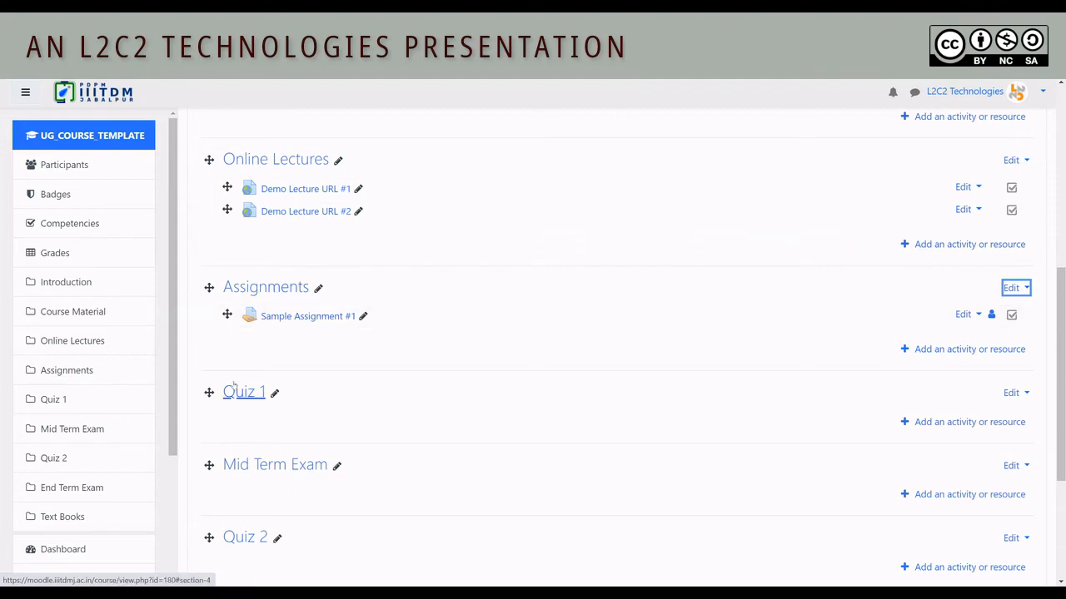
pyautogui.scroll(-3)
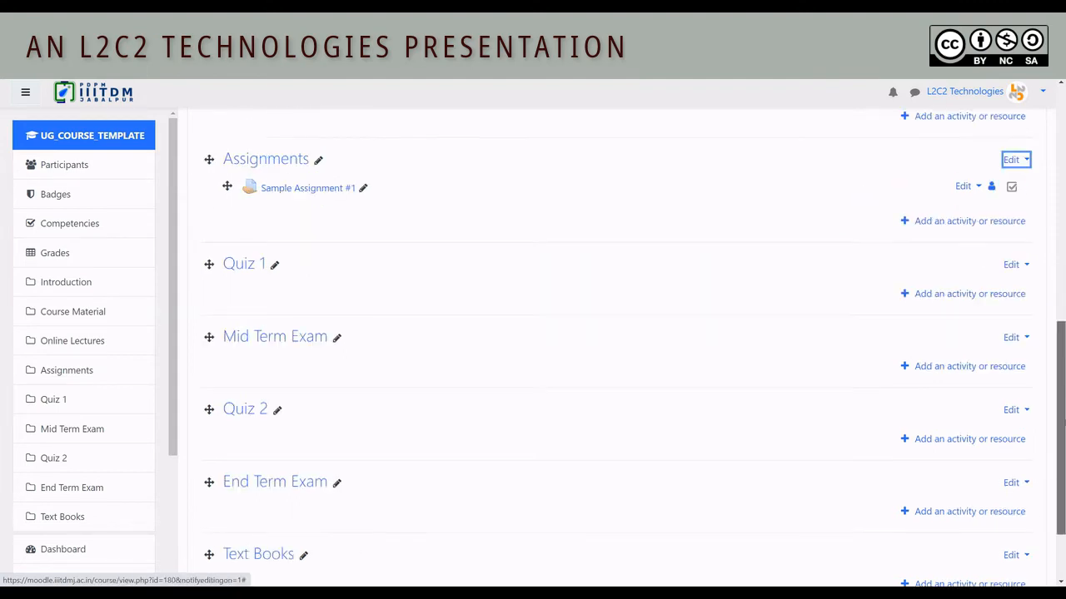
pyautogui.scroll(-3)
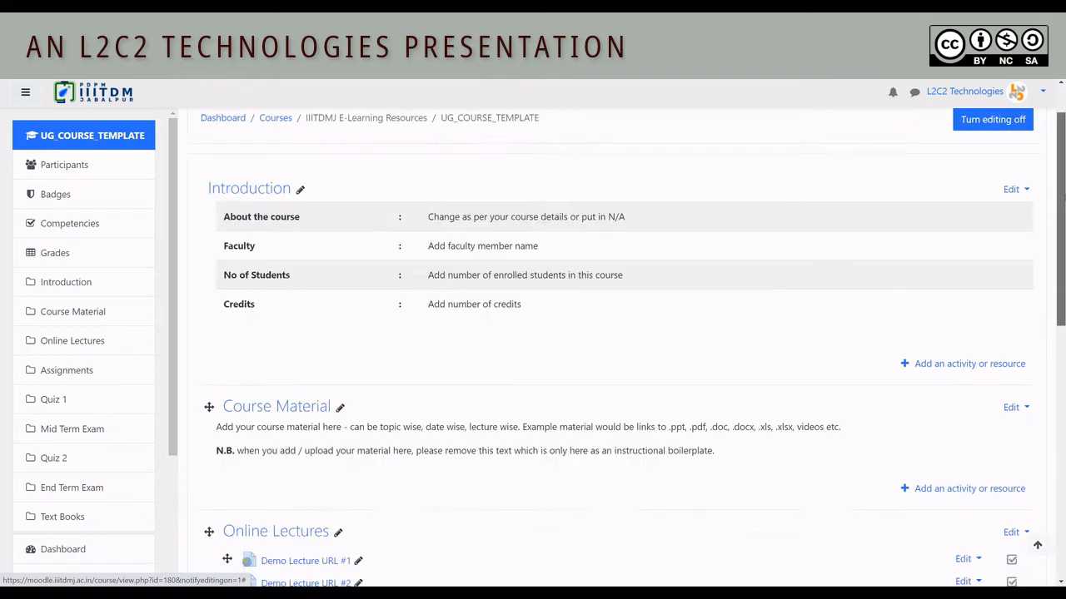
pyautogui.scroll(-3)
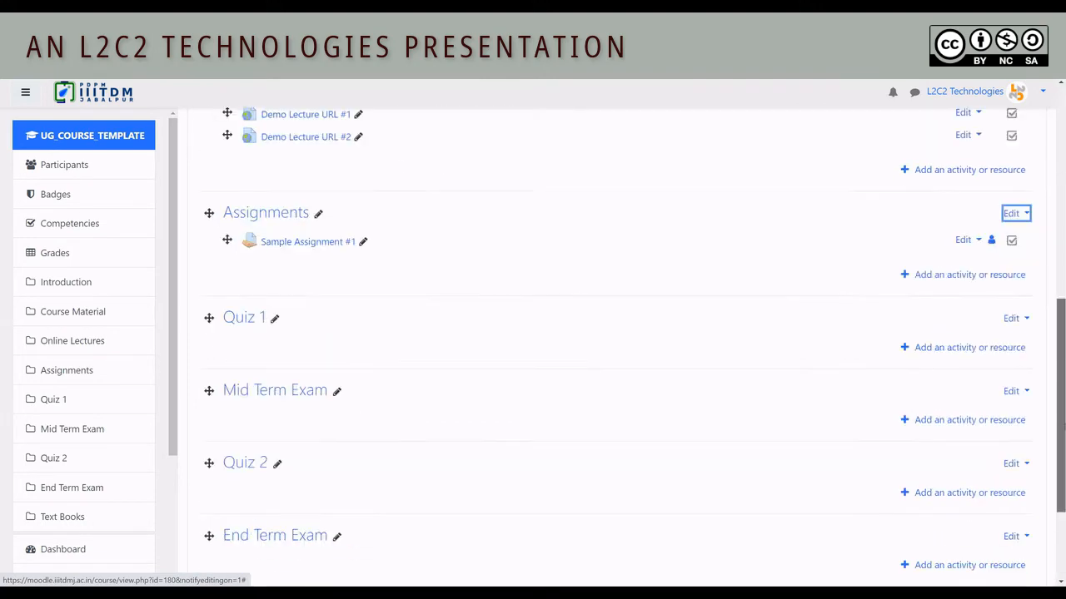
pyautogui.scroll(-3)
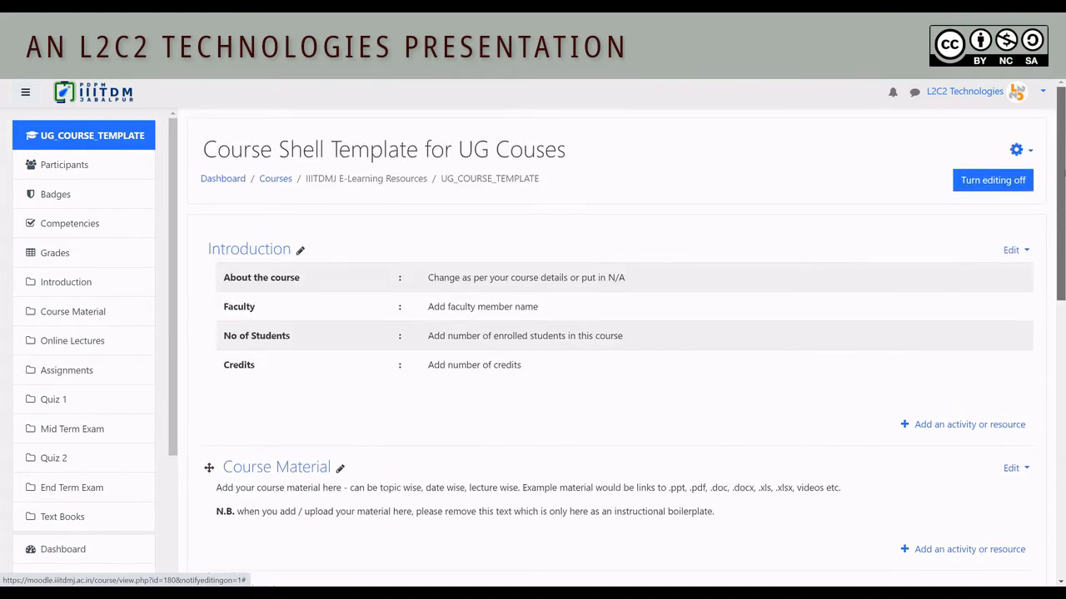
# Turn editing off on the UG template course and scroll down the page.
pyautogui.click(993, 180)
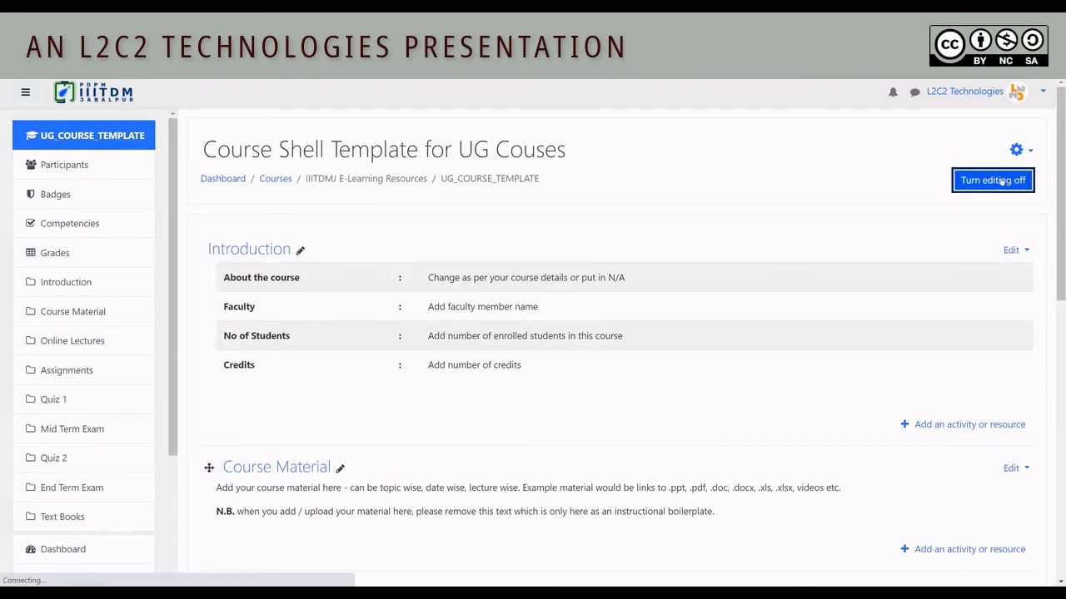
pyautogui.click(992, 180)
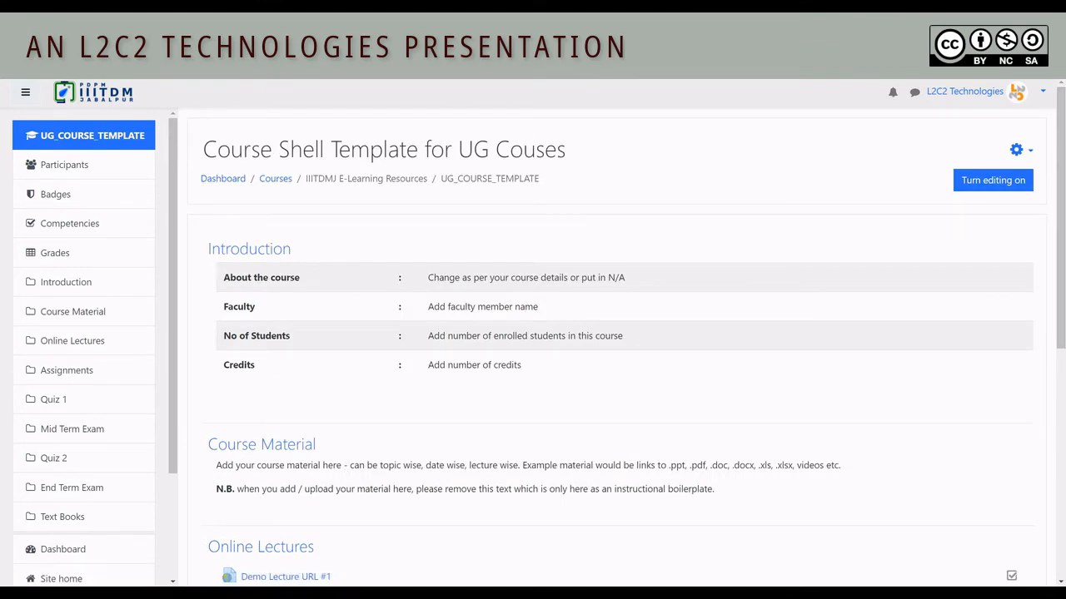
pyautogui.scroll(-3)
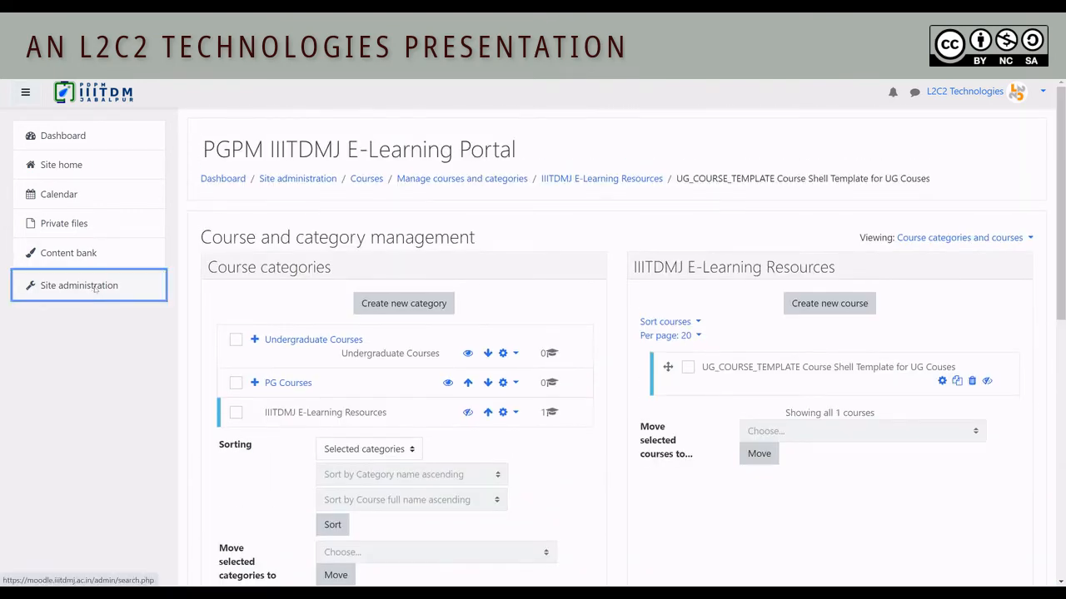
# Reach the Site administration Courses tab with its restore, upload and backup options.
pyautogui.click(79, 285)
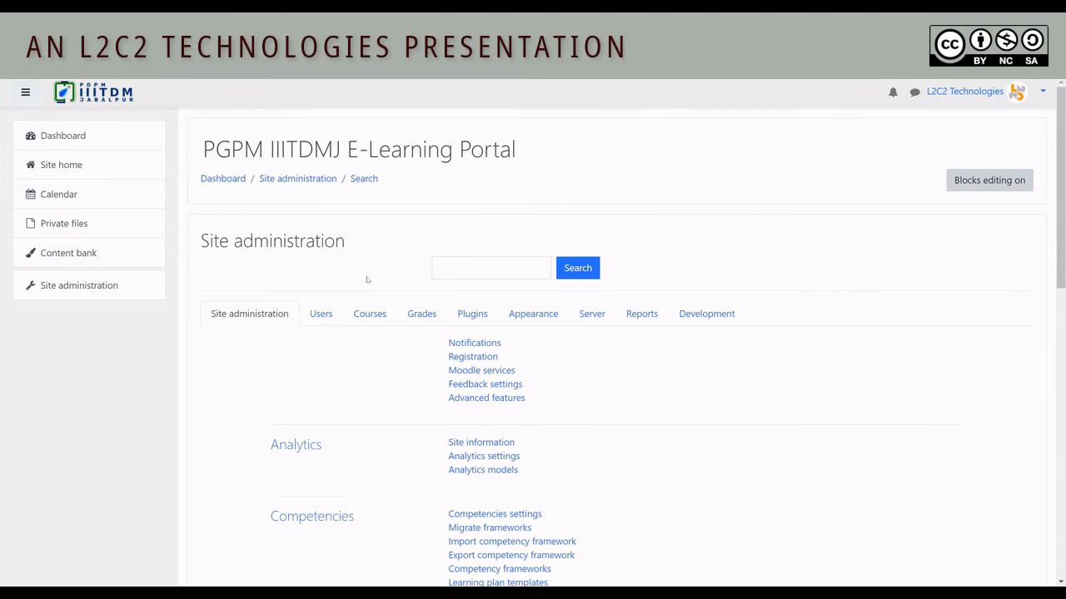
pyautogui.click(370, 314)
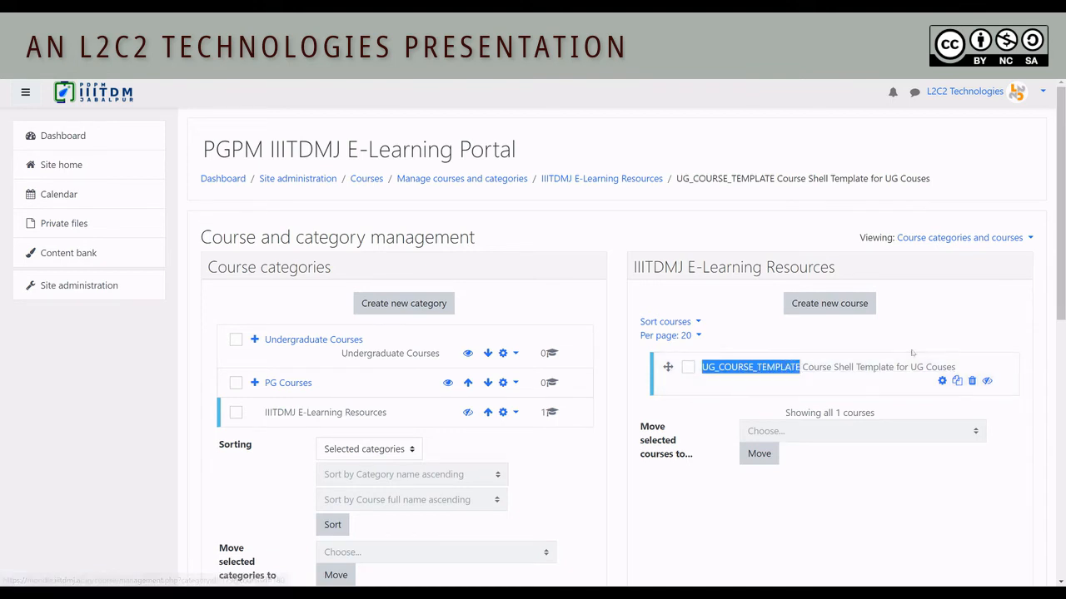
pyautogui.moveTo(878, 373)
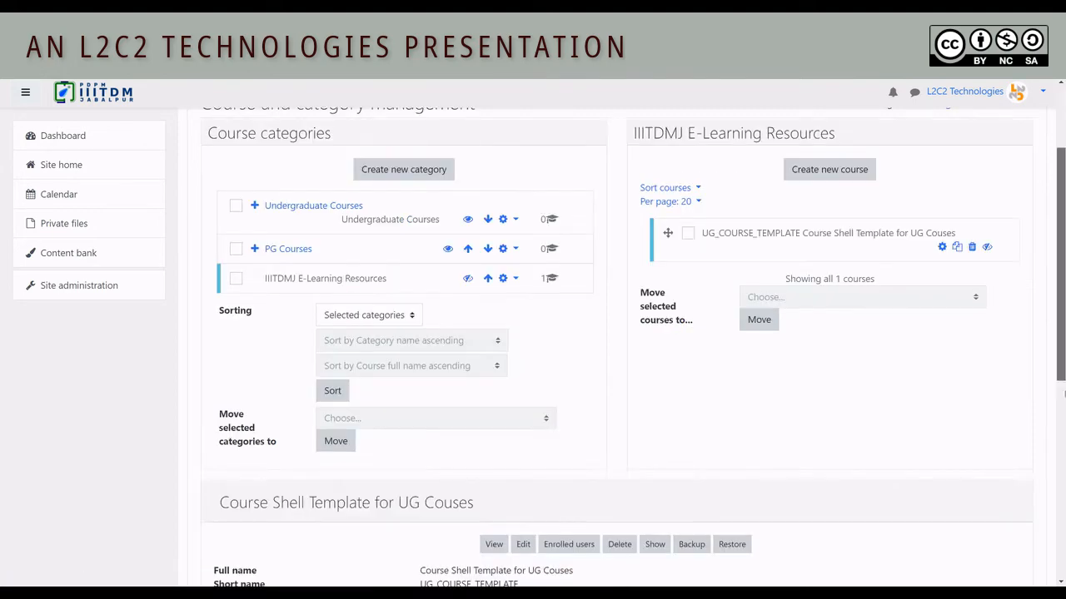
pyautogui.scroll(-3)
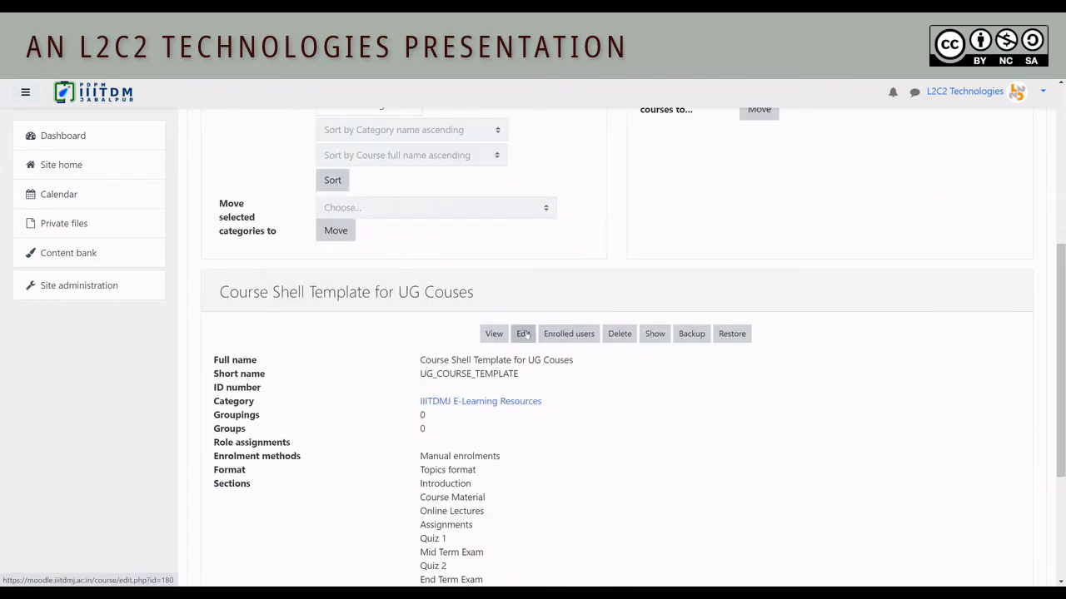
pyautogui.doubleClick(431, 373)
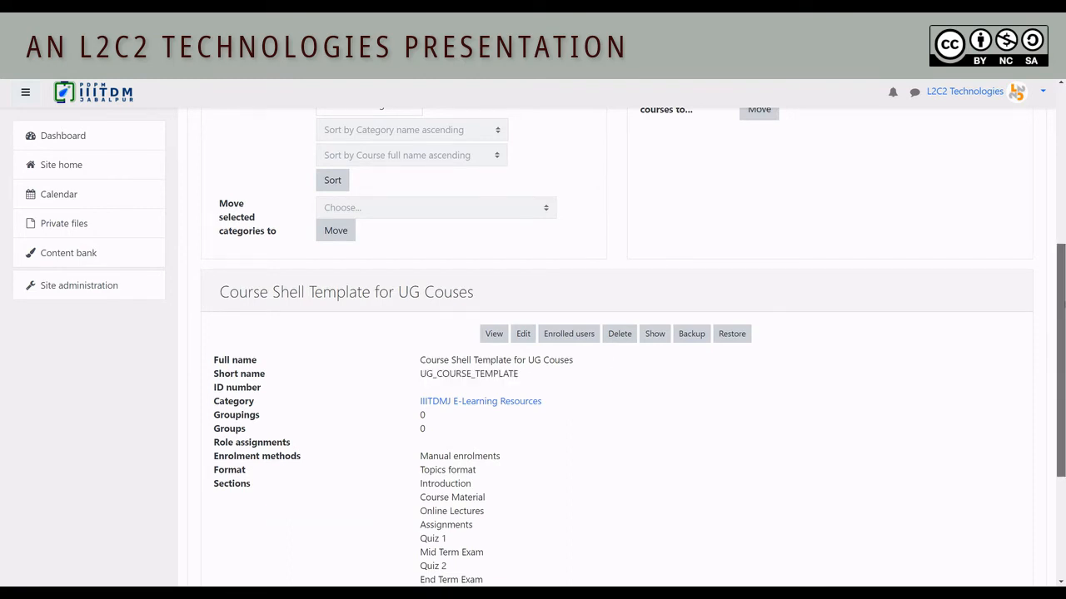
pyautogui.scroll(3)
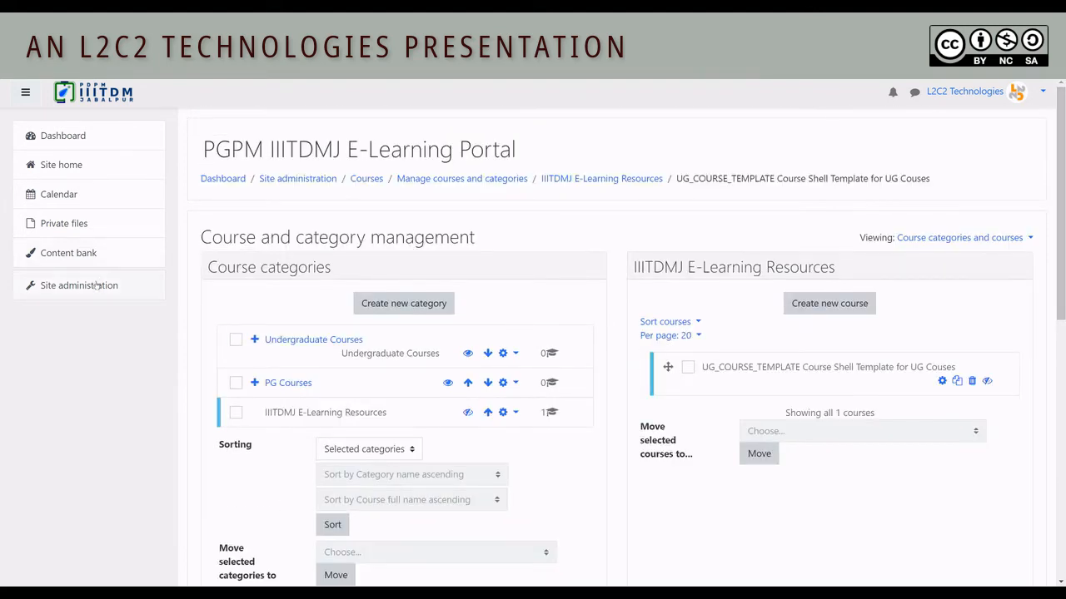
pyautogui.click(78, 284)
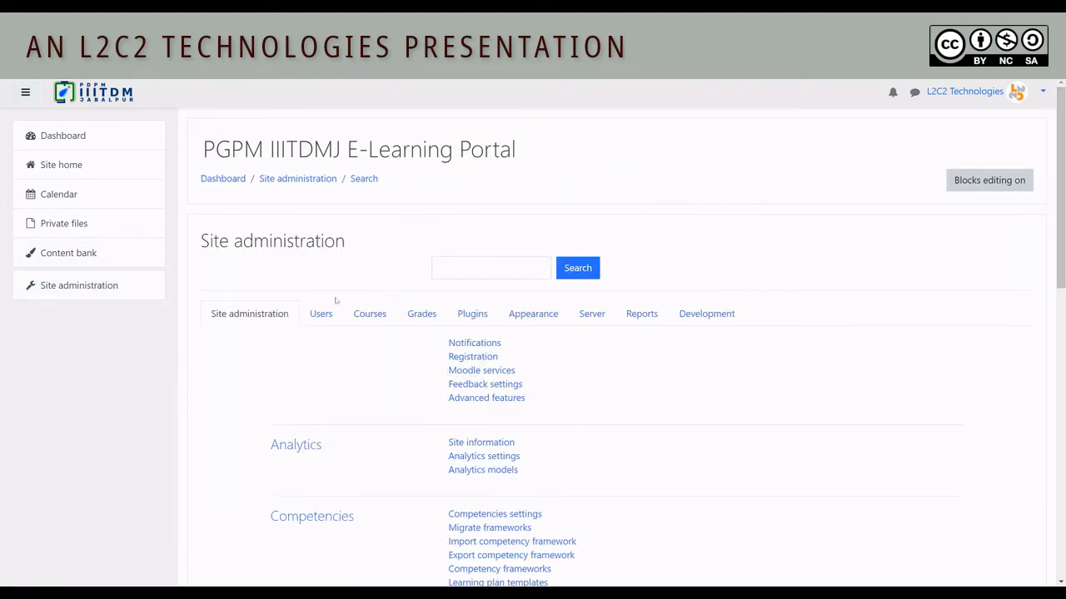
pyautogui.click(369, 314)
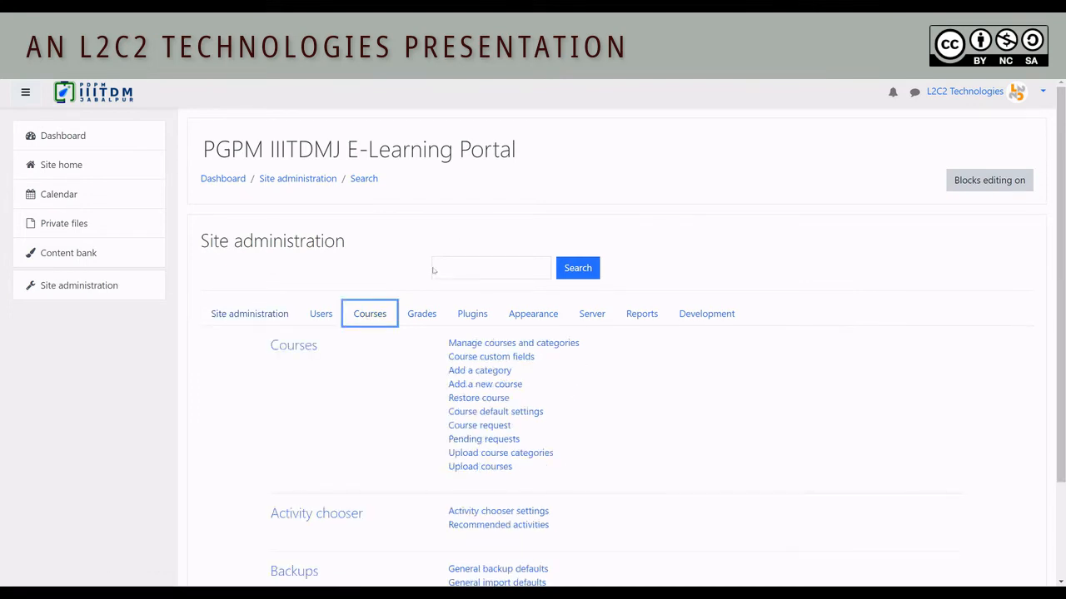
pyautogui.moveTo(500, 452)
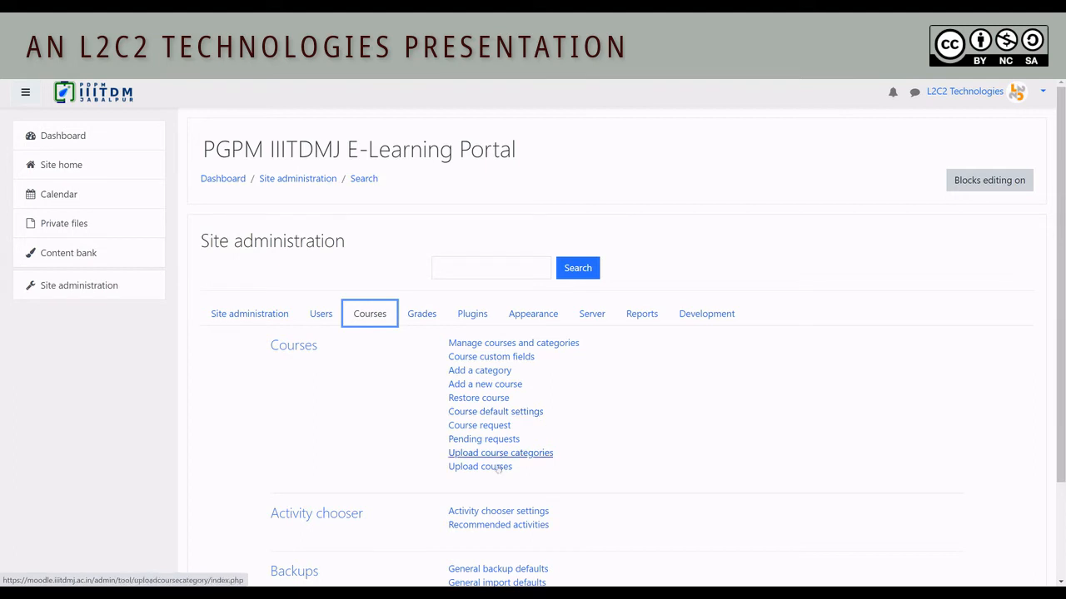
# Attach COURSE_LOADER_MASTER_ODD_SEMESTERS.csv from Documents to the Upload courses form.
pyautogui.click(480, 466)
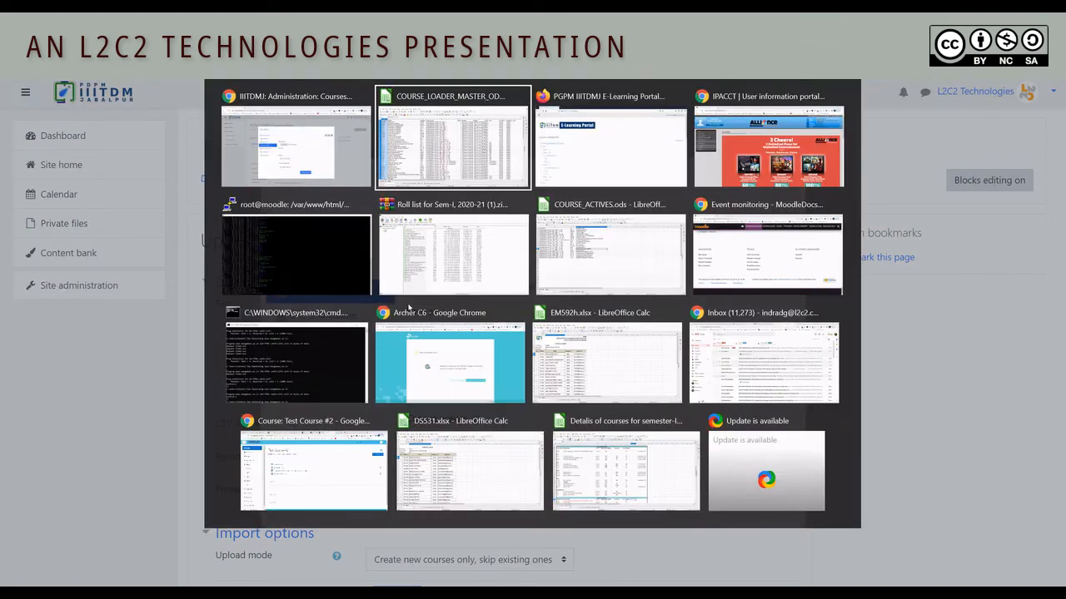
pyautogui.click(453, 141)
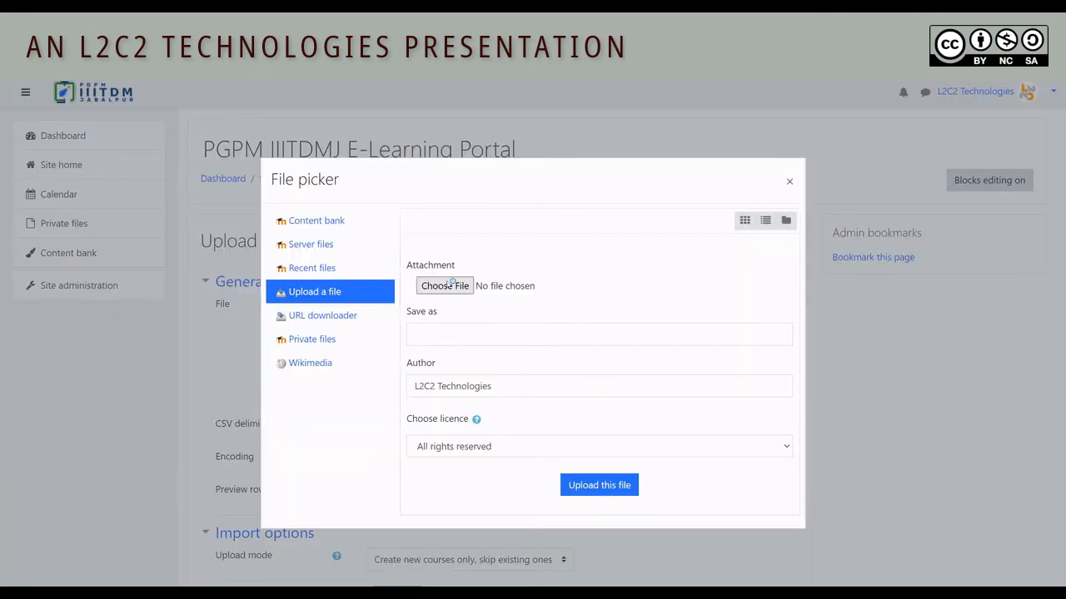
pyautogui.click(444, 285)
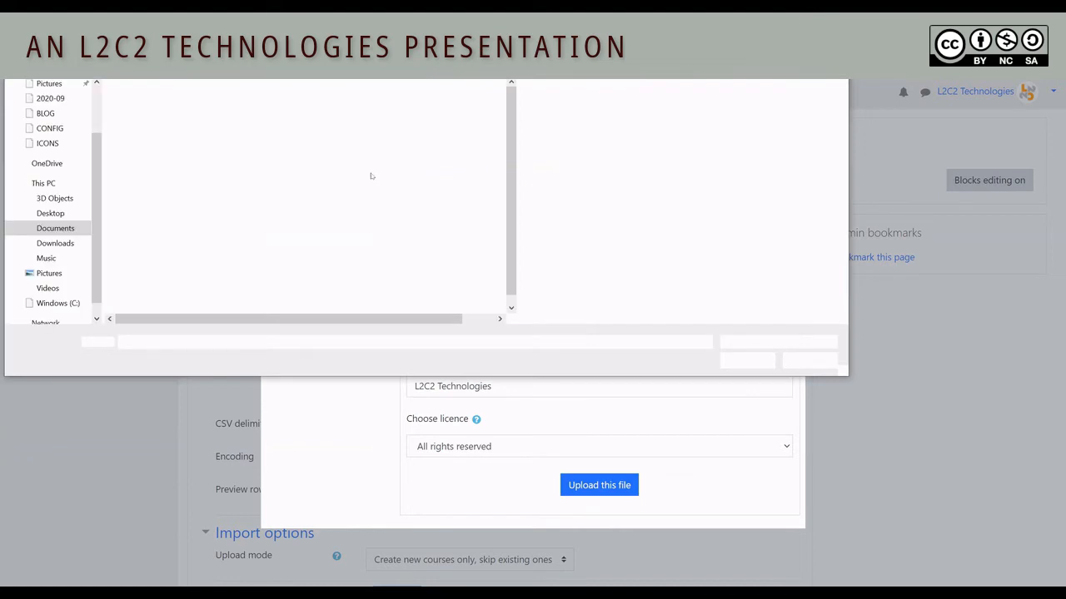
pyautogui.click(208, 130)
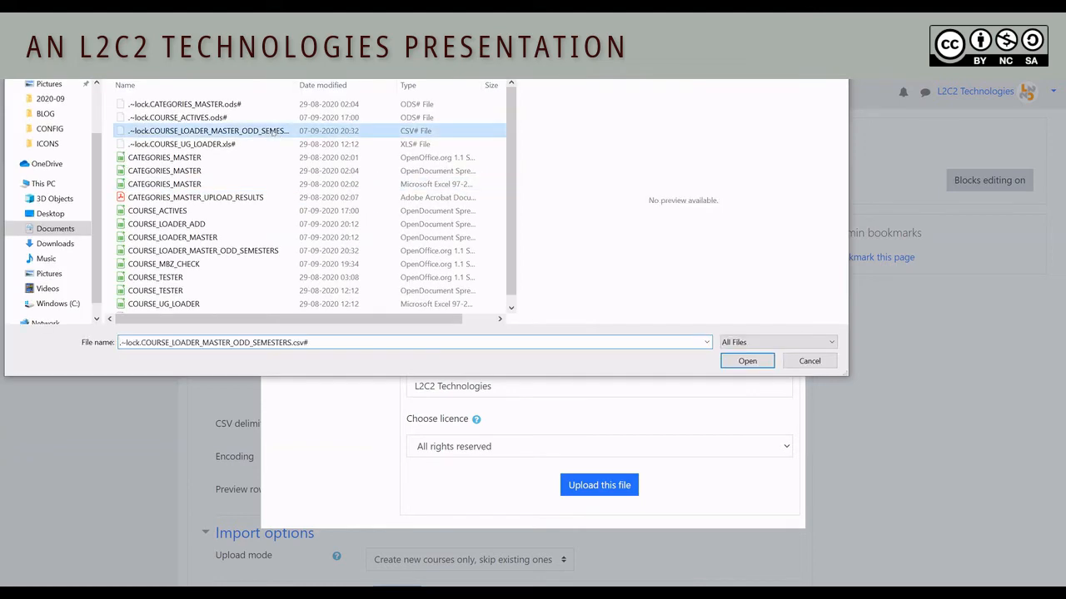
pyautogui.click(203, 250)
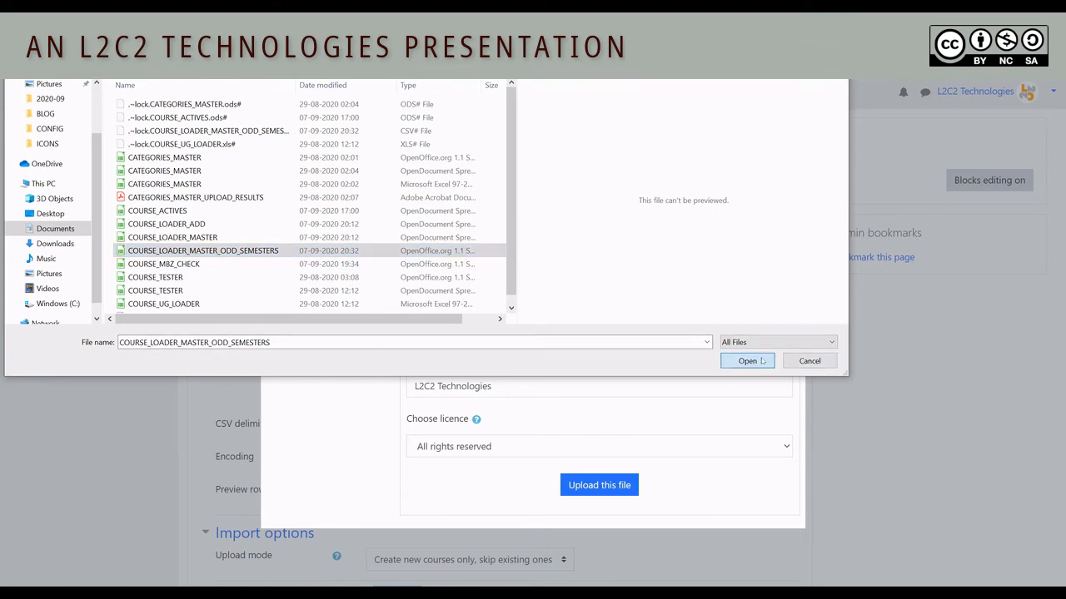
pyautogui.click(747, 360)
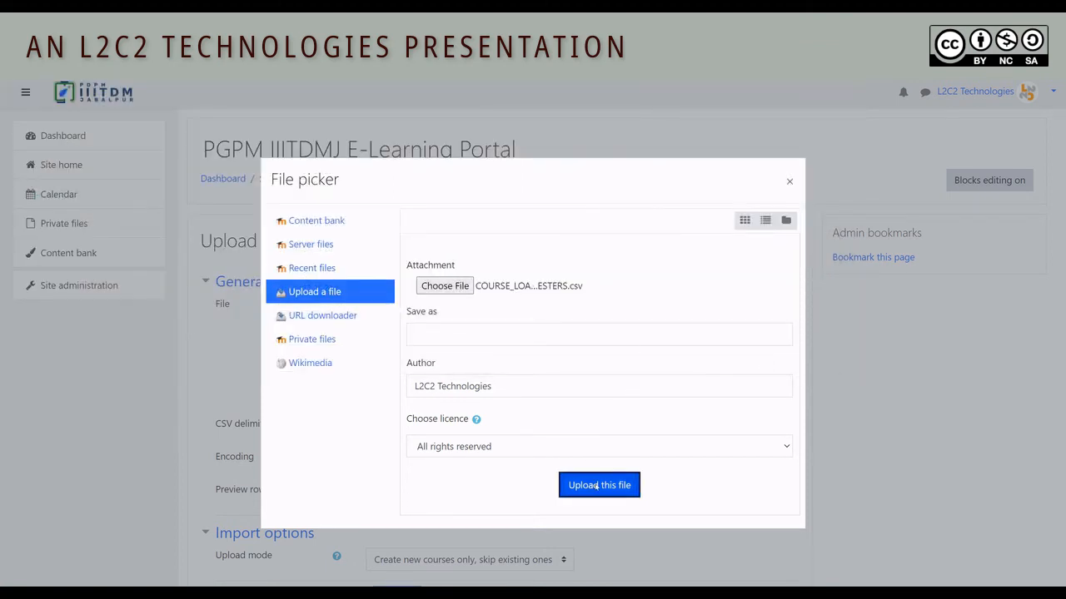
pyautogui.click(599, 484)
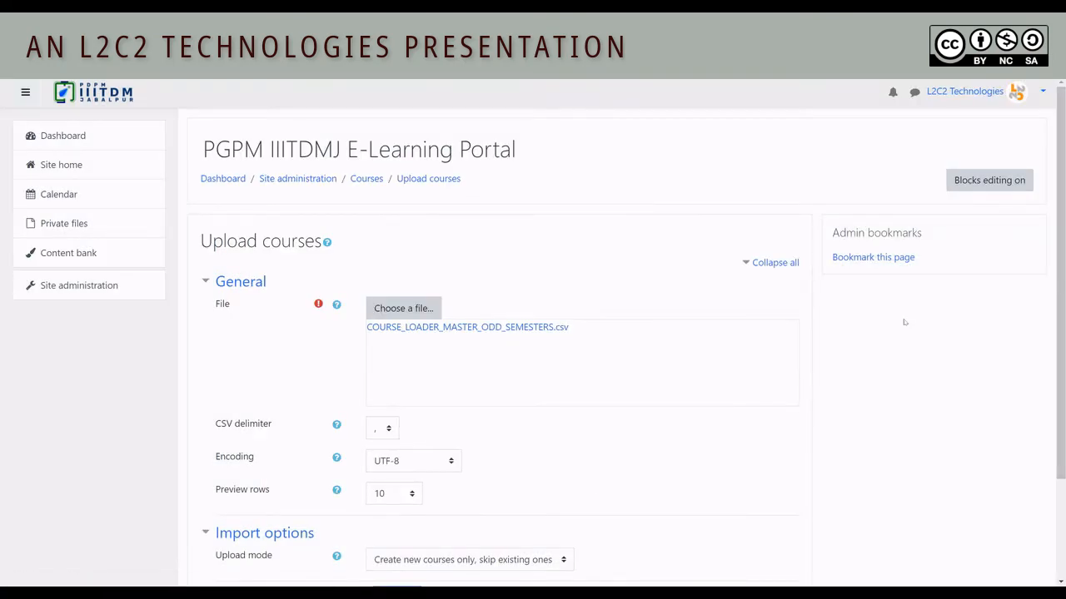
# Choose tab delimiter and 100 preview rows, then generate the upload preview.
pyautogui.scroll(-3)
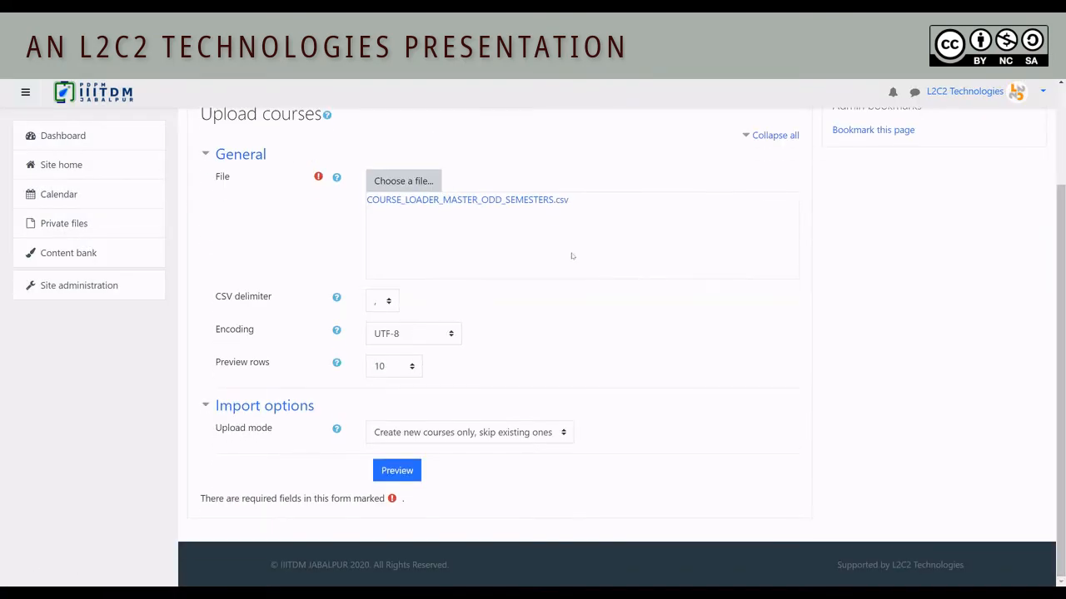
pyautogui.click(382, 301)
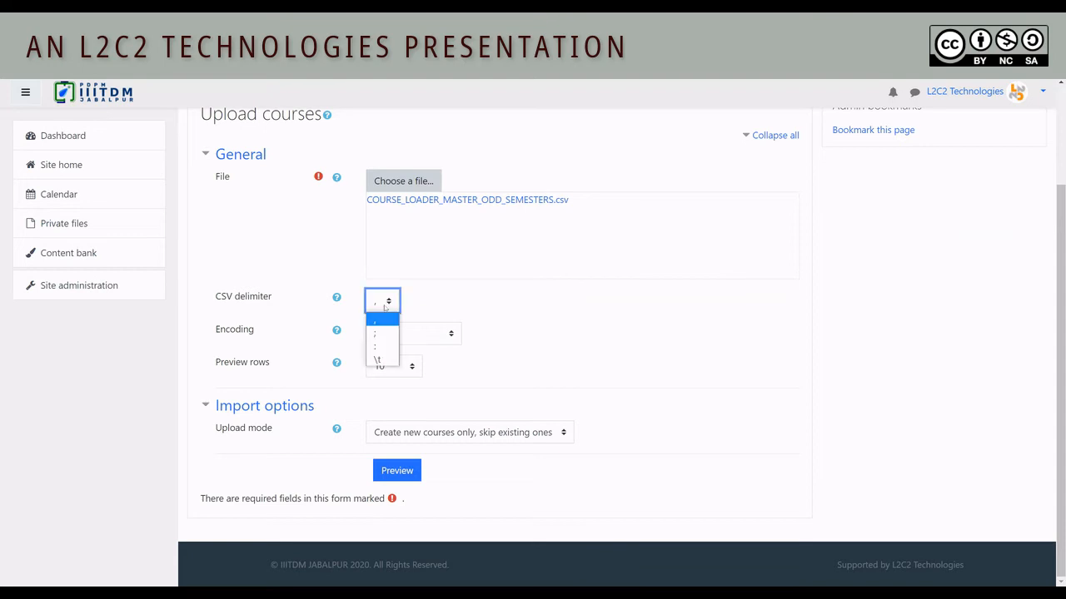
pyautogui.click(377, 360)
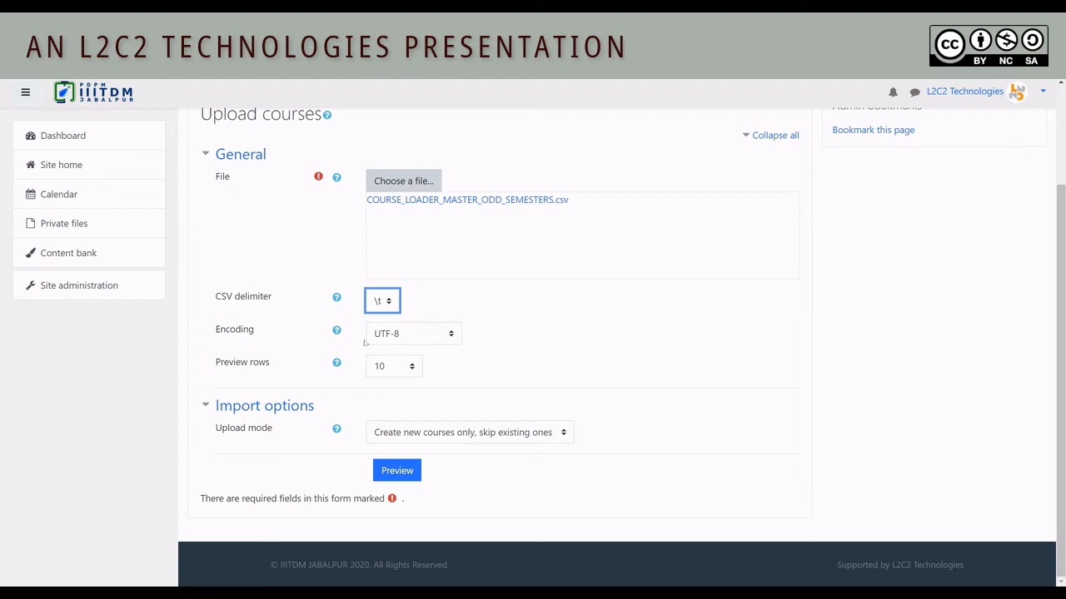
pyautogui.click(393, 366)
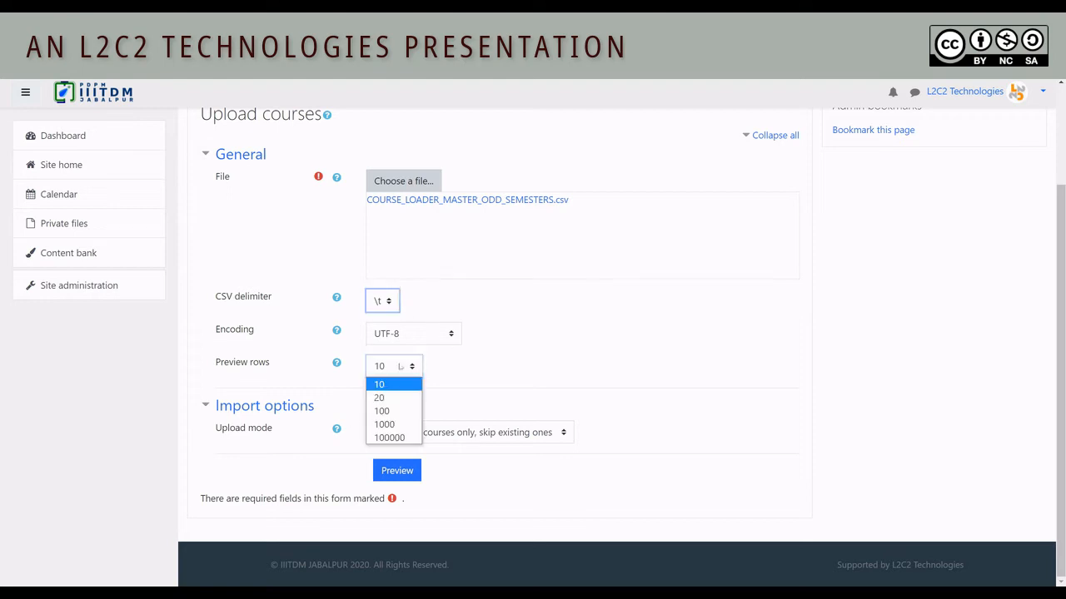
pyautogui.click(381, 410)
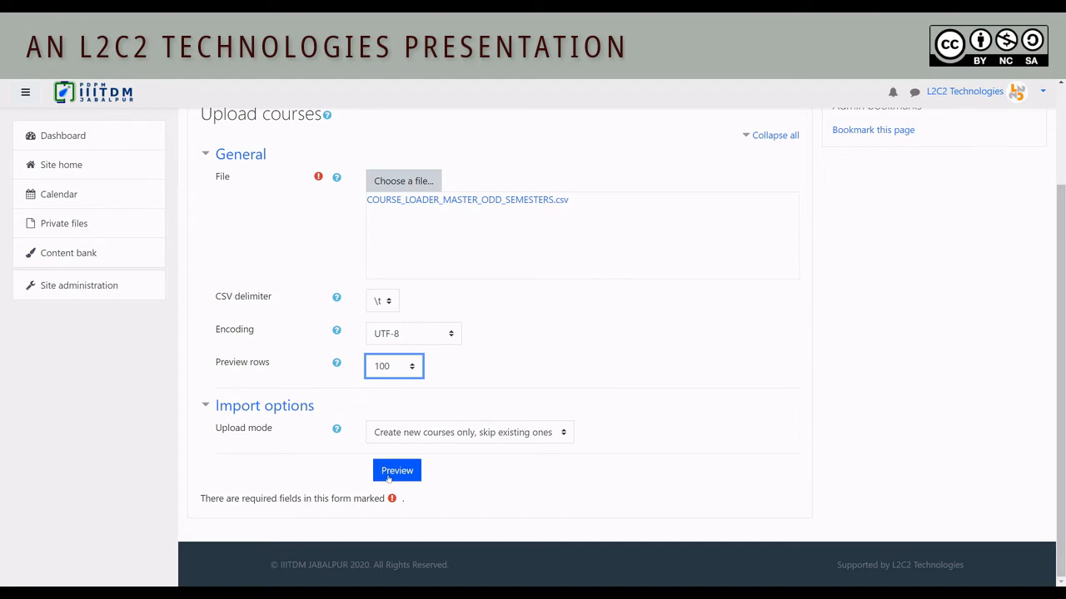
pyautogui.click(396, 470)
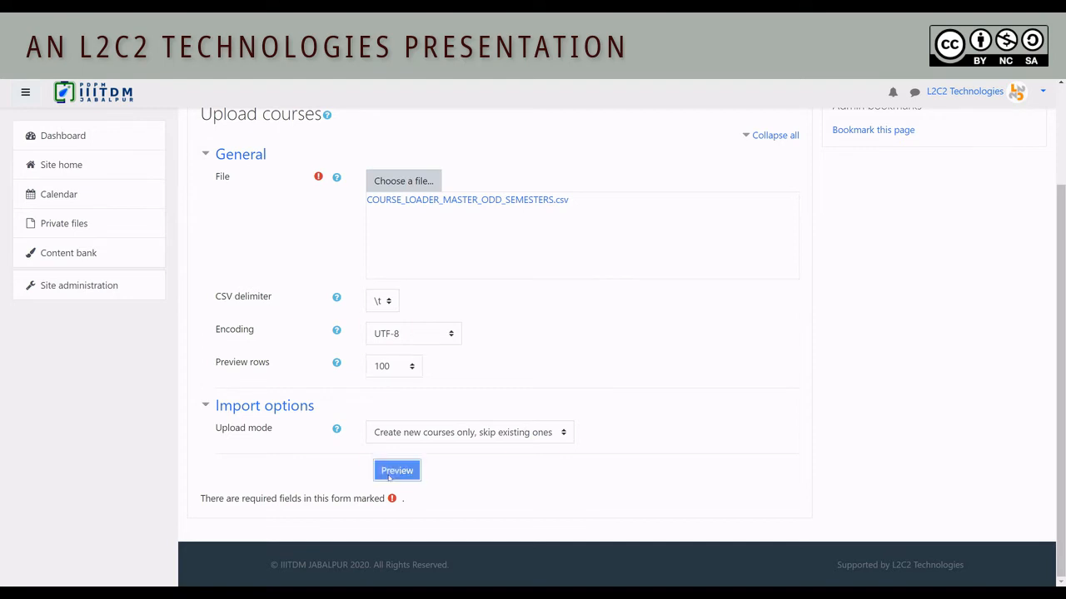
pyautogui.click(396, 470)
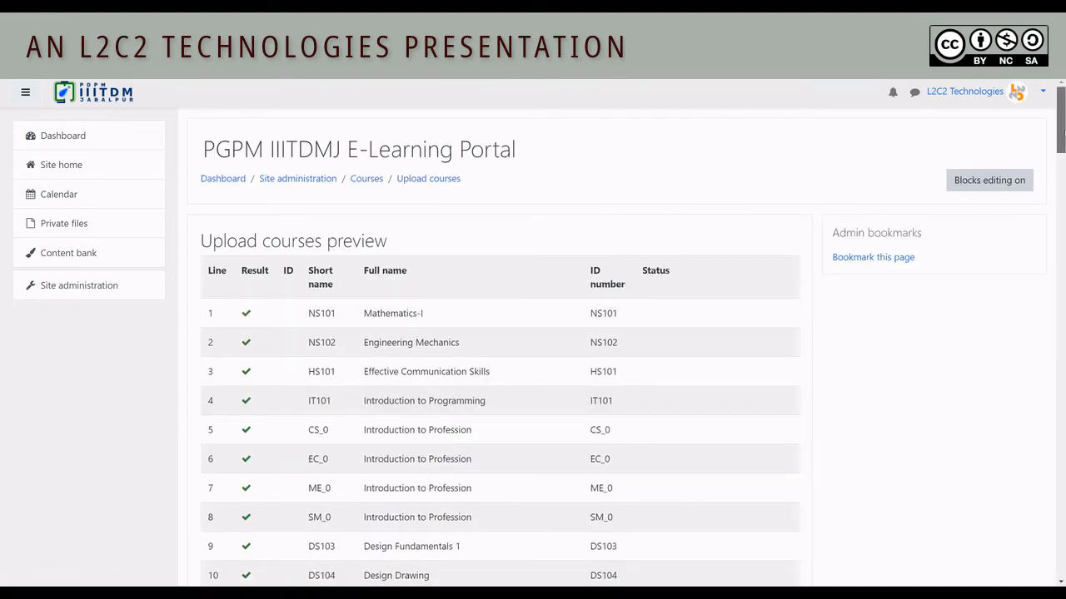
# Scan the 90-course preview and enter UG_COURSE_TEMPLATE as the restore-from course.
pyautogui.scroll(-3)
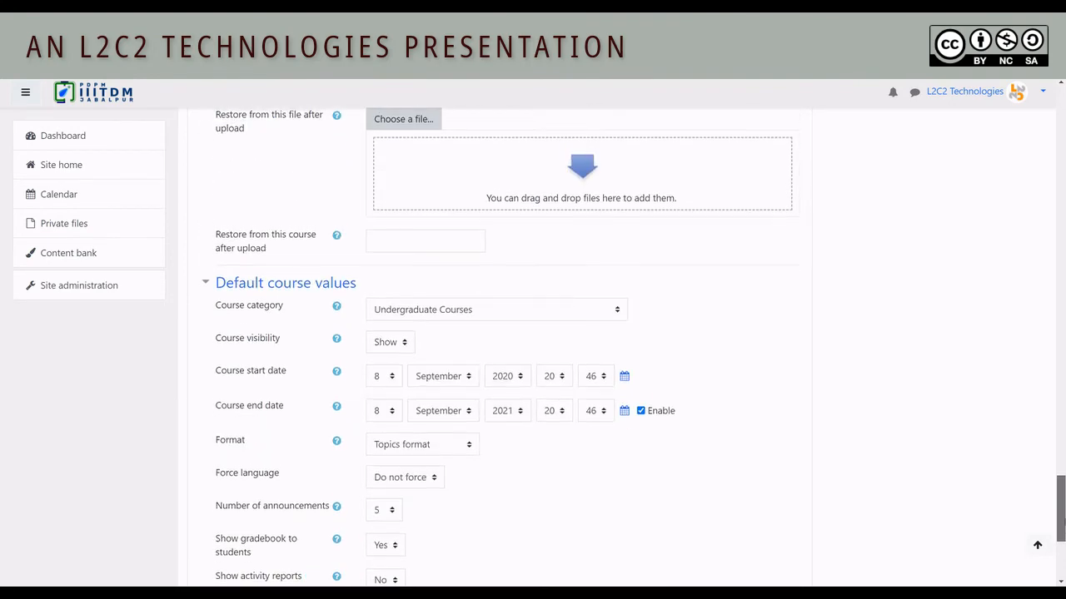
pyautogui.scroll(3)
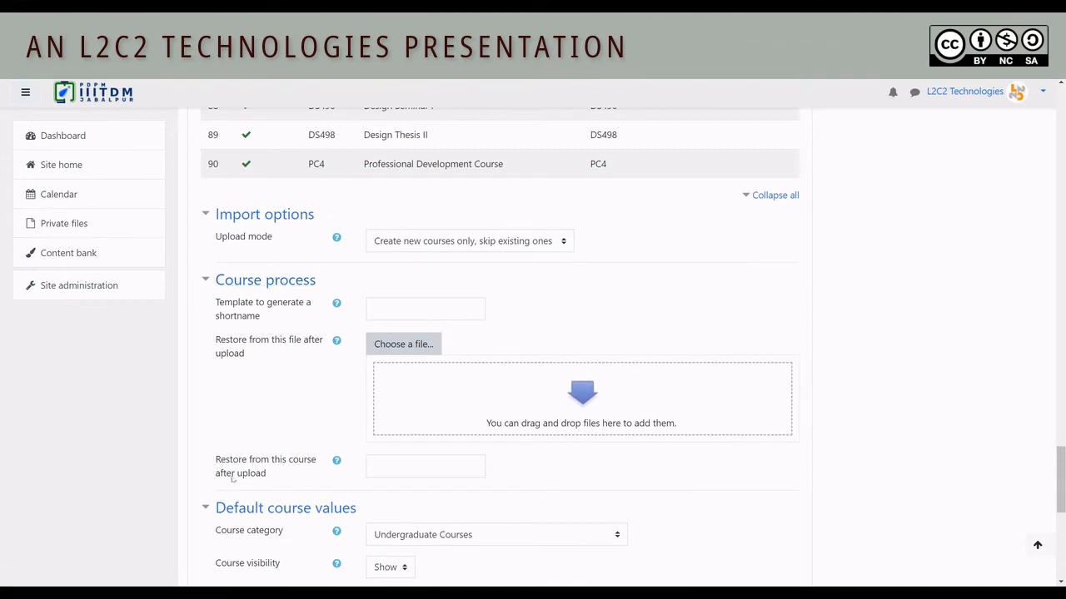
pyautogui.click(425, 465)
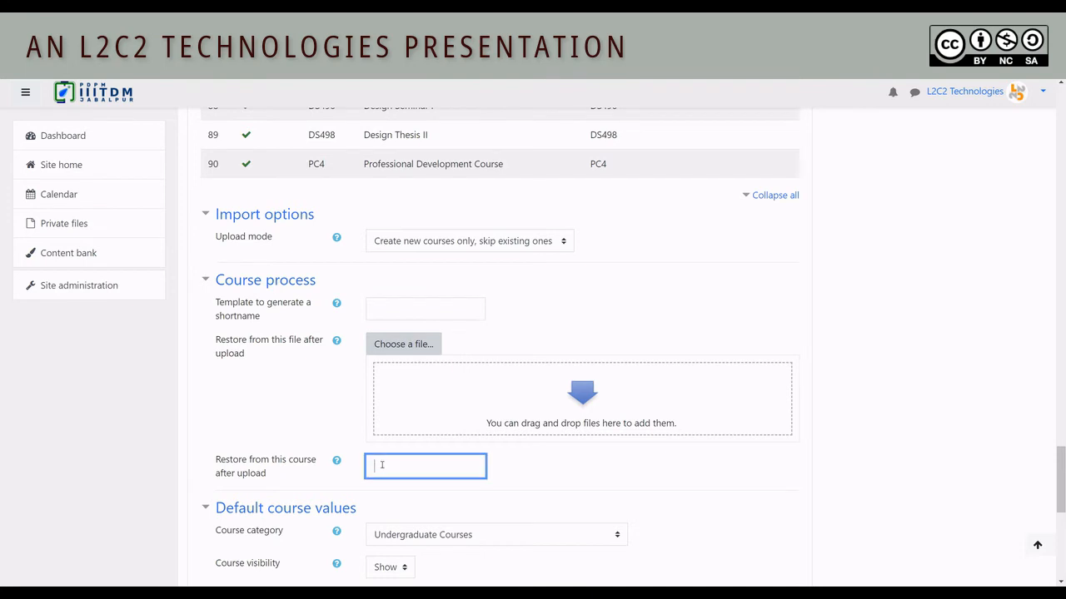
pyautogui.moveTo(336, 460)
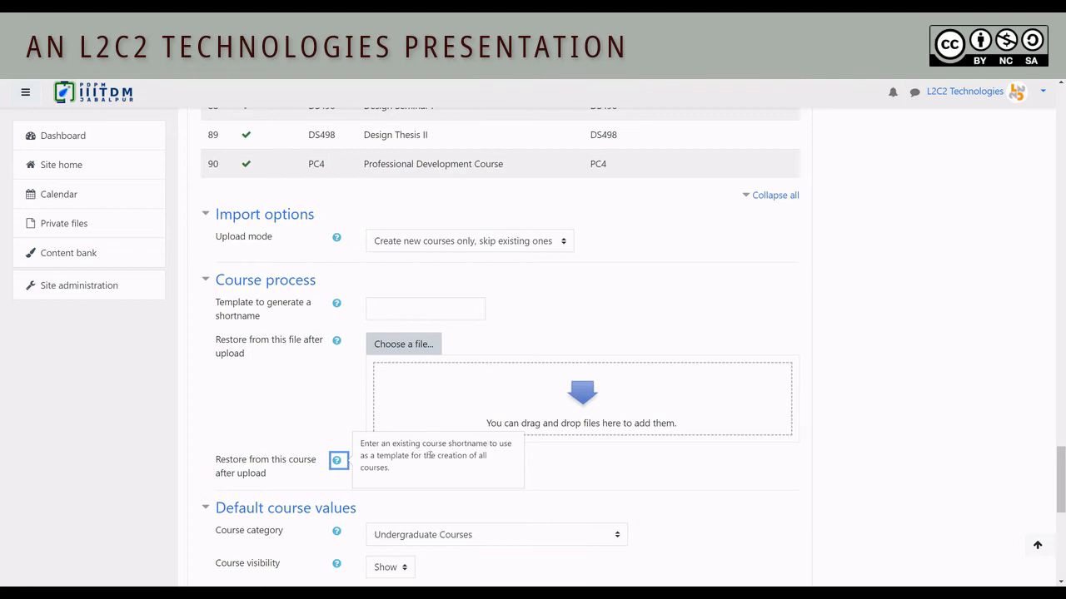
pyautogui.moveTo(522, 479)
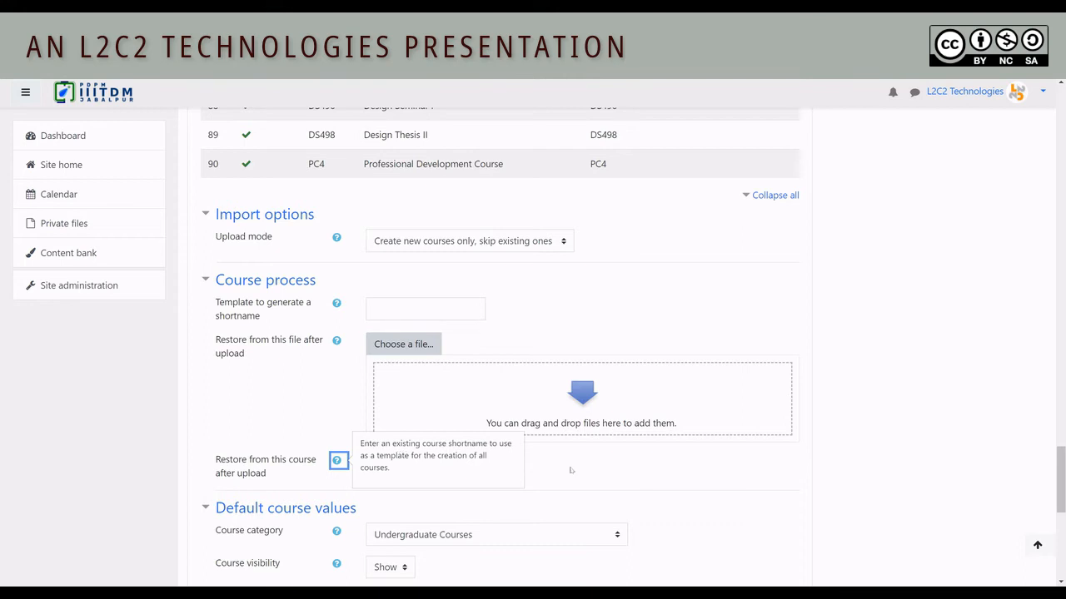
pyautogui.click(424, 465)
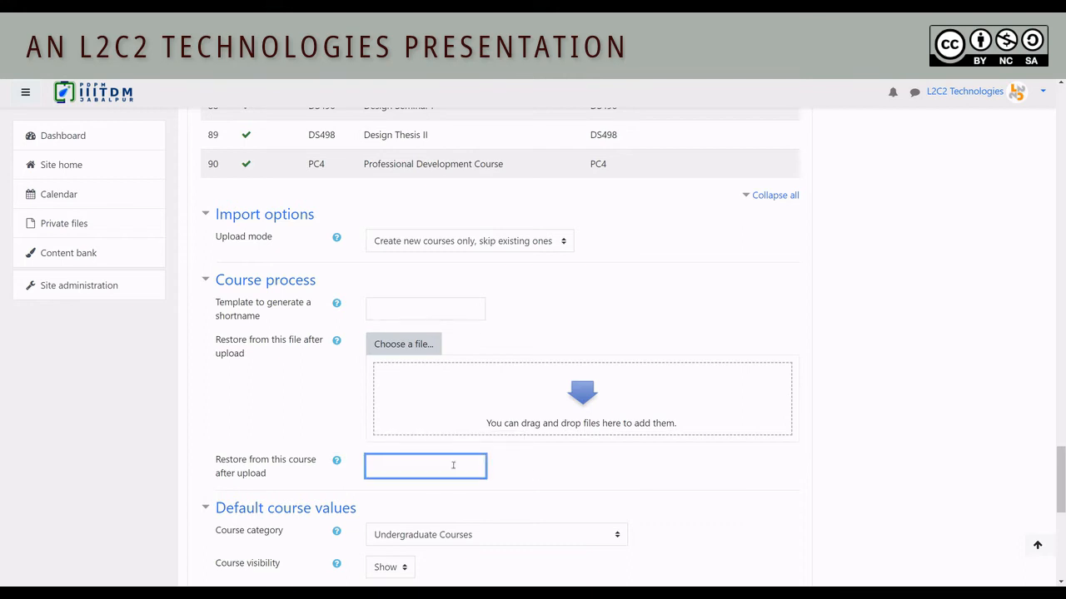
pyautogui.write('UG_COURSE_TEMPLATE')
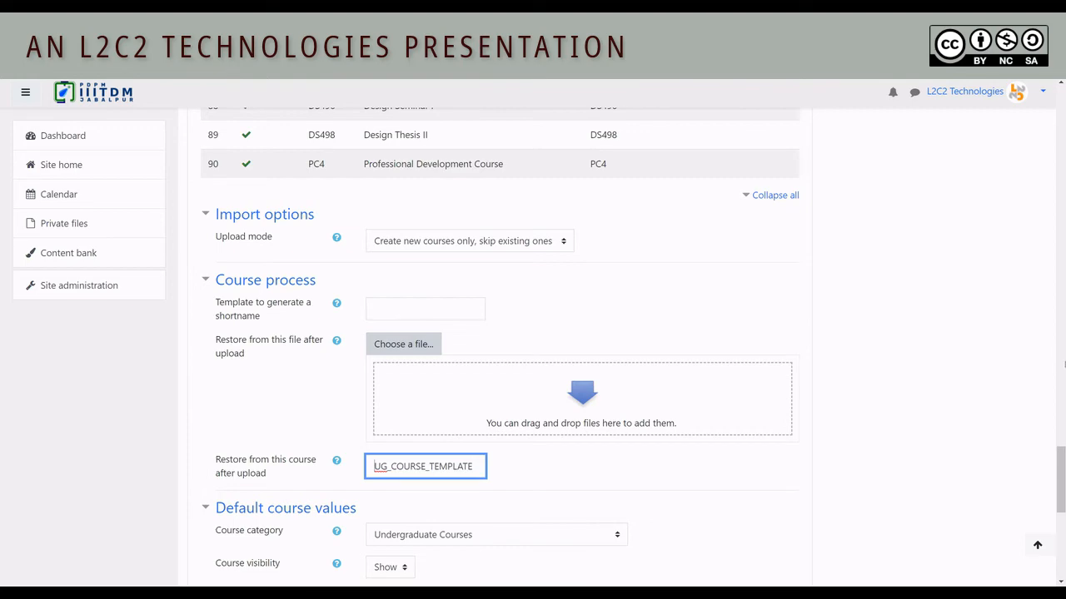
pyautogui.scroll(-3)
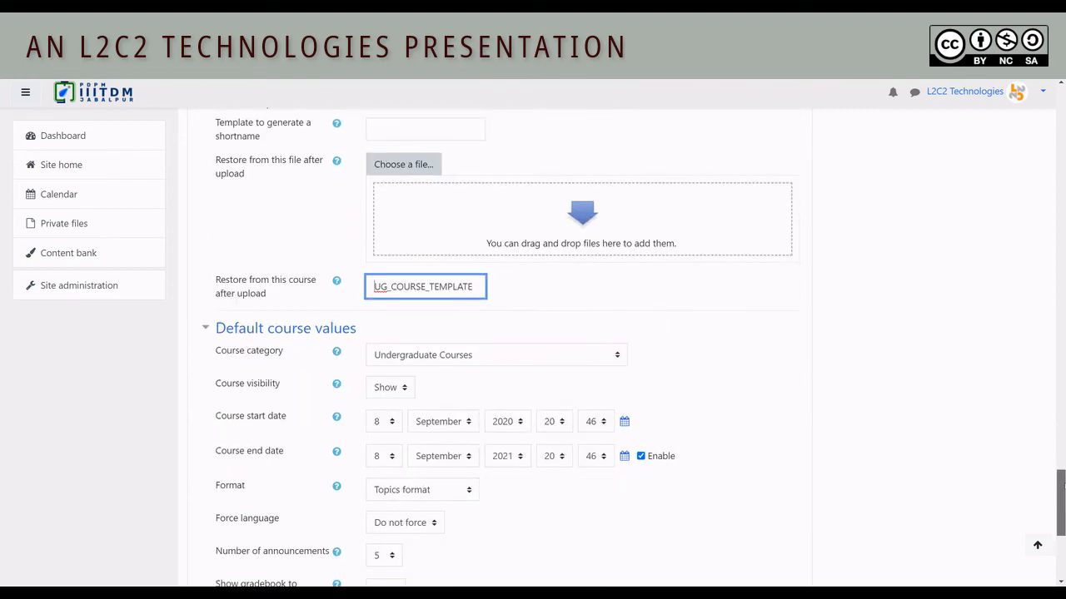
pyautogui.press('alt+tab')
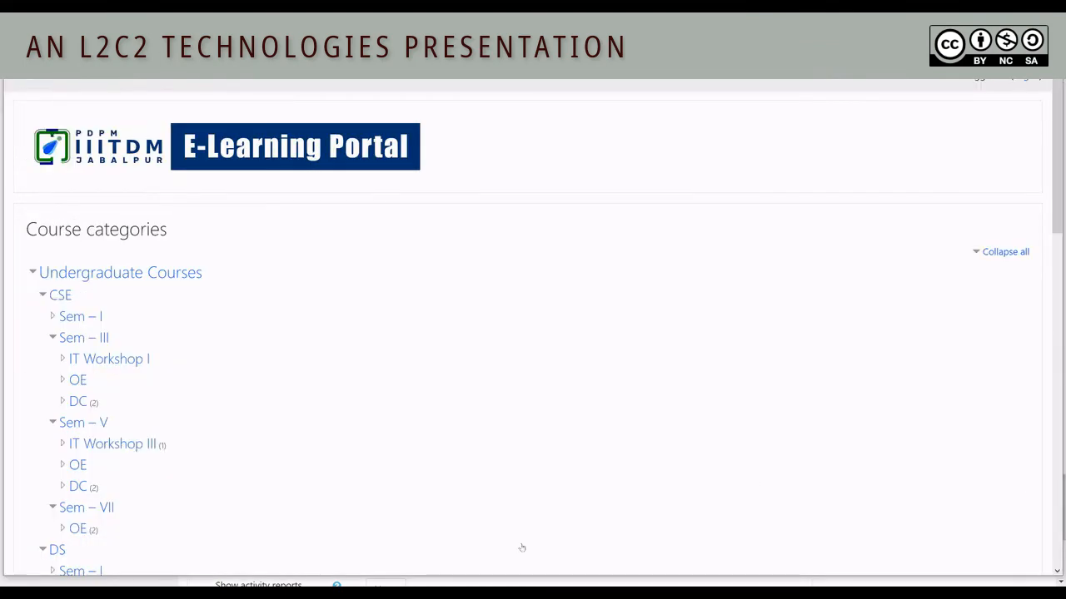
pyautogui.moveTo(83, 422)
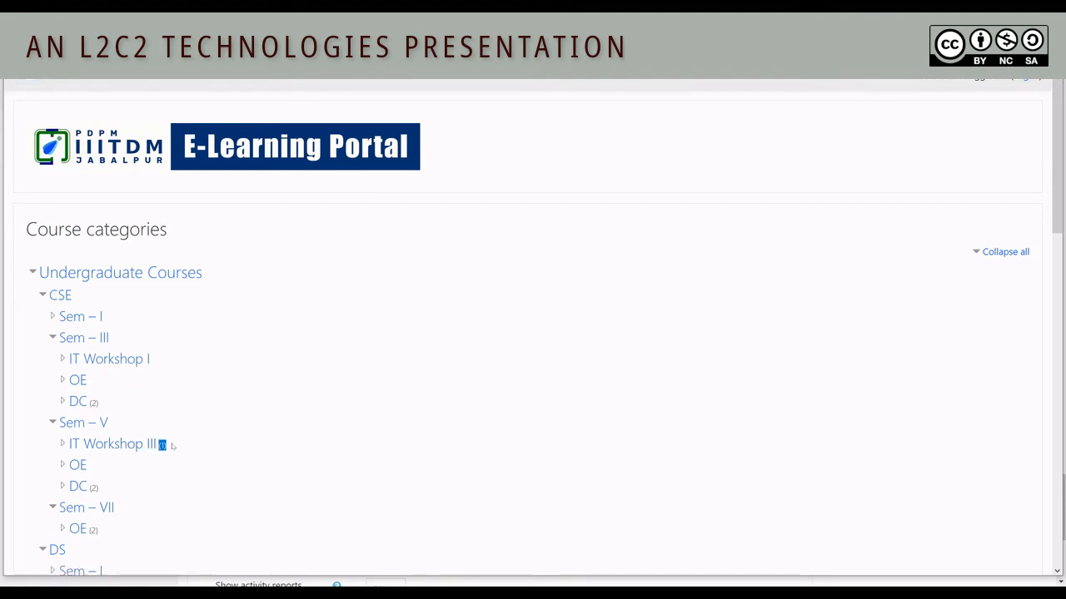
pyautogui.press('Alt+Tab')
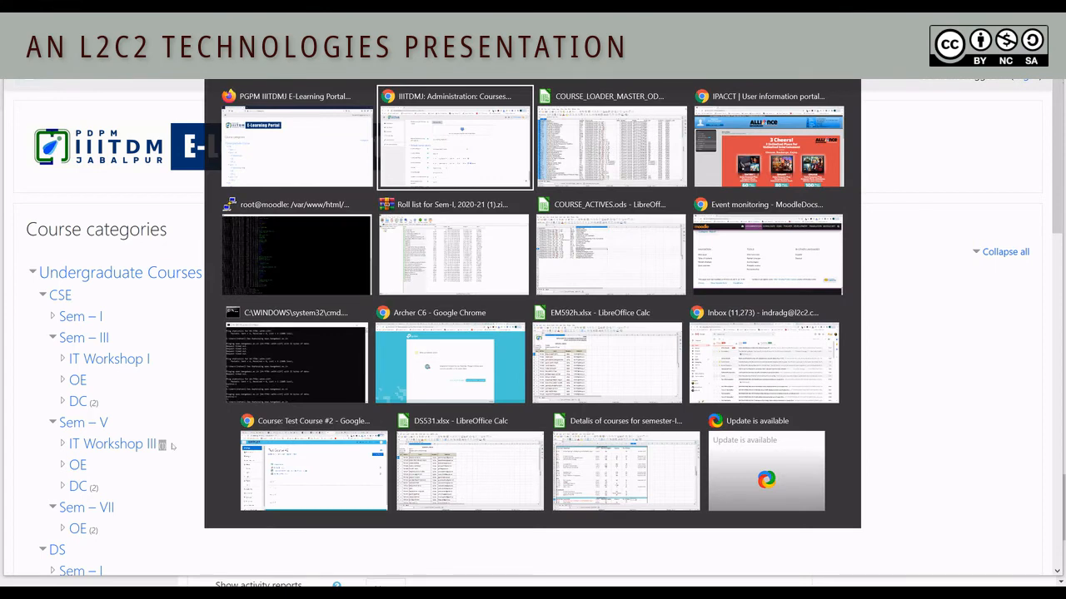
pyautogui.click(454, 137)
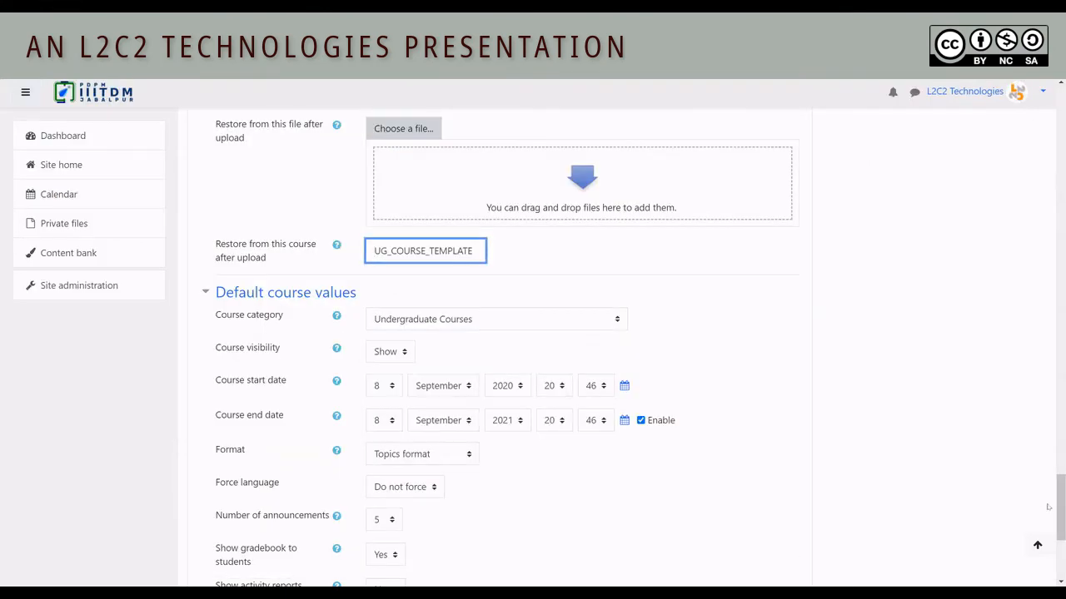
# Run the upload and view results, starting with NS101 Mathematics-I and NS102 Engineering Mechanics.
pyautogui.scroll(-3)
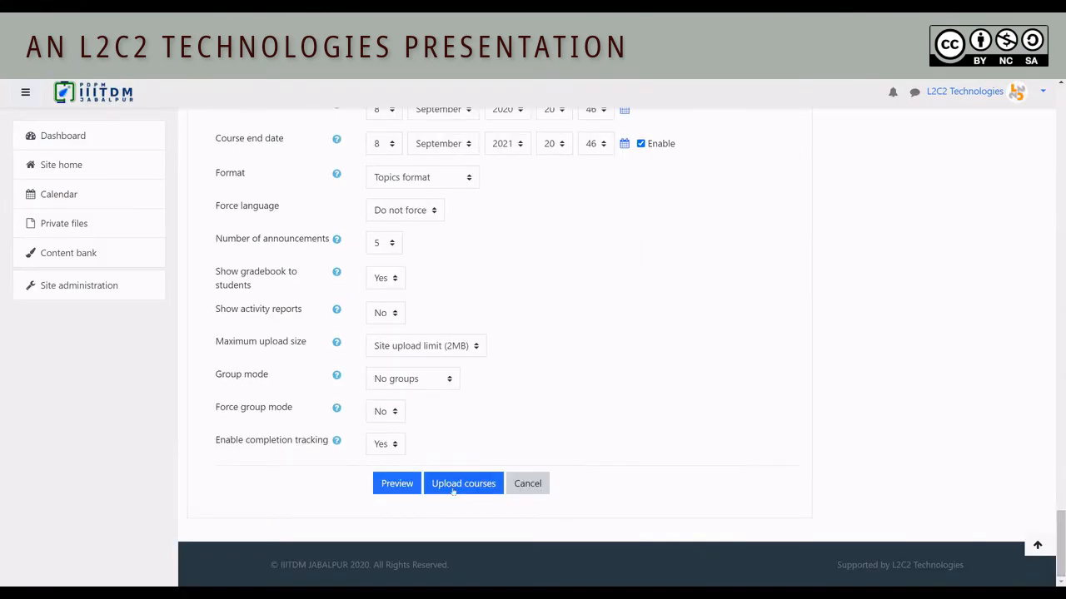
pyautogui.click(463, 483)
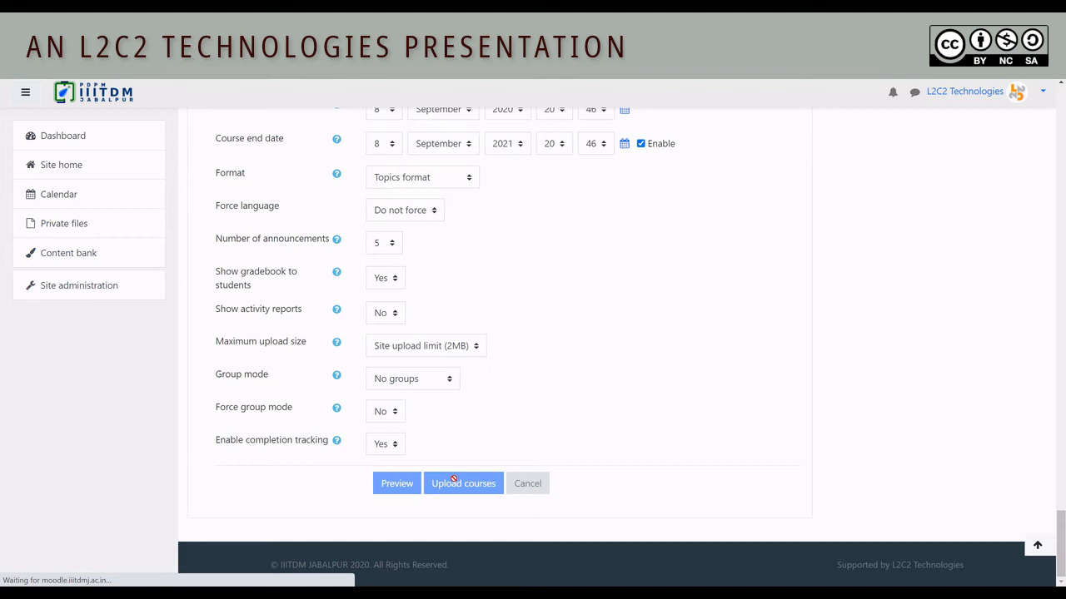
pyautogui.click(463, 483)
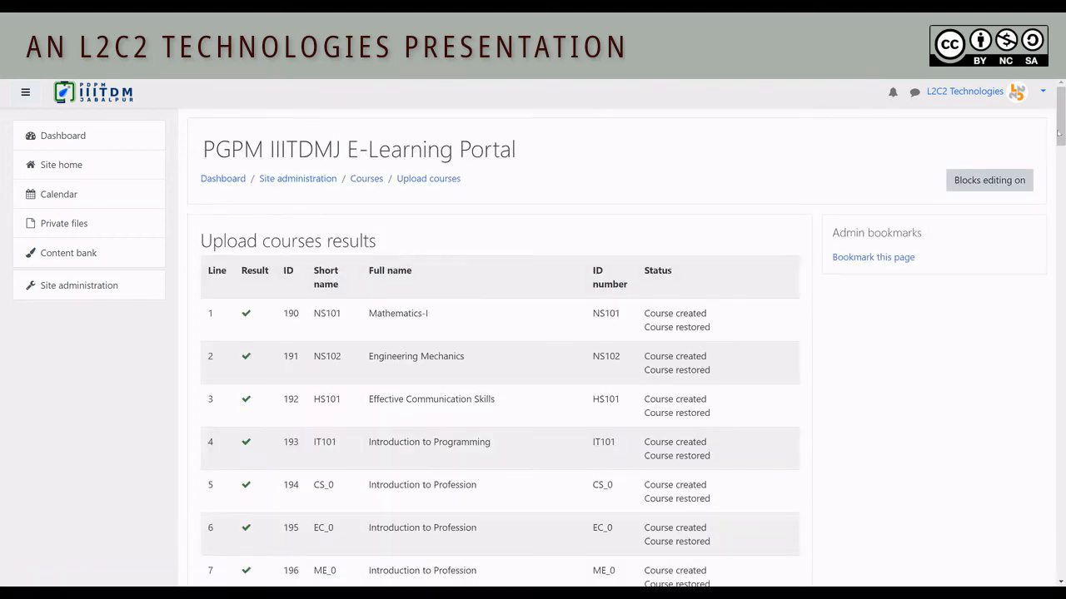
# Scroll through the Upload courses results listing the processed courses.
pyautogui.scroll(-3)
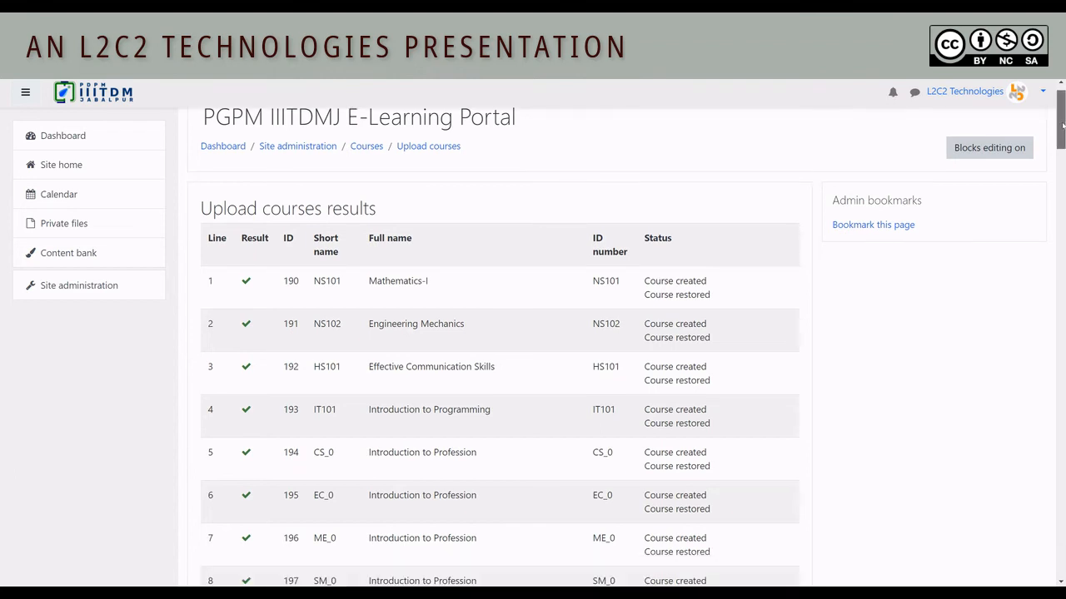
pyautogui.scroll(-3)
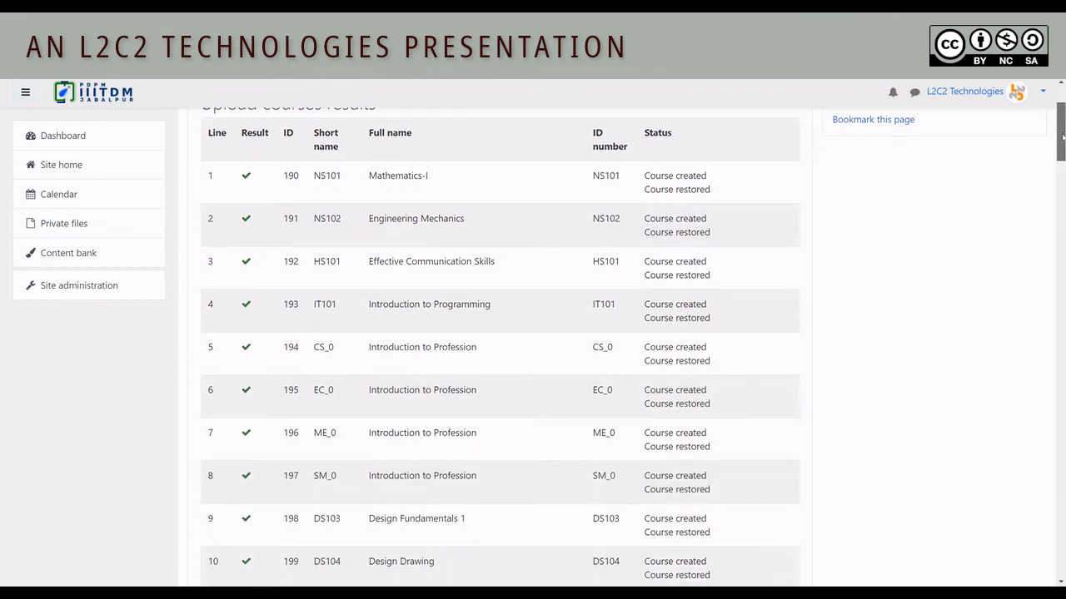
pyautogui.scroll(-3)
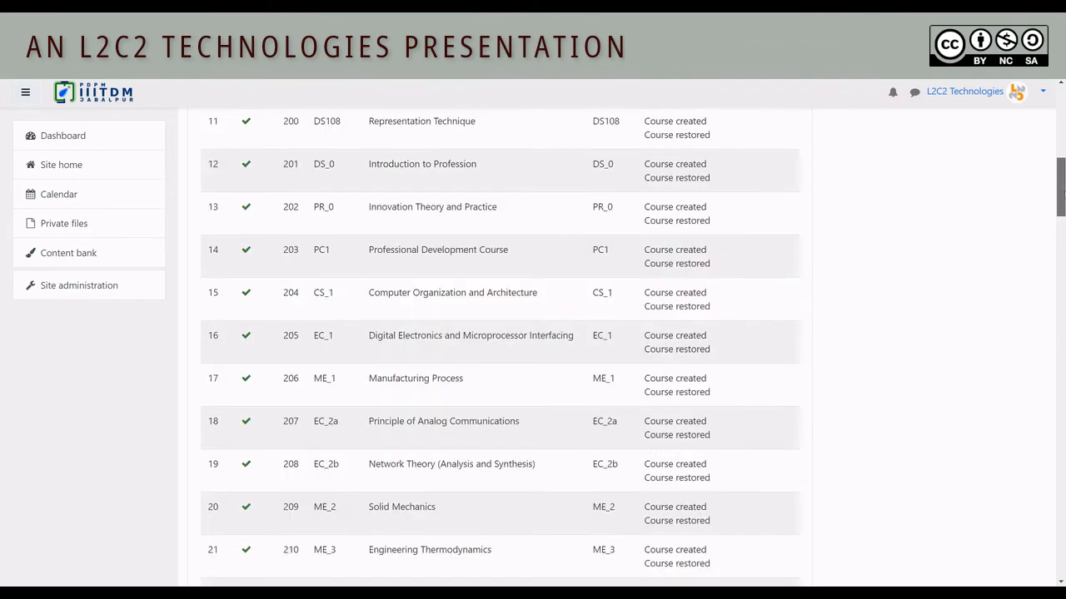
pyautogui.scroll(-3)
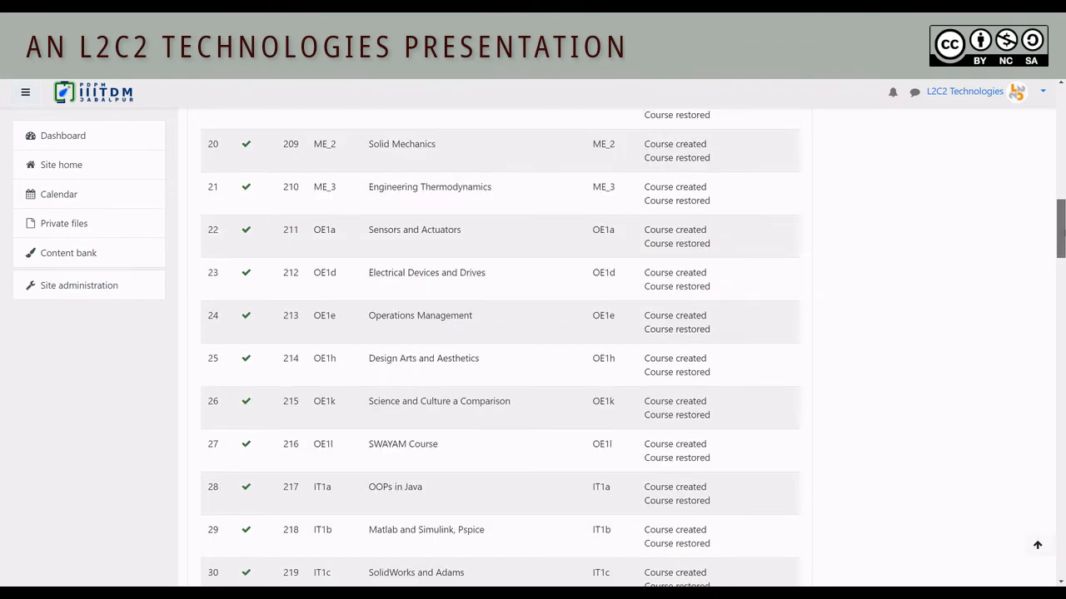
pyautogui.scroll(-3)
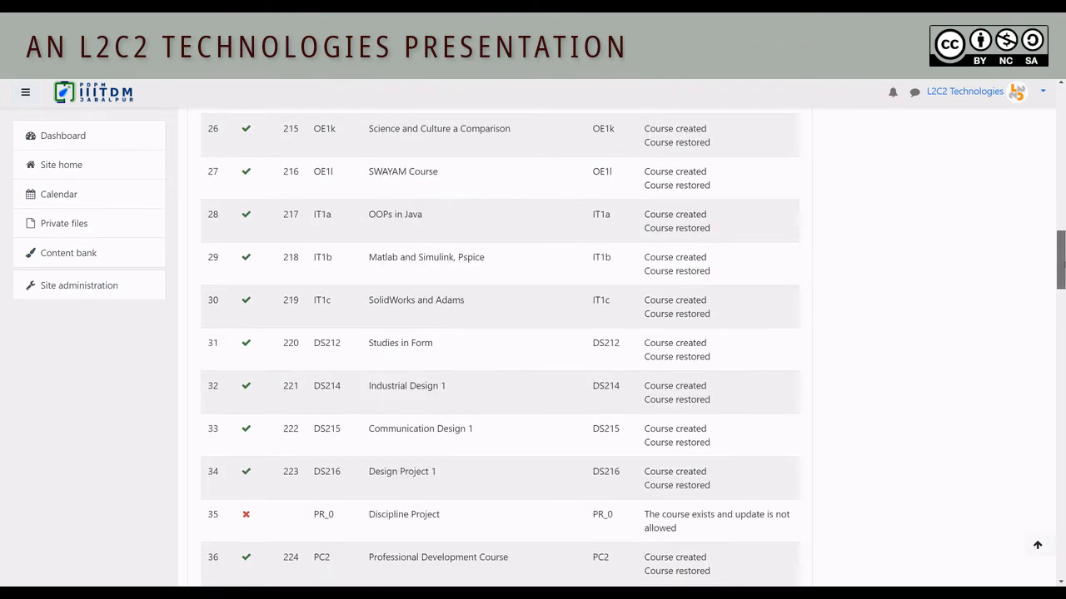
pyautogui.scroll(-3)
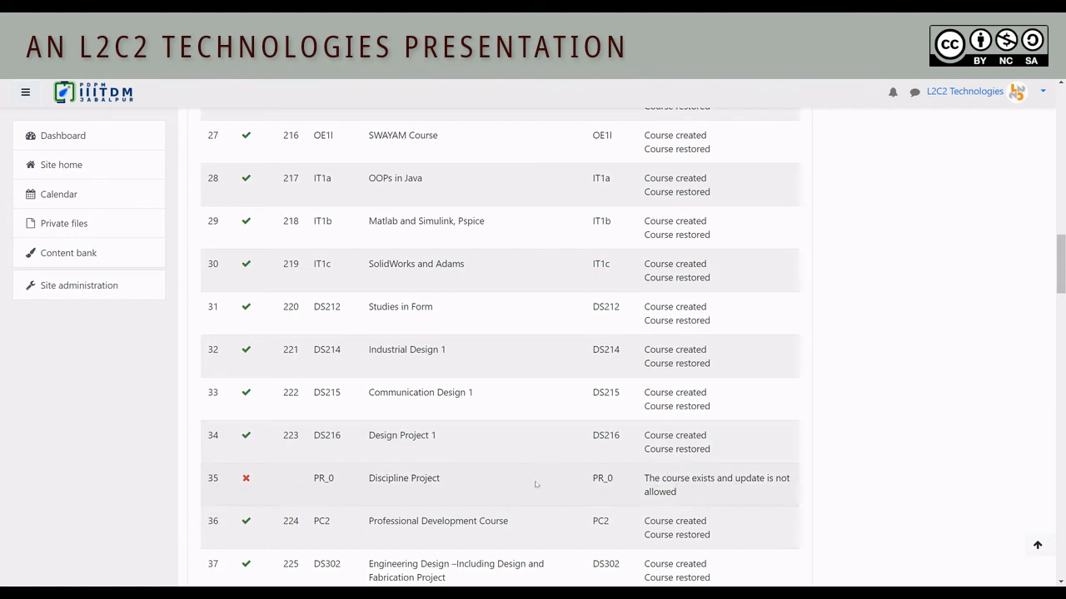
pyautogui.moveTo(612, 497)
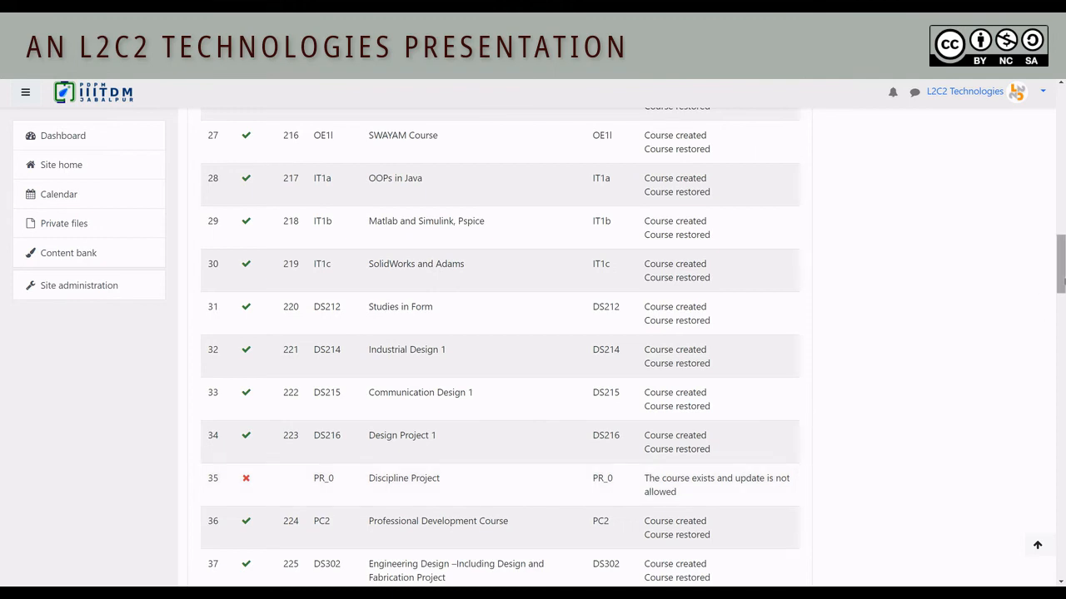
pyautogui.scroll(3)
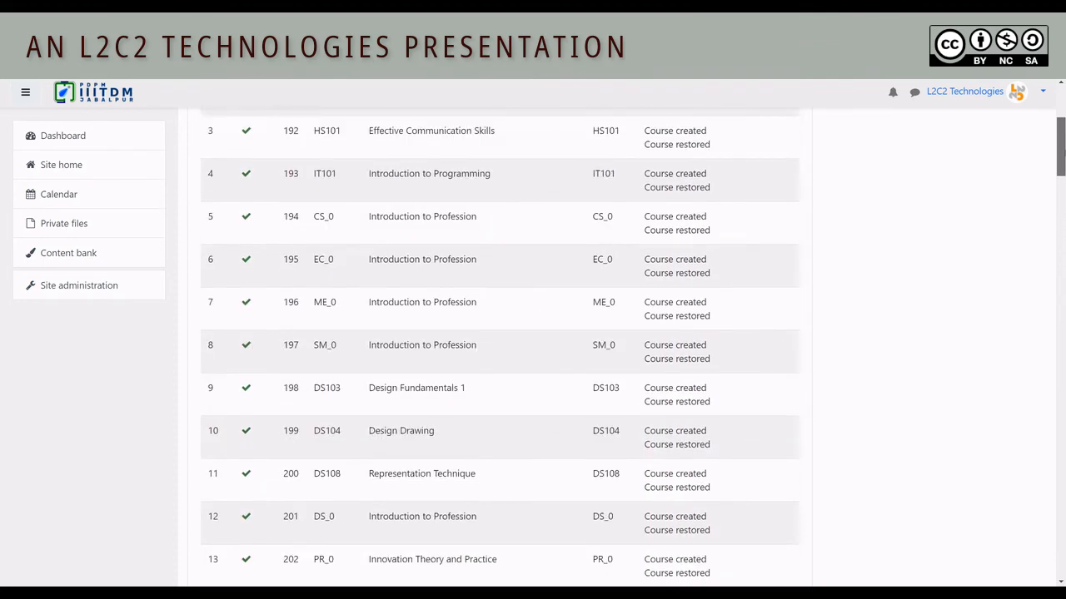
pyautogui.scroll(-3)
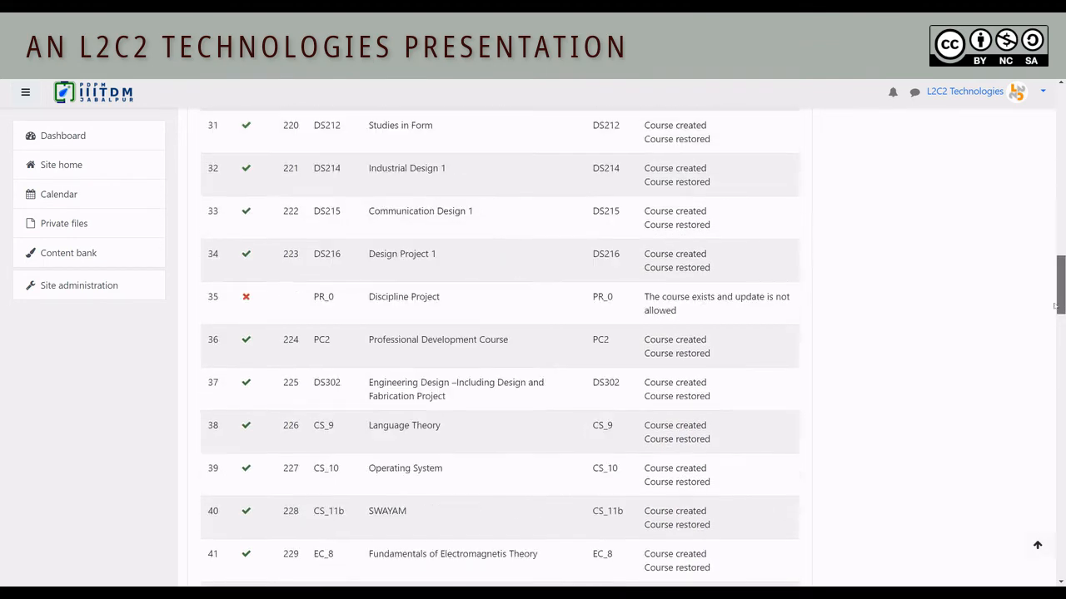
pyautogui.scroll(-3)
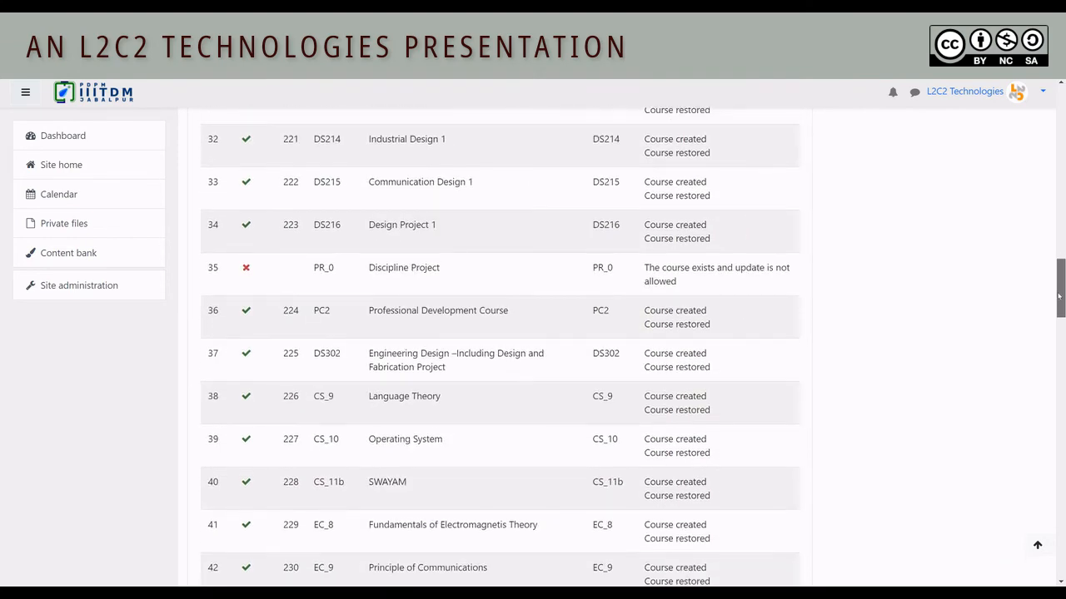
pyautogui.scroll(-3)
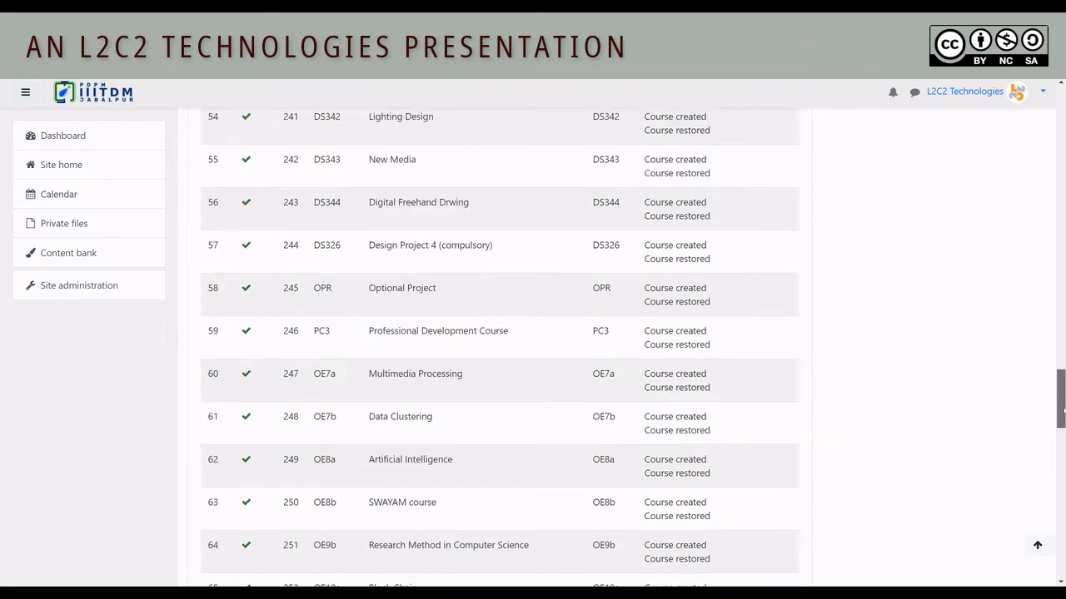
# Highlight the 3 course errors in the summary and continue to a blank upload form.
pyautogui.scroll(-3)
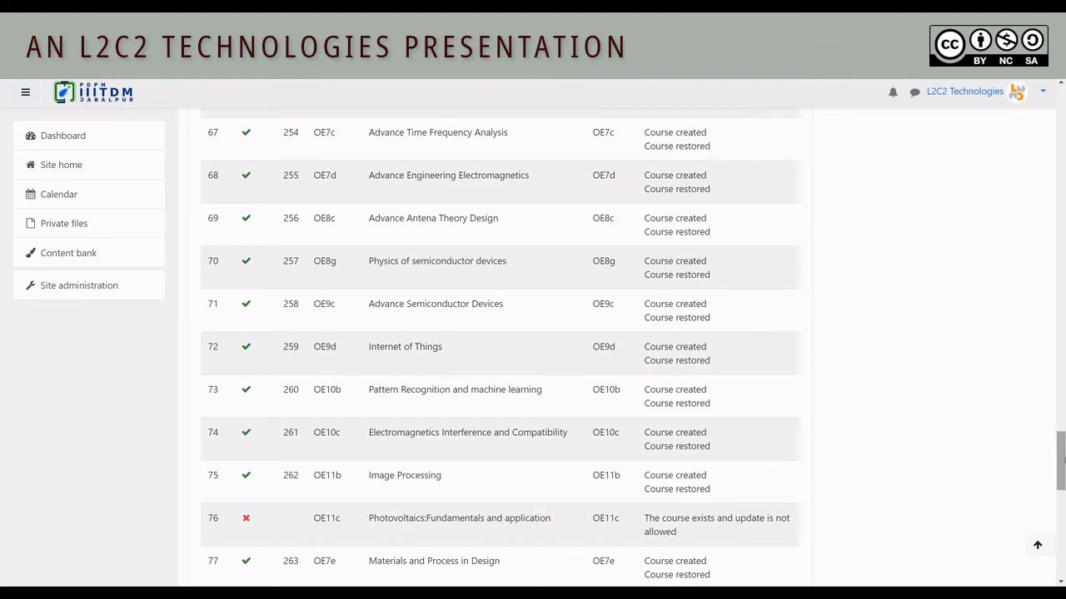
pyautogui.scroll(-3)
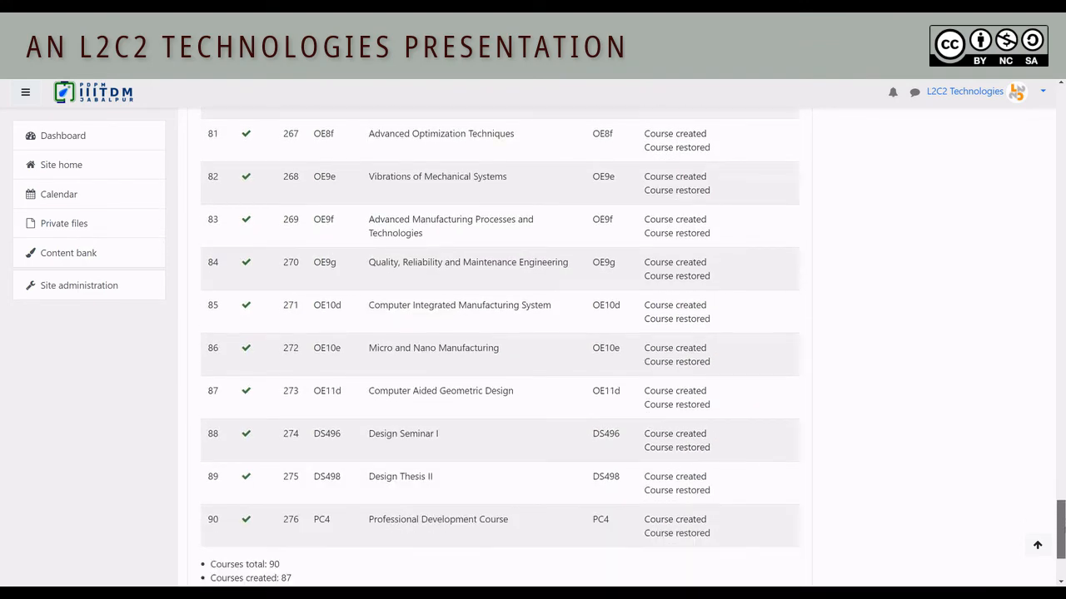
pyautogui.scroll(-3)
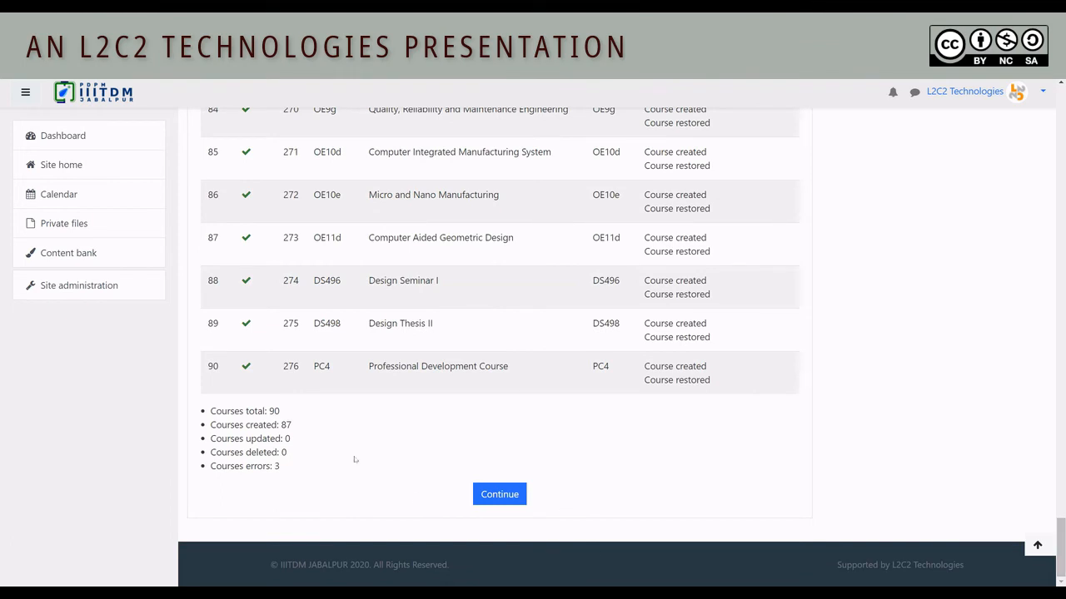
pyautogui.doubleClick(237, 410)
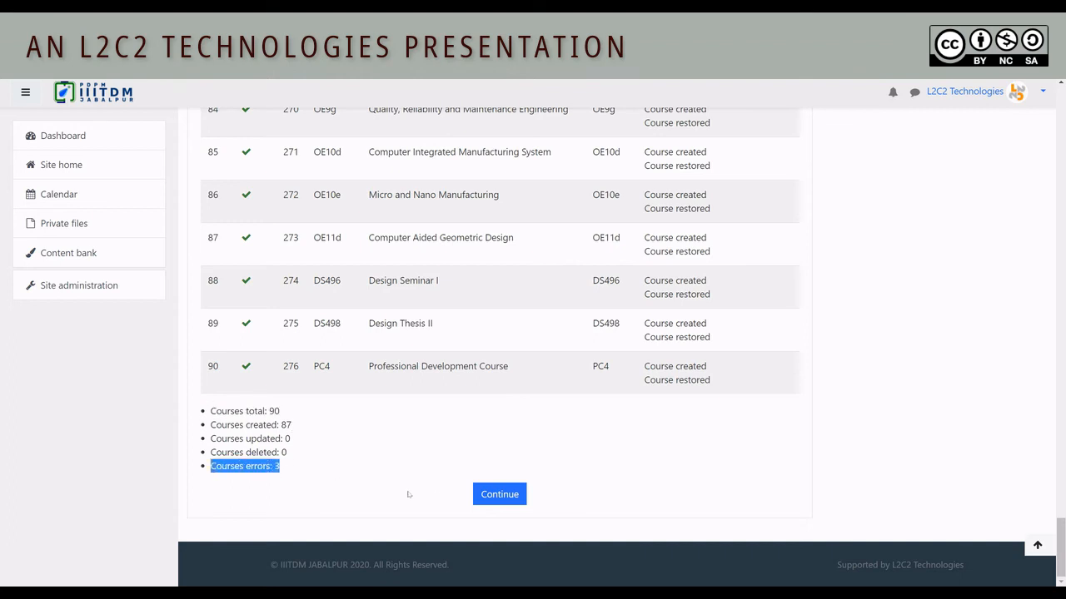
pyautogui.click(499, 494)
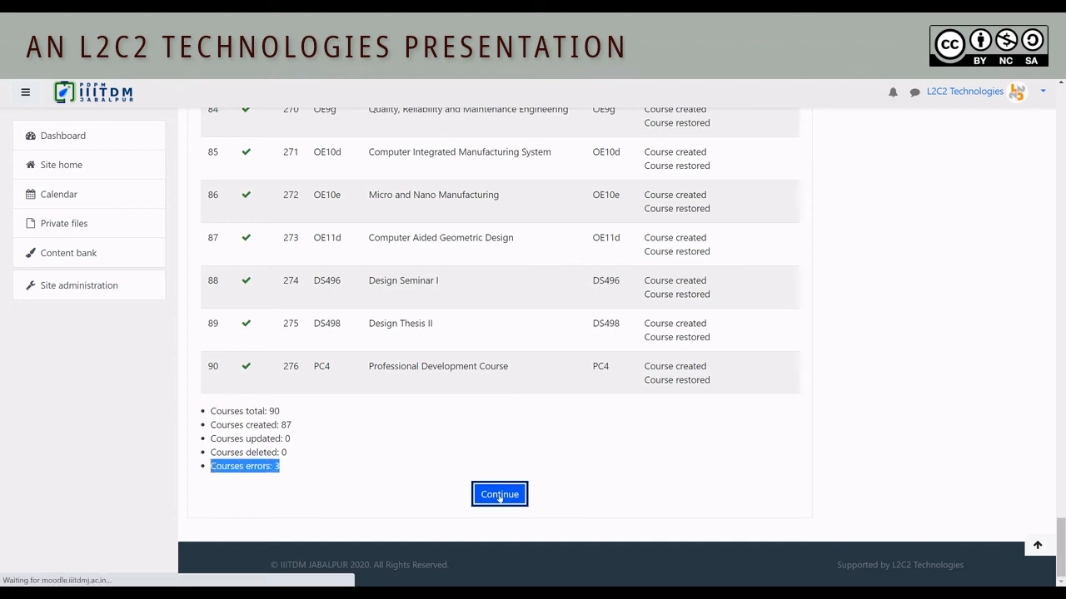
pyautogui.click(499, 493)
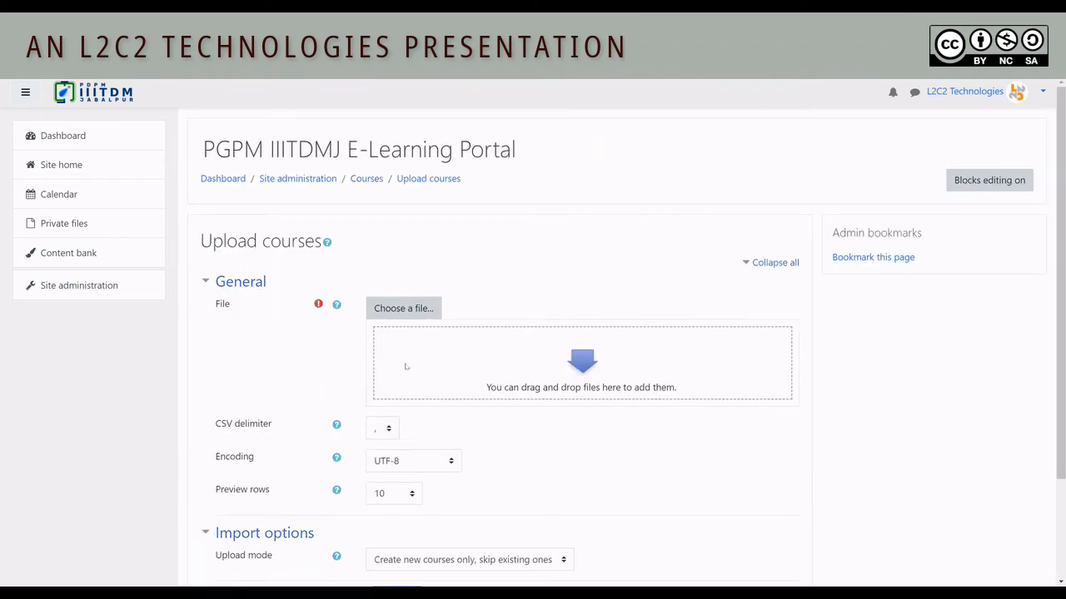
pyautogui.press('alt+tab')
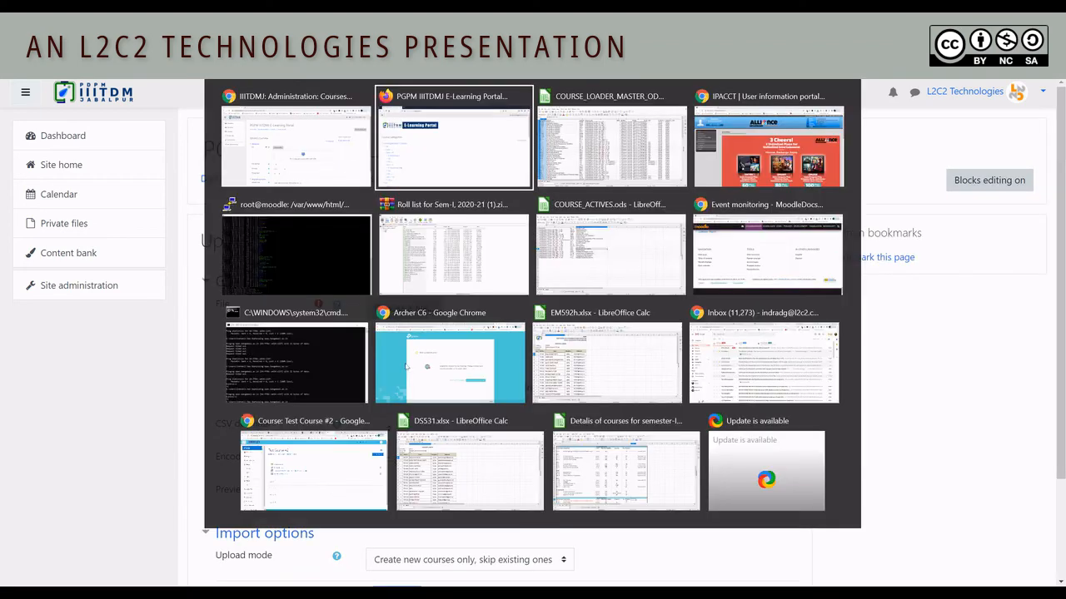
pyautogui.click(453, 137)
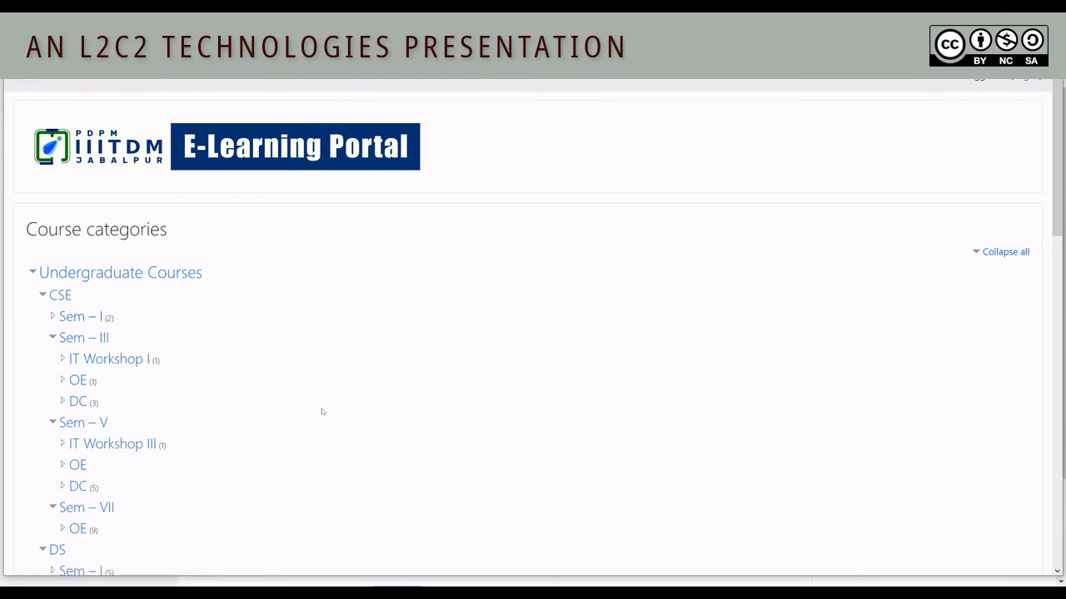
pyautogui.scroll(-3)
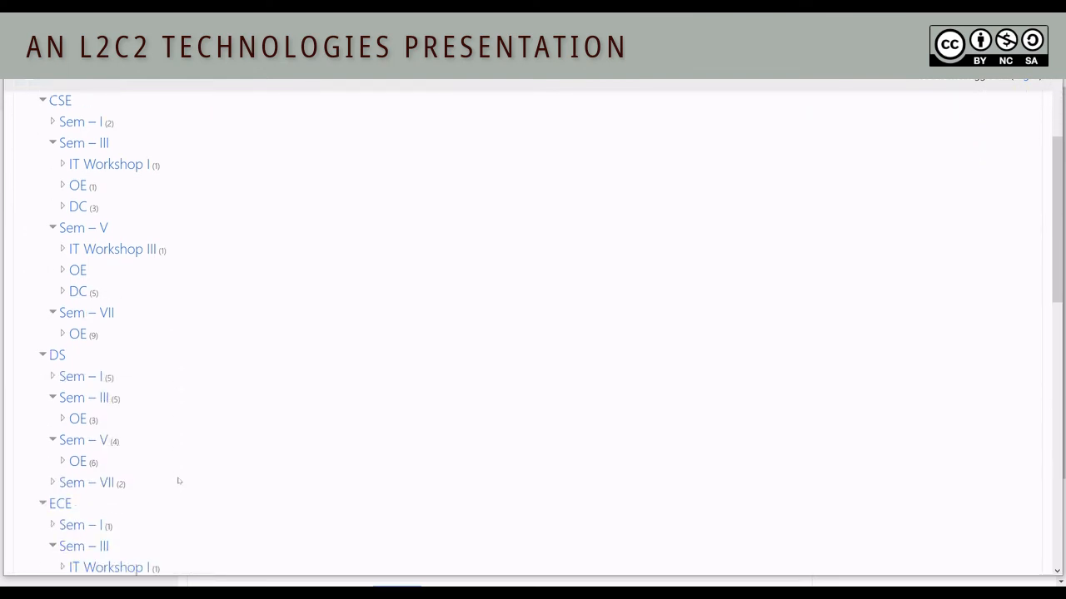
pyautogui.scroll(-3)
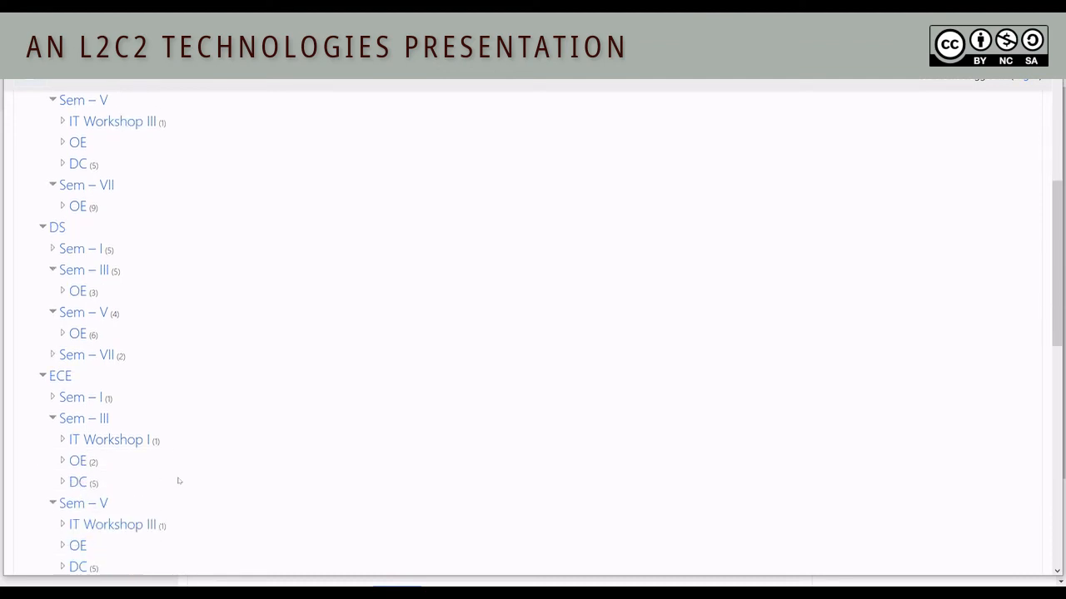
pyautogui.scroll(-3)
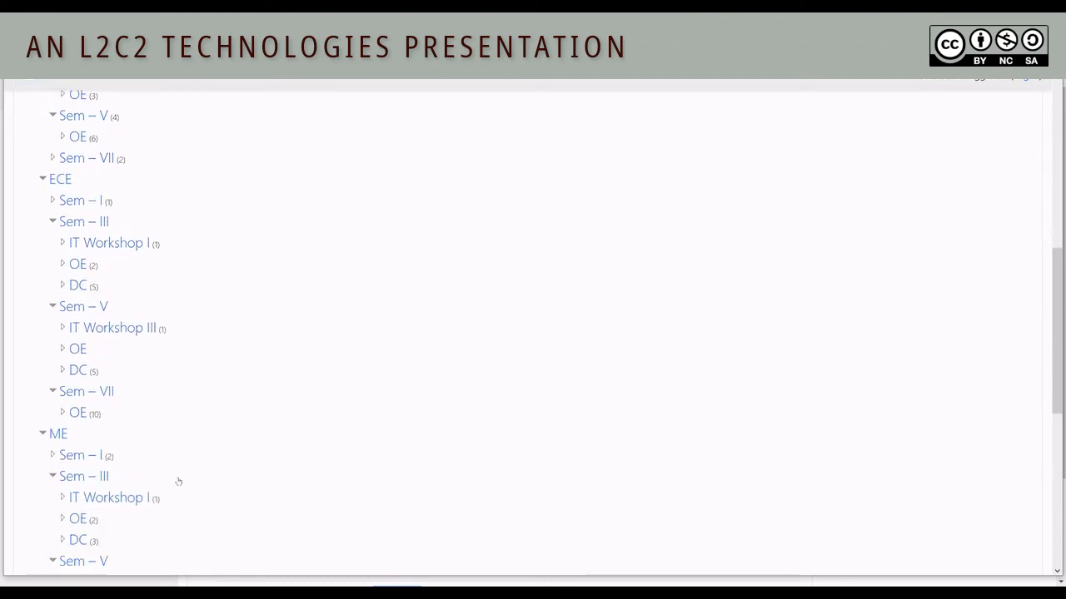
pyautogui.scroll(-3)
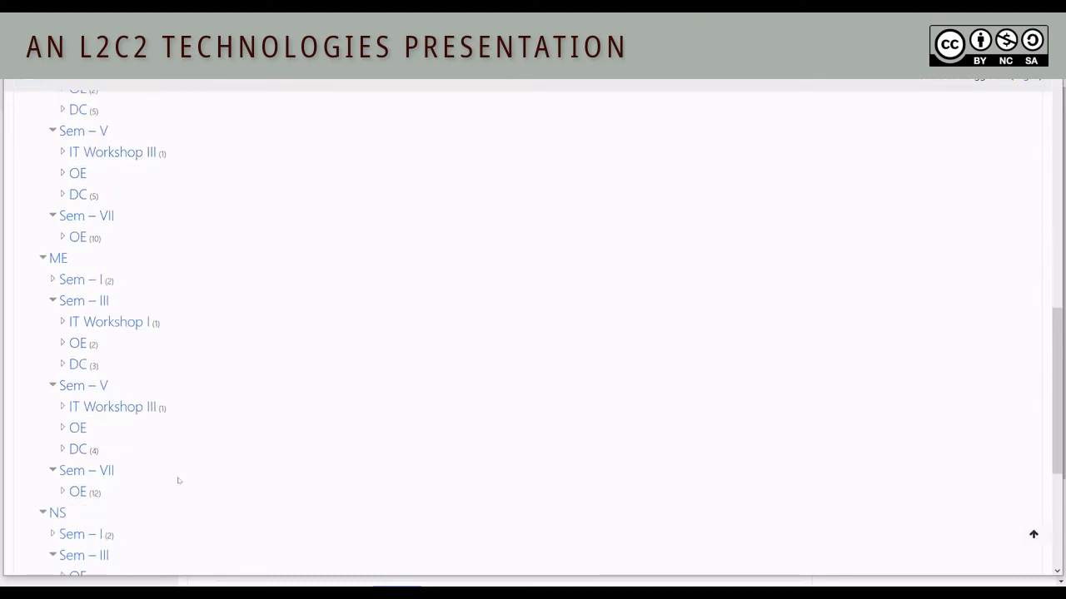
pyautogui.scroll(-3)
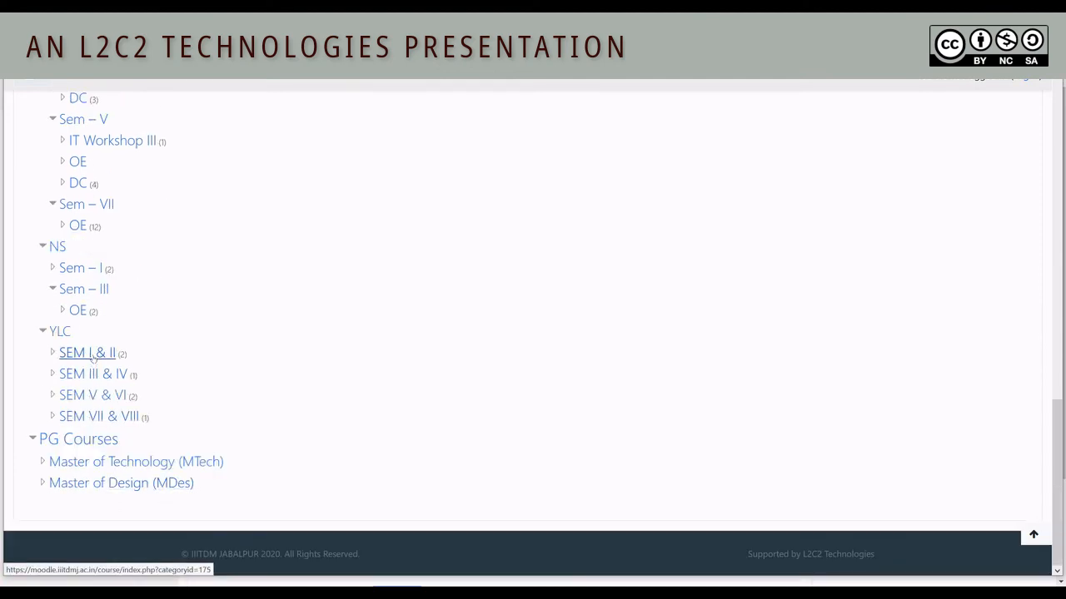
pyautogui.click(87, 352)
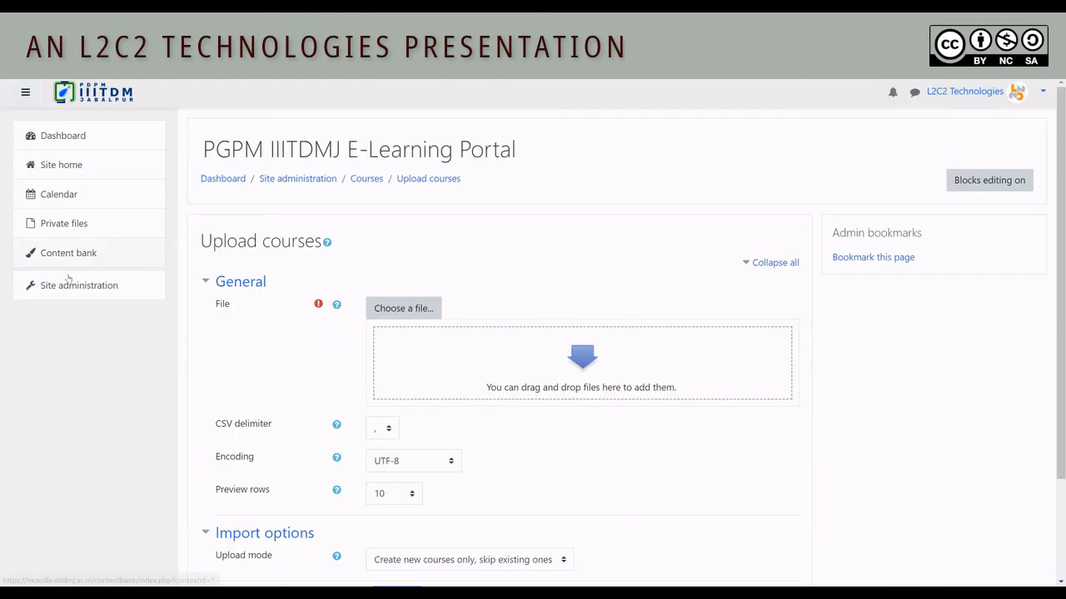
# In Manage courses and categories, select CS_0 Introduction to Profession under CSE > Sem – I.
pyautogui.click(79, 285)
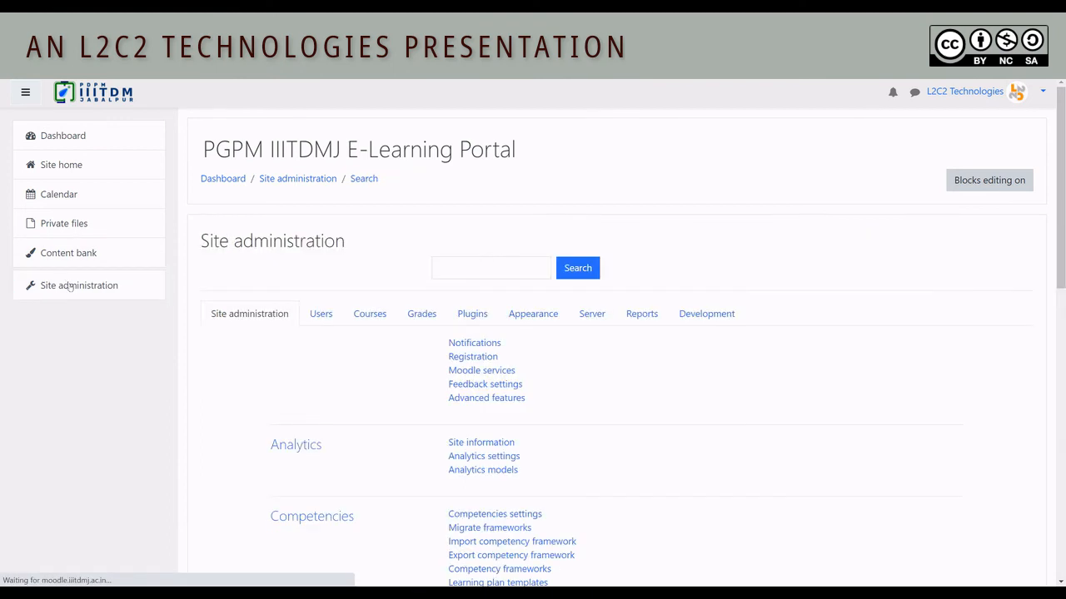
pyautogui.click(369, 314)
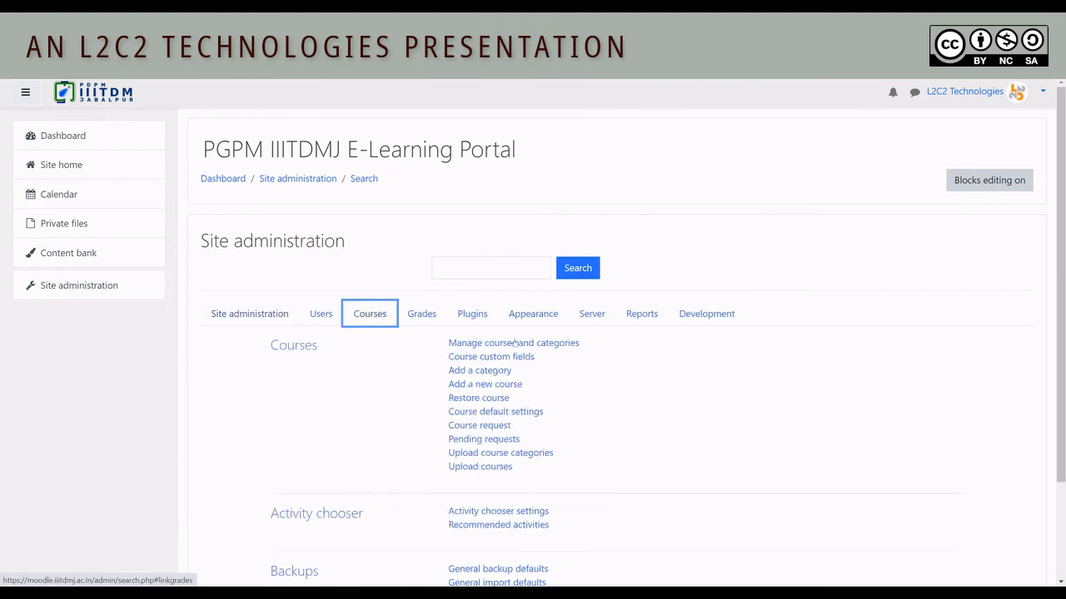
pyautogui.click(513, 342)
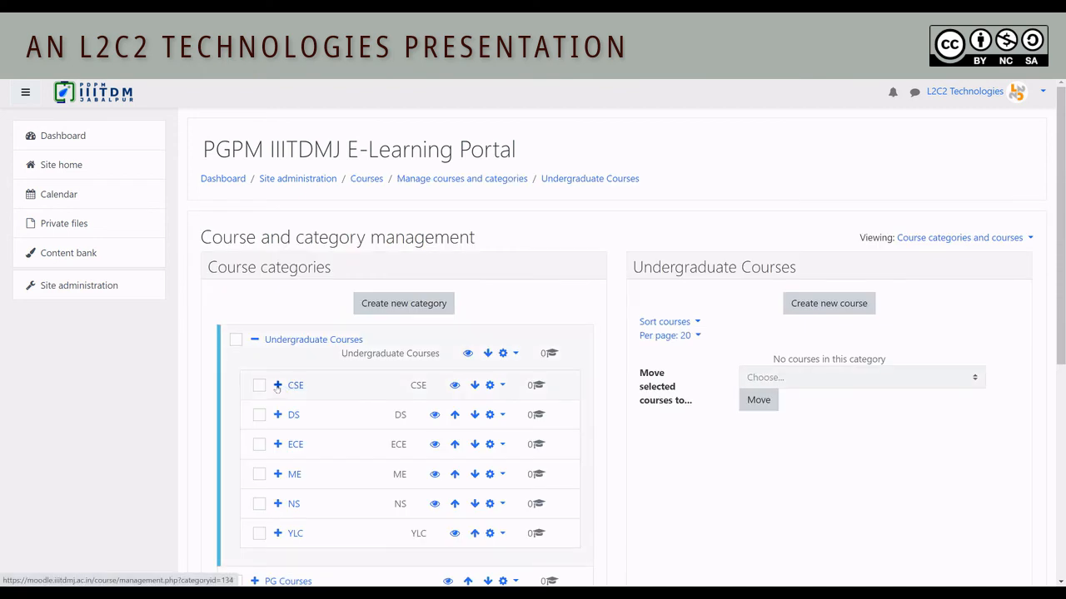
pyautogui.click(278, 384)
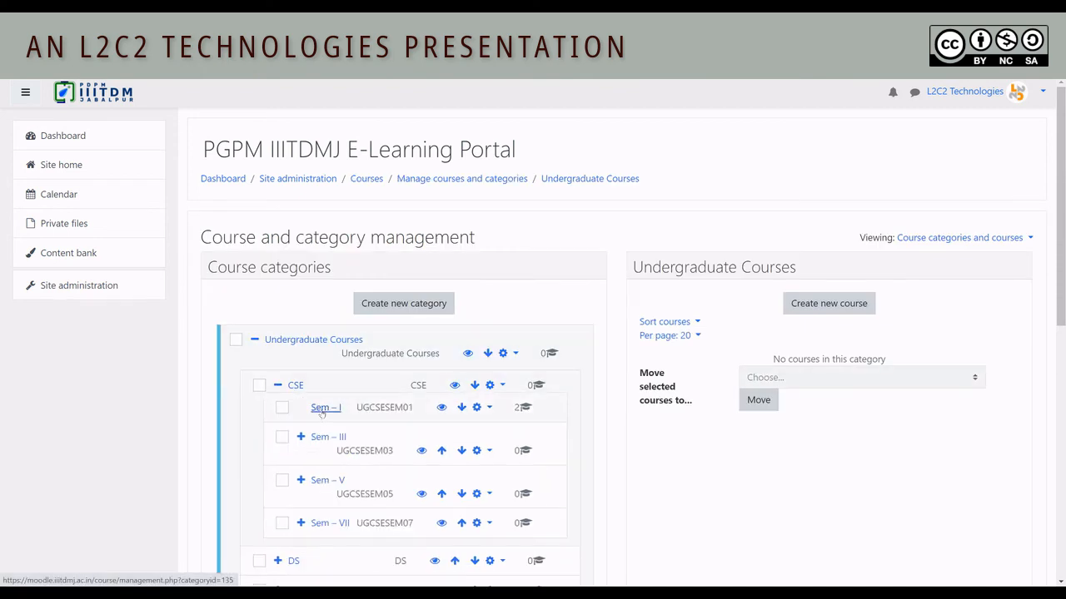
pyautogui.click(325, 407)
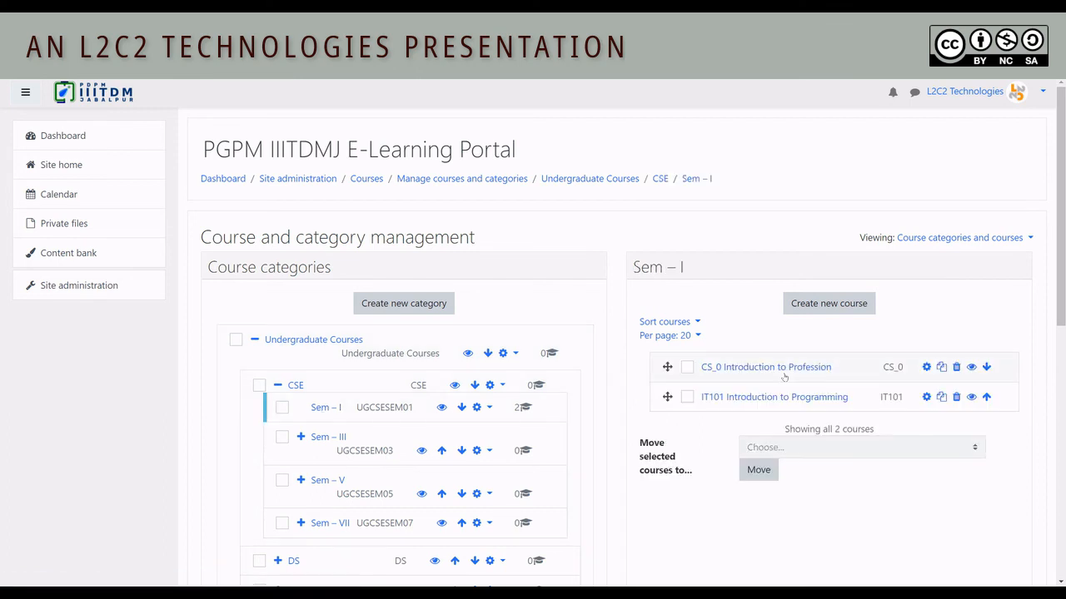
pyautogui.click(764, 367)
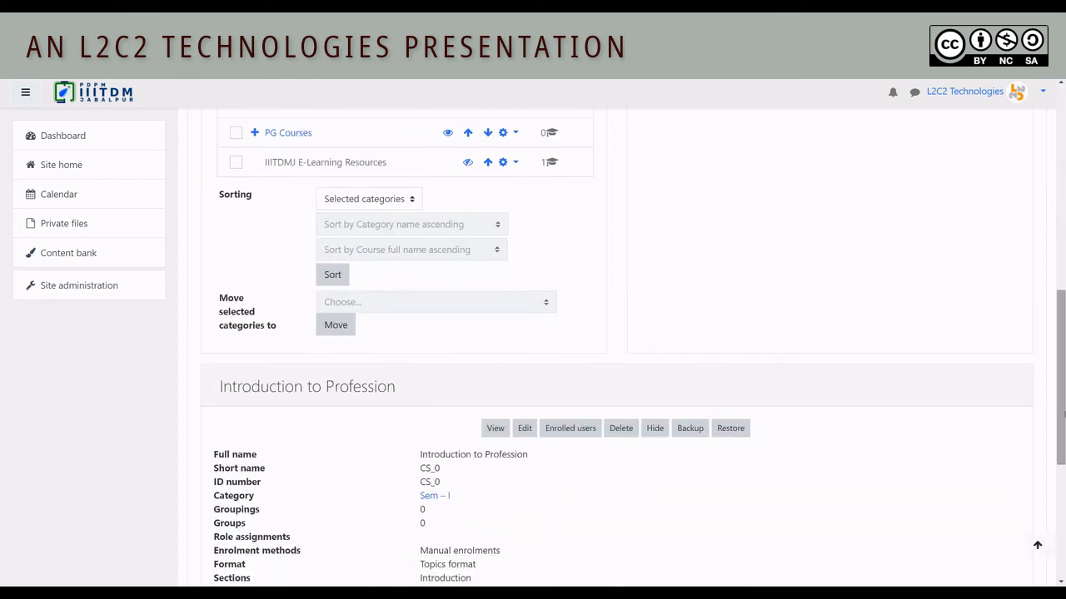
pyautogui.scroll(-3)
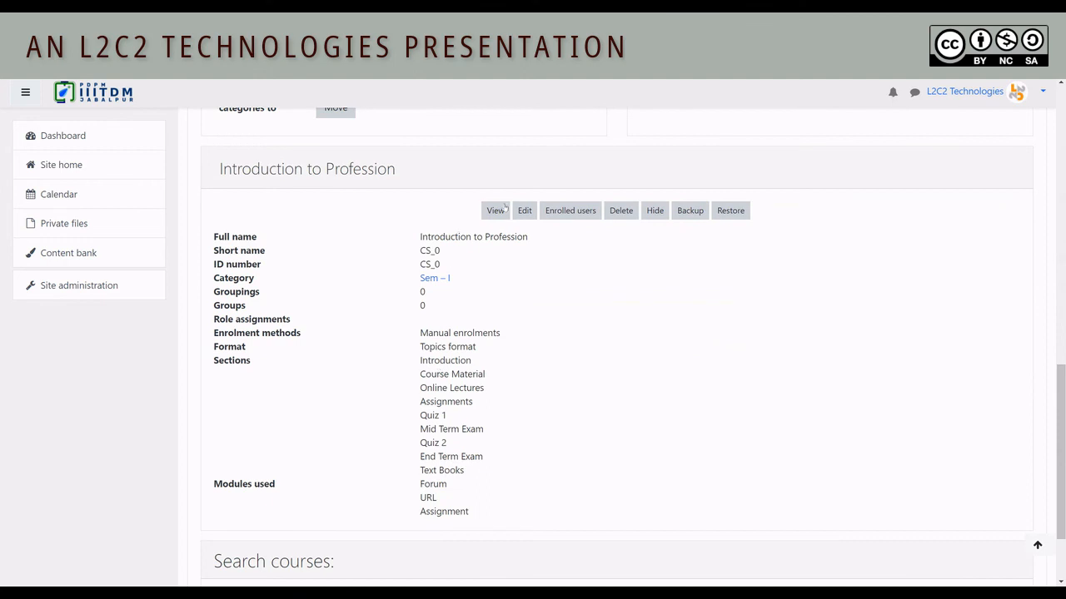
# View the Introduction to Profession course and scroll through its sections.
pyautogui.click(495, 209)
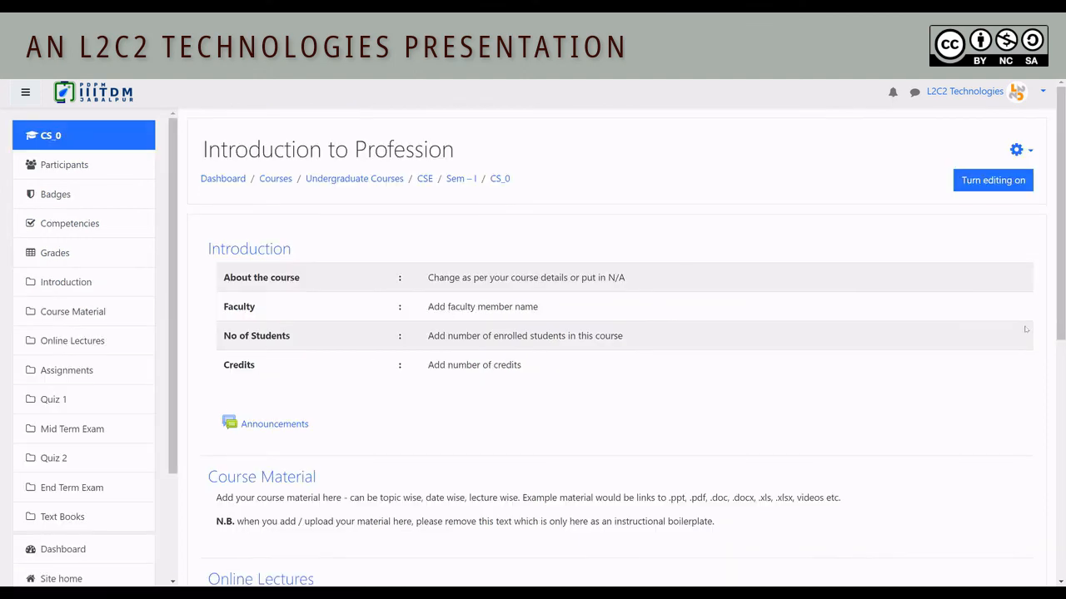
pyautogui.scroll(-3)
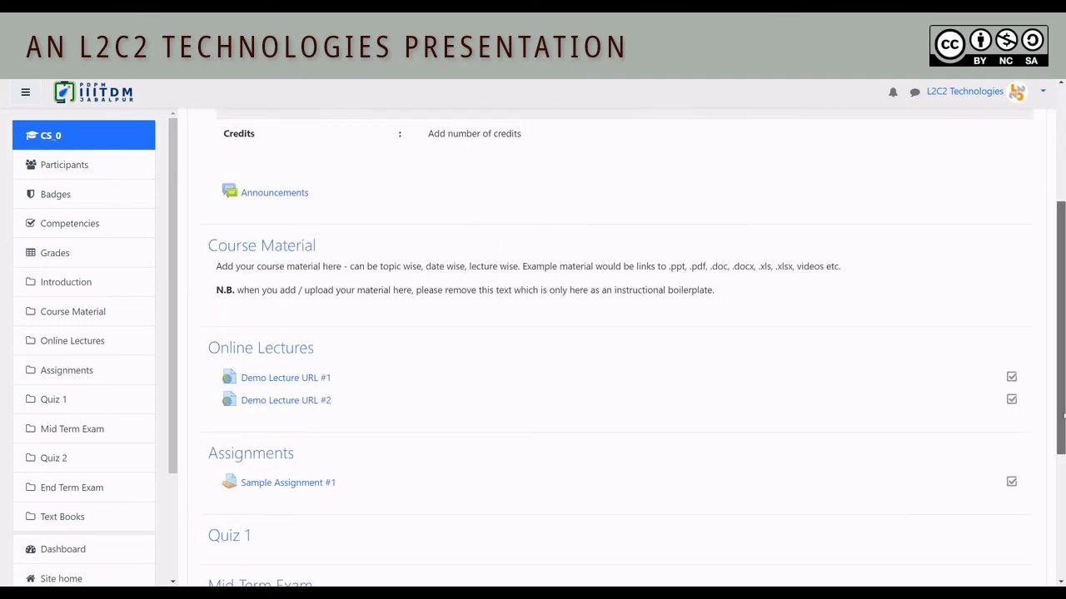
pyautogui.scroll(-3)
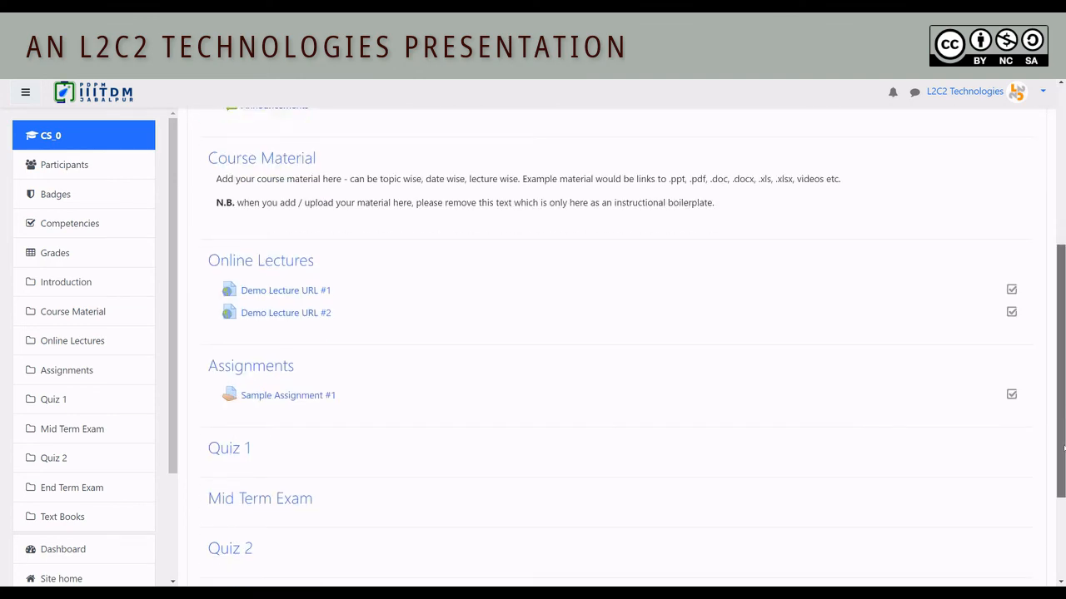
pyautogui.scroll(-3)
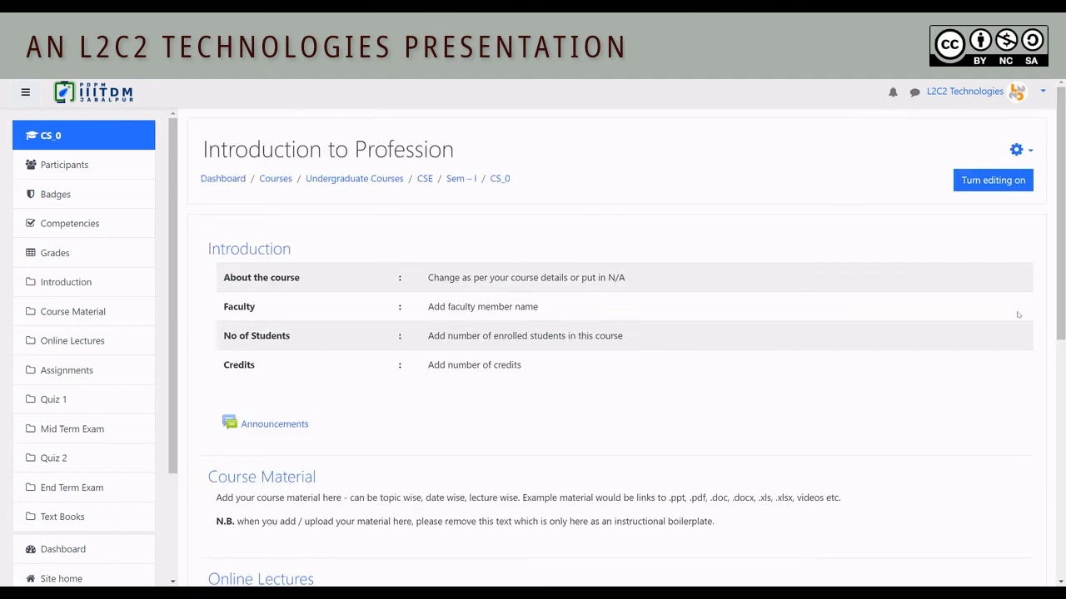
# Turn editing on and duplicate Demo Lecture URL #2.
pyautogui.click(993, 179)
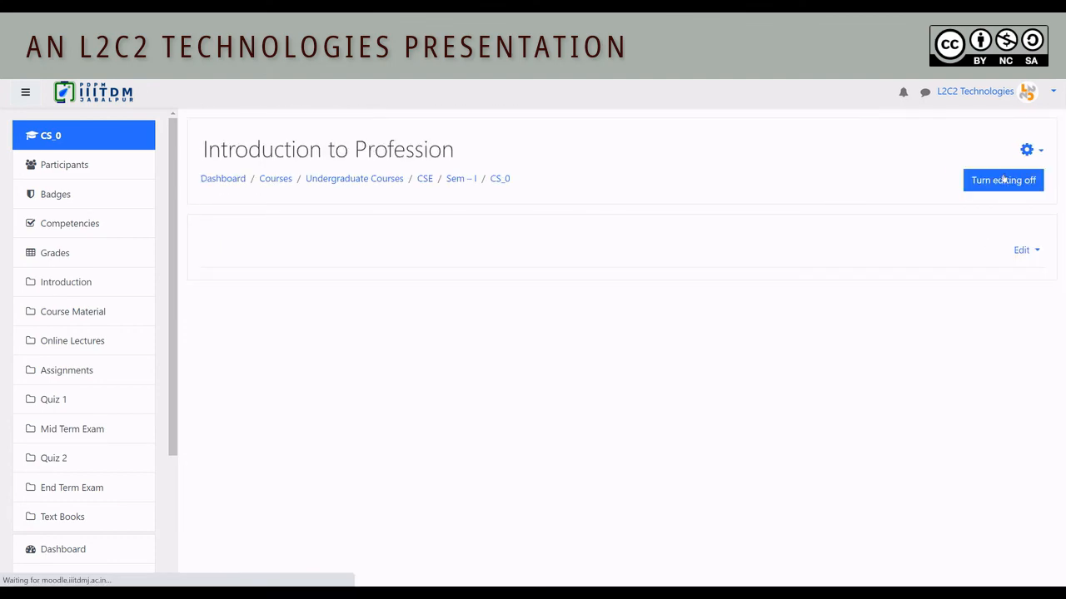
pyautogui.click(1002, 180)
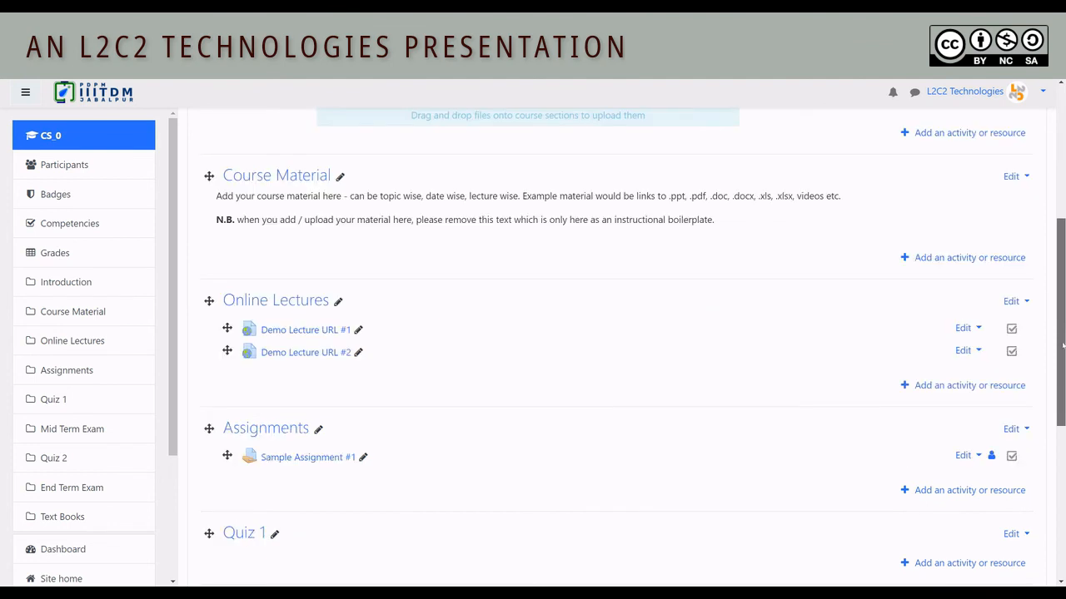
pyautogui.scroll(-3)
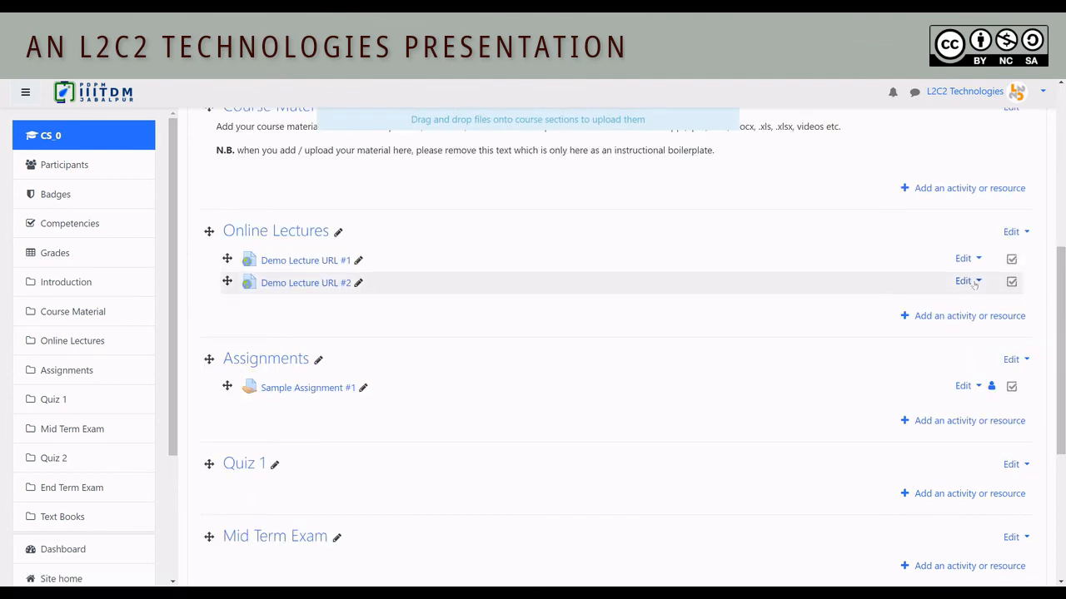
pyautogui.click(964, 282)
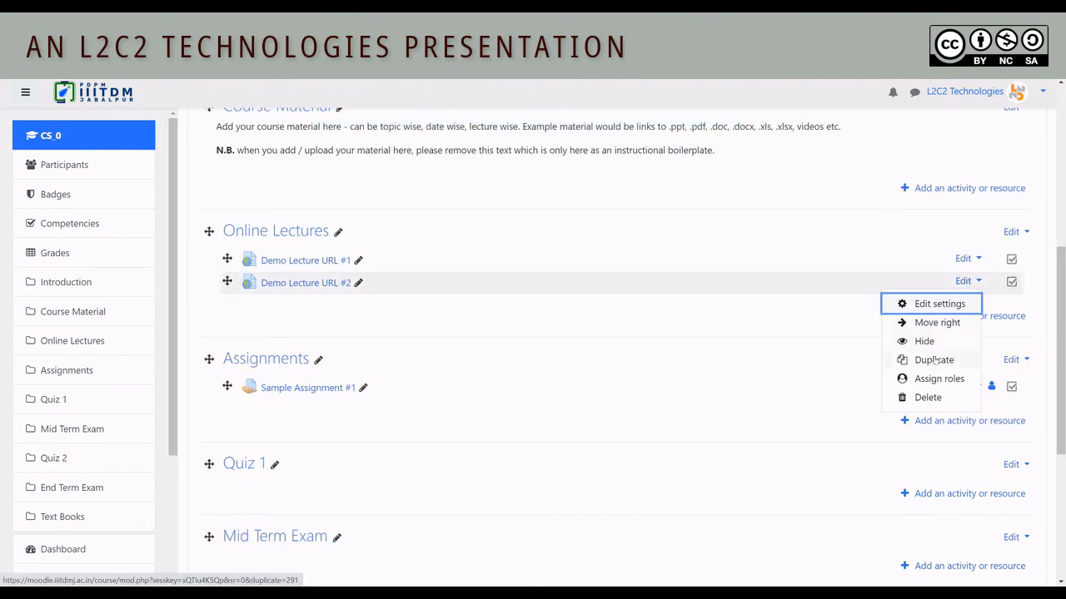
pyautogui.click(933, 360)
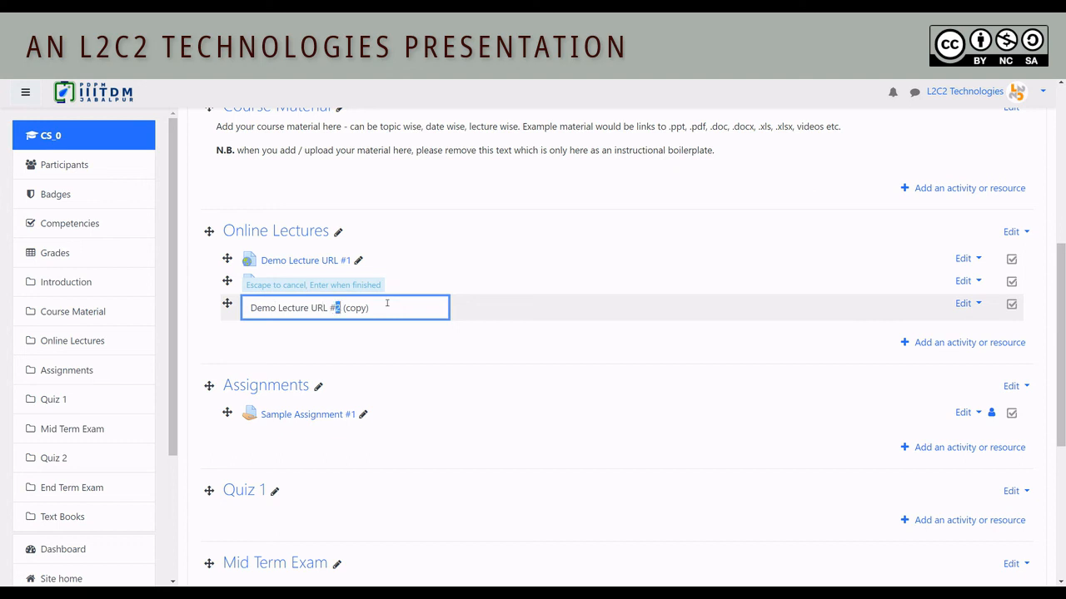
# Rename the duplicated item to 'Demo Lecture URL #3'.
pyautogui.write('Demo Lecture URL #3')
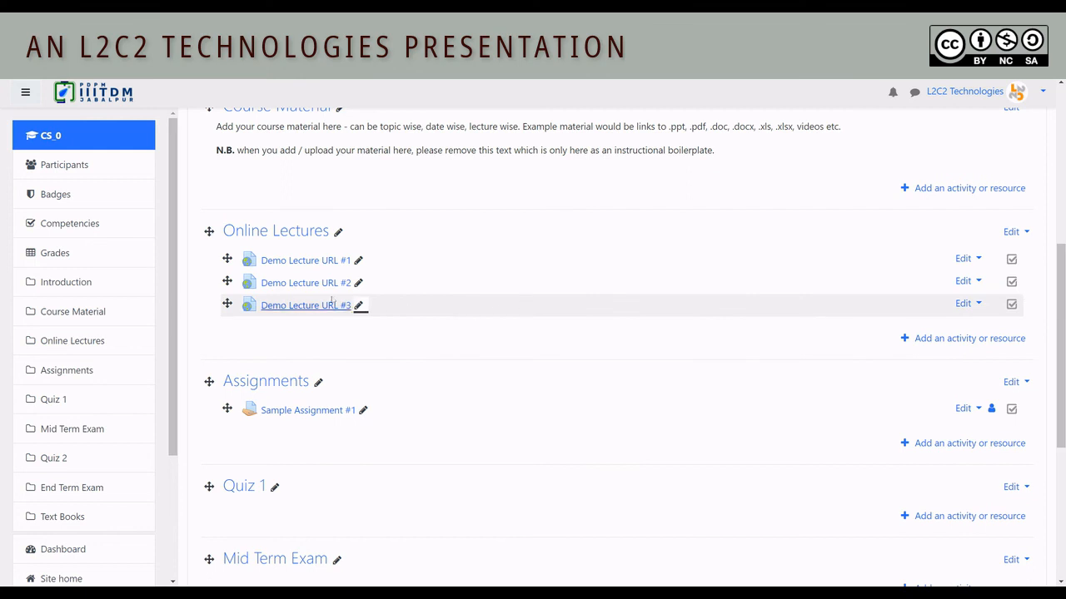
pyautogui.click(358, 283)
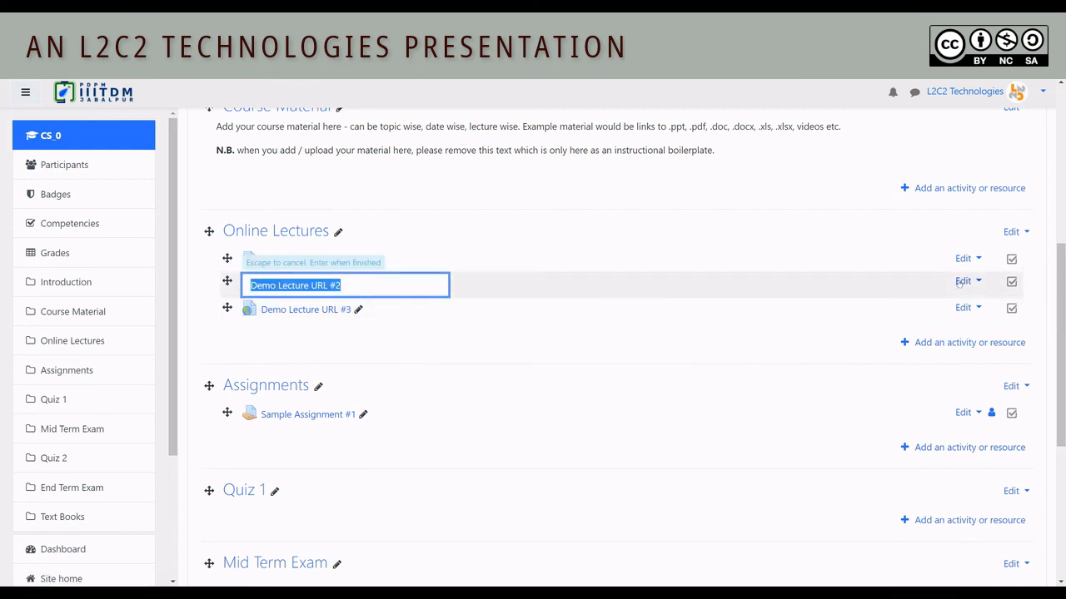
pyautogui.click(964, 282)
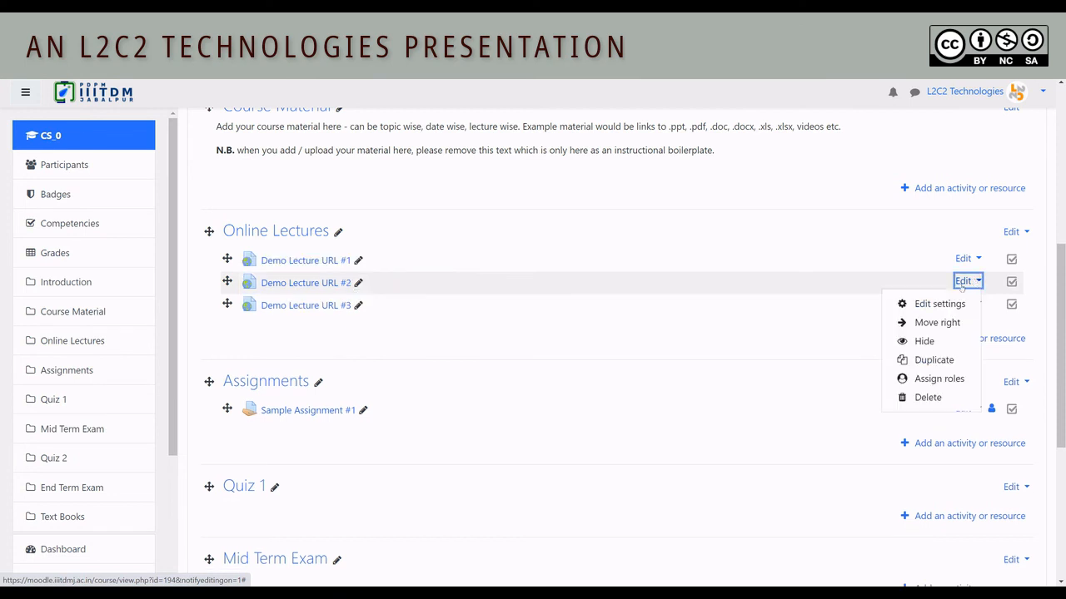
pyautogui.click(963, 281)
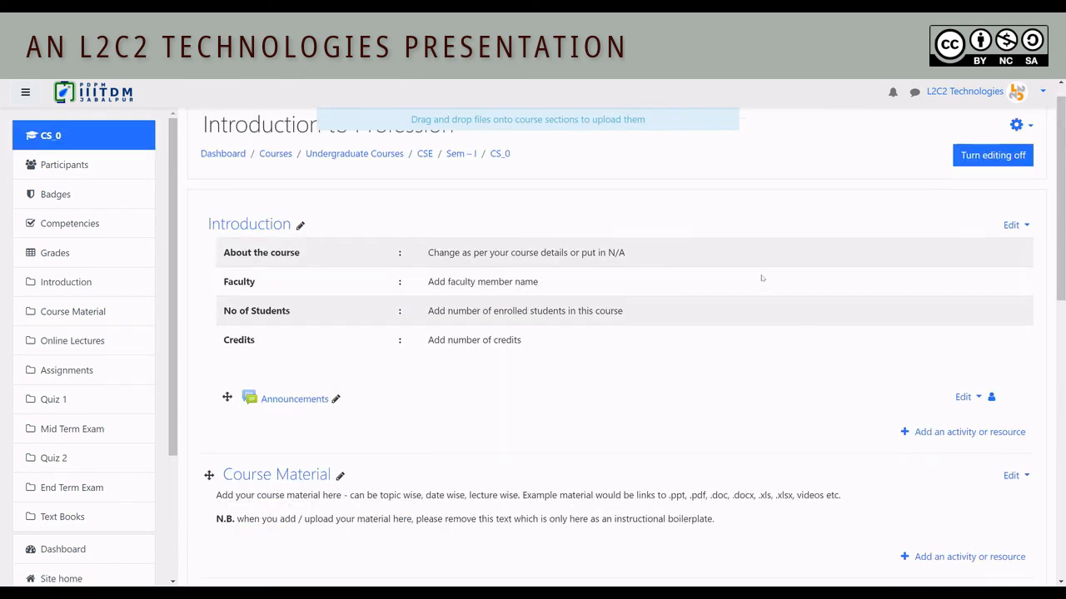
pyautogui.scroll(-3)
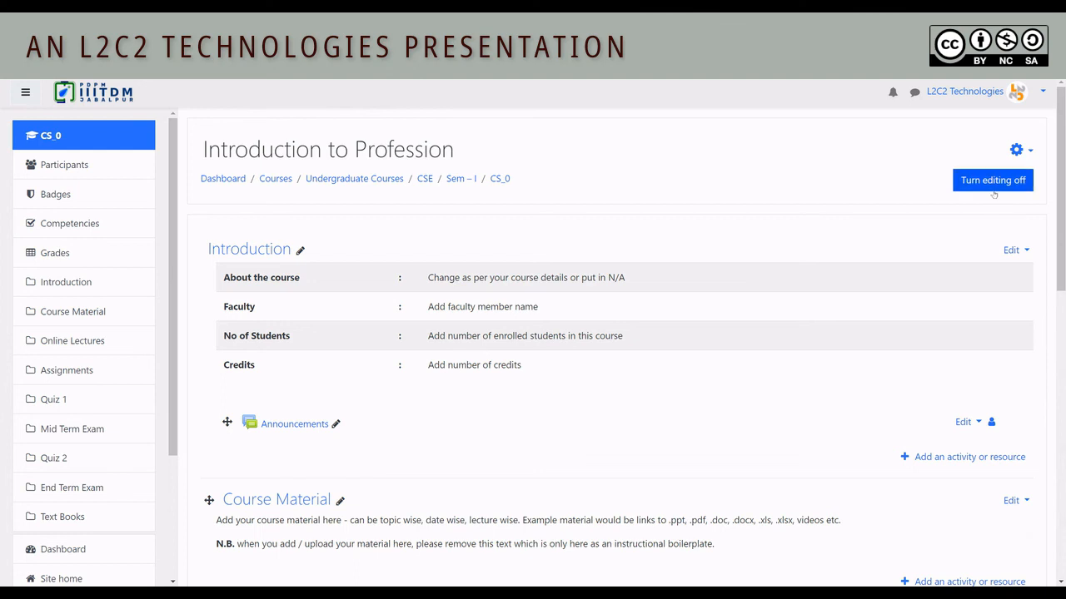
# Turn editing off and confirm Demo Lecture URL #1, #2 and #3 appear.
pyautogui.click(992, 180)
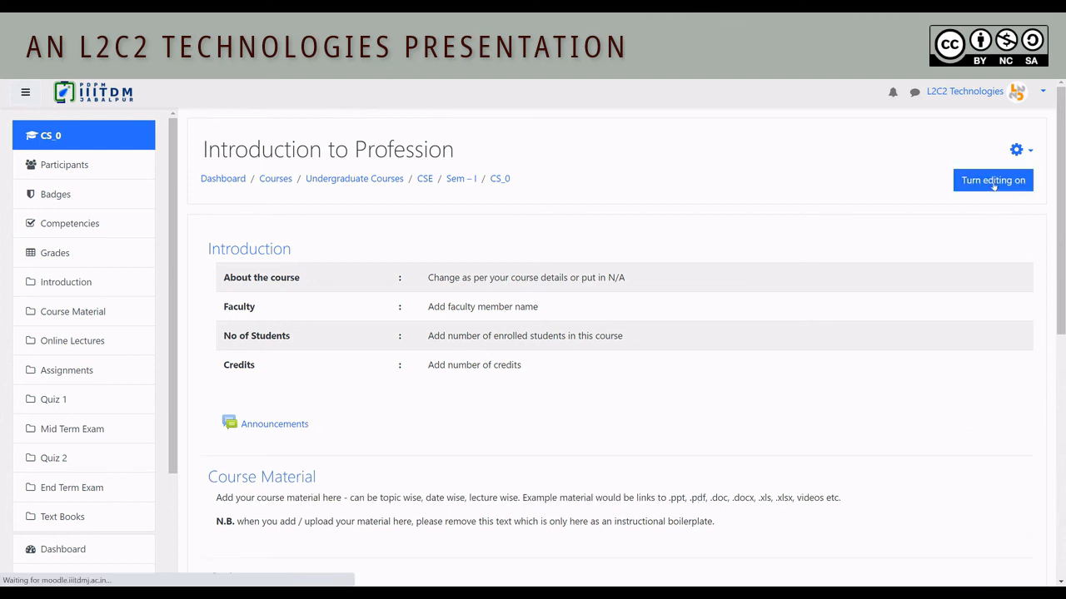
pyautogui.scroll(-3)
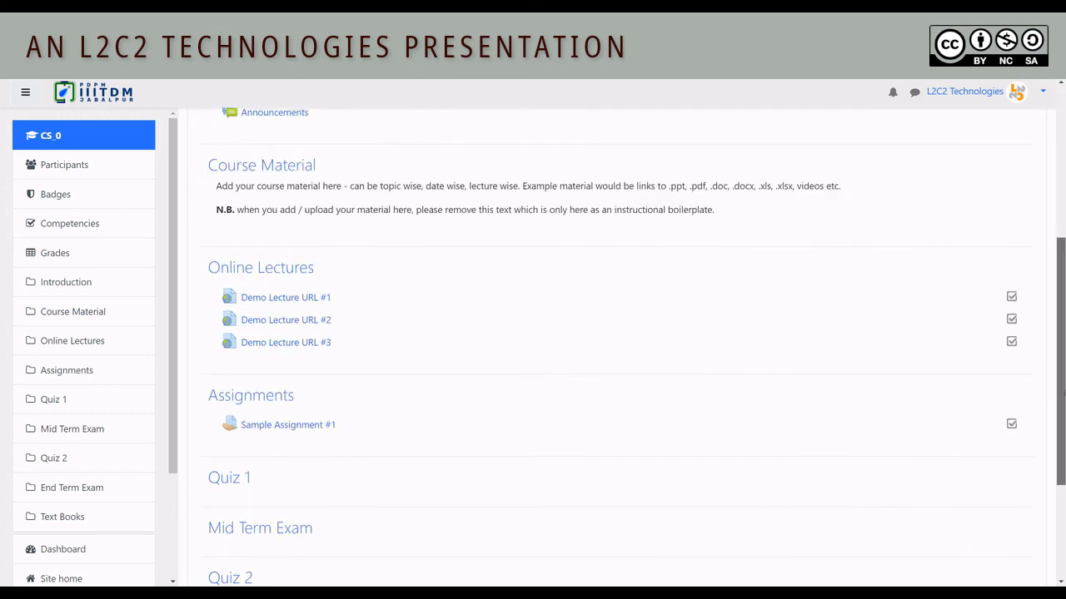
pyautogui.scroll(-3)
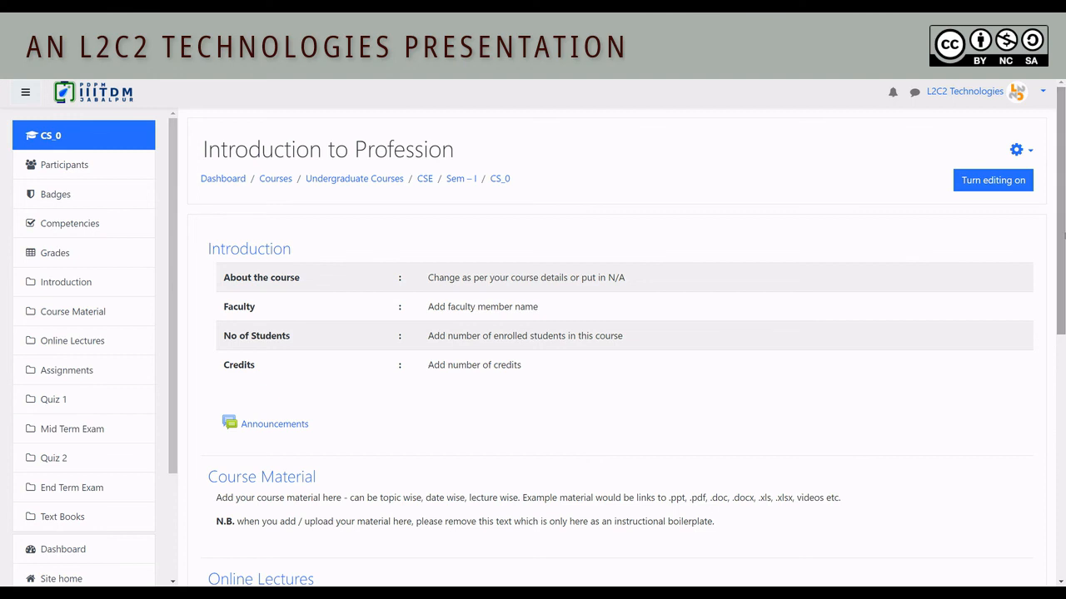
pyautogui.moveTo(540, 511)
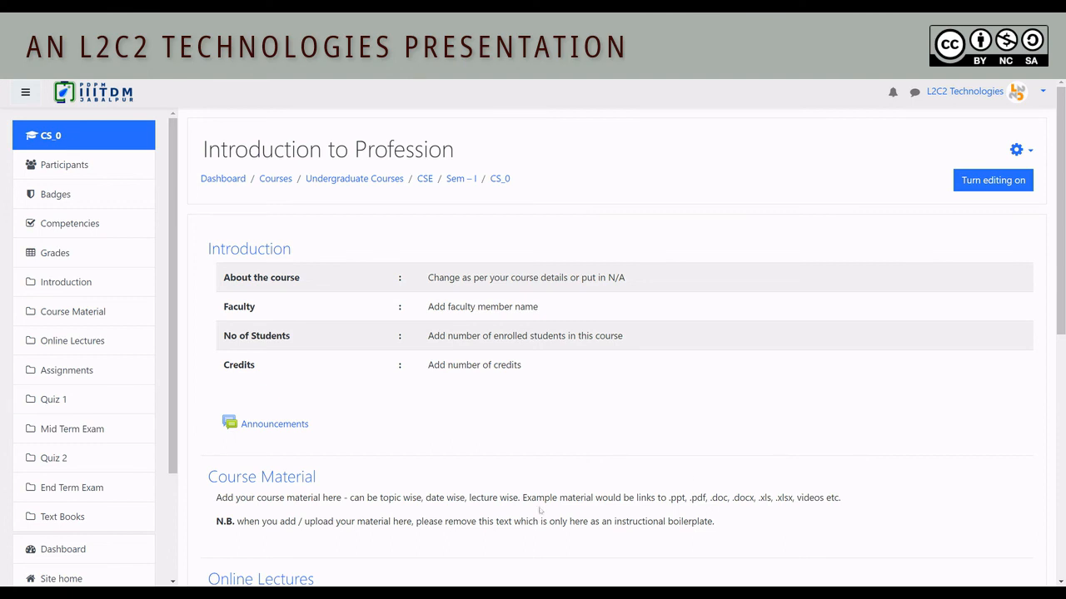
pyautogui.moveTo(540, 510)
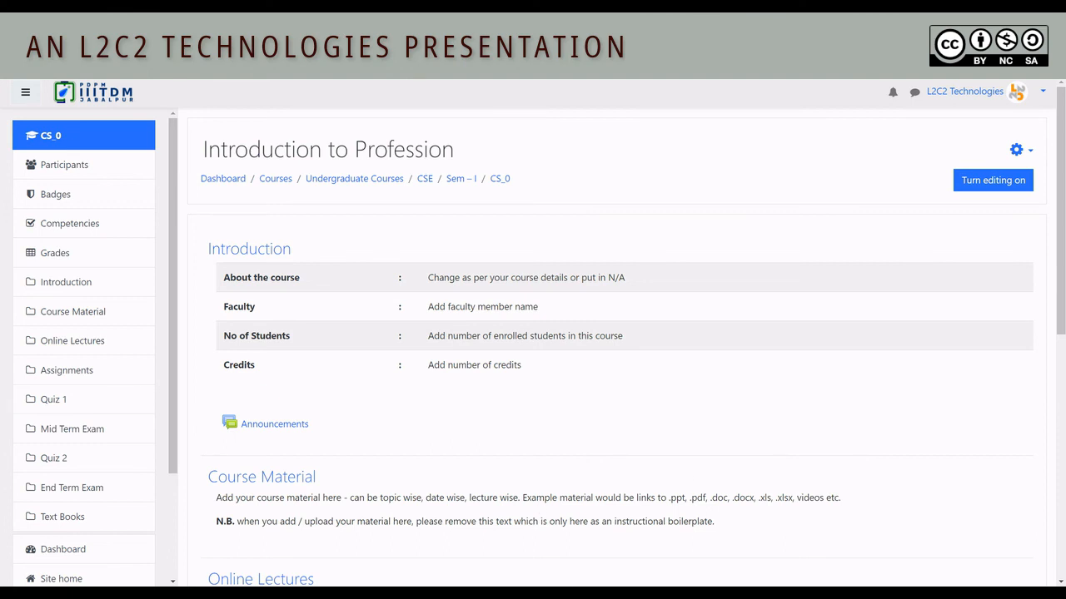